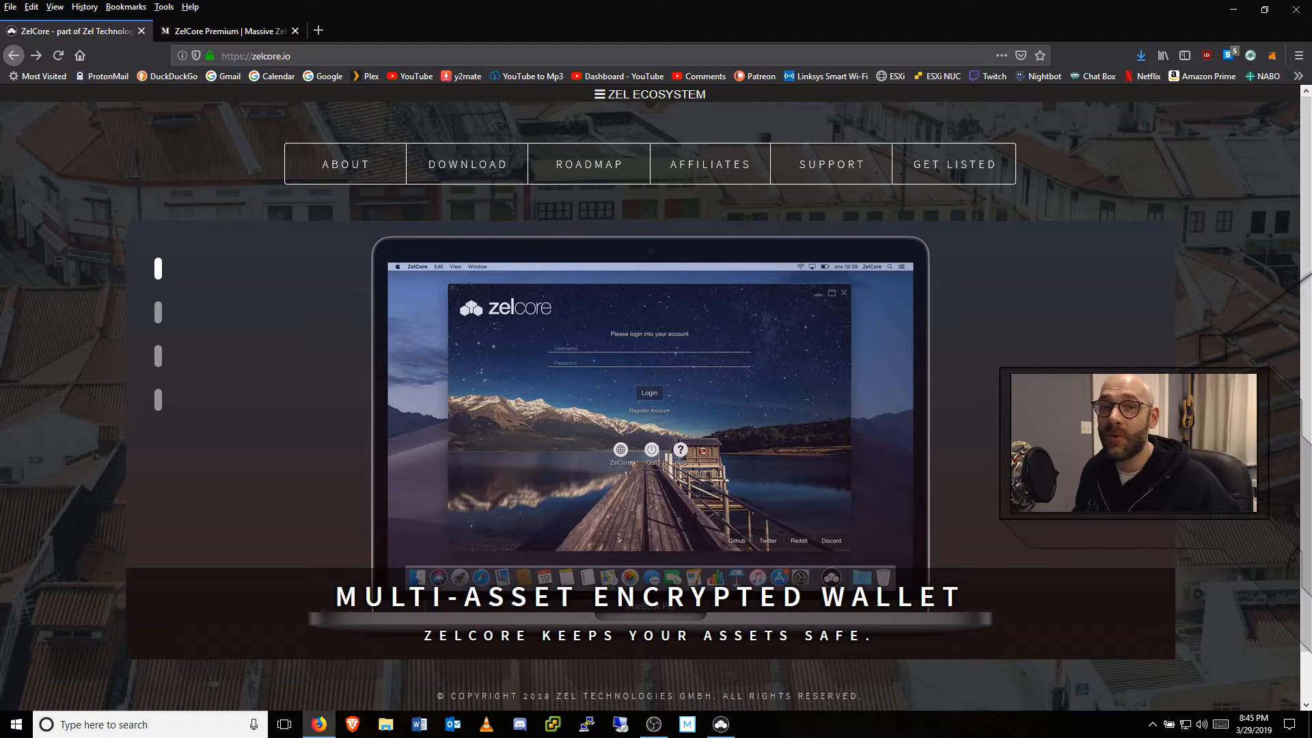
Show the ZelCore download section with desktop 1.4.1 builds and mobile store links.
left_click(467, 164)
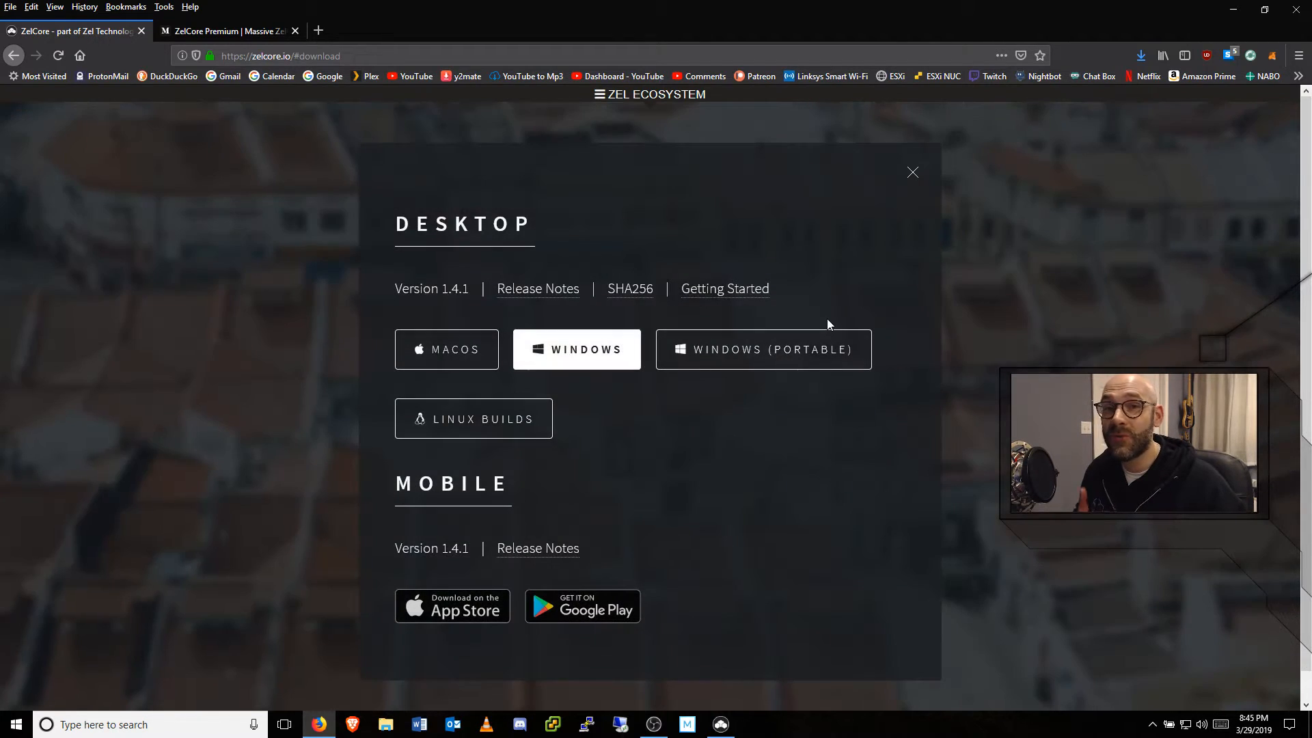
mouse_move(832, 517)
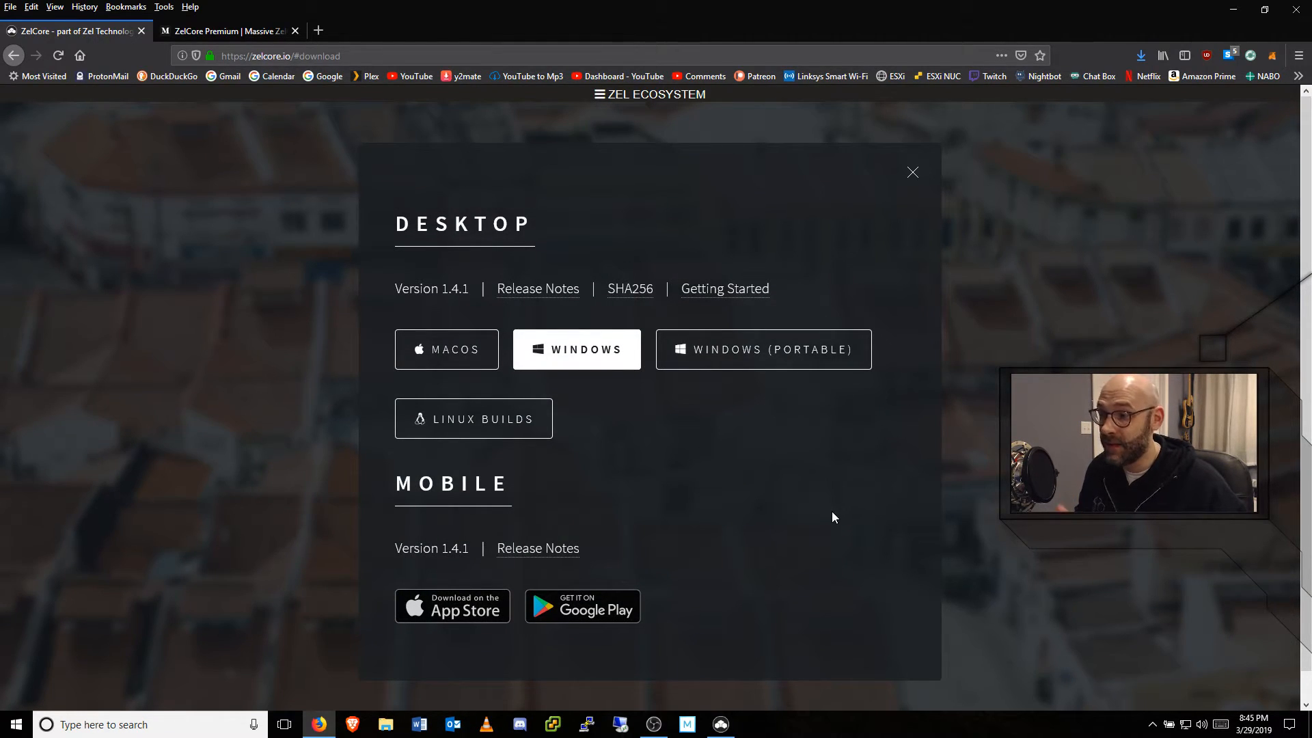
mouse_move(829, 512)
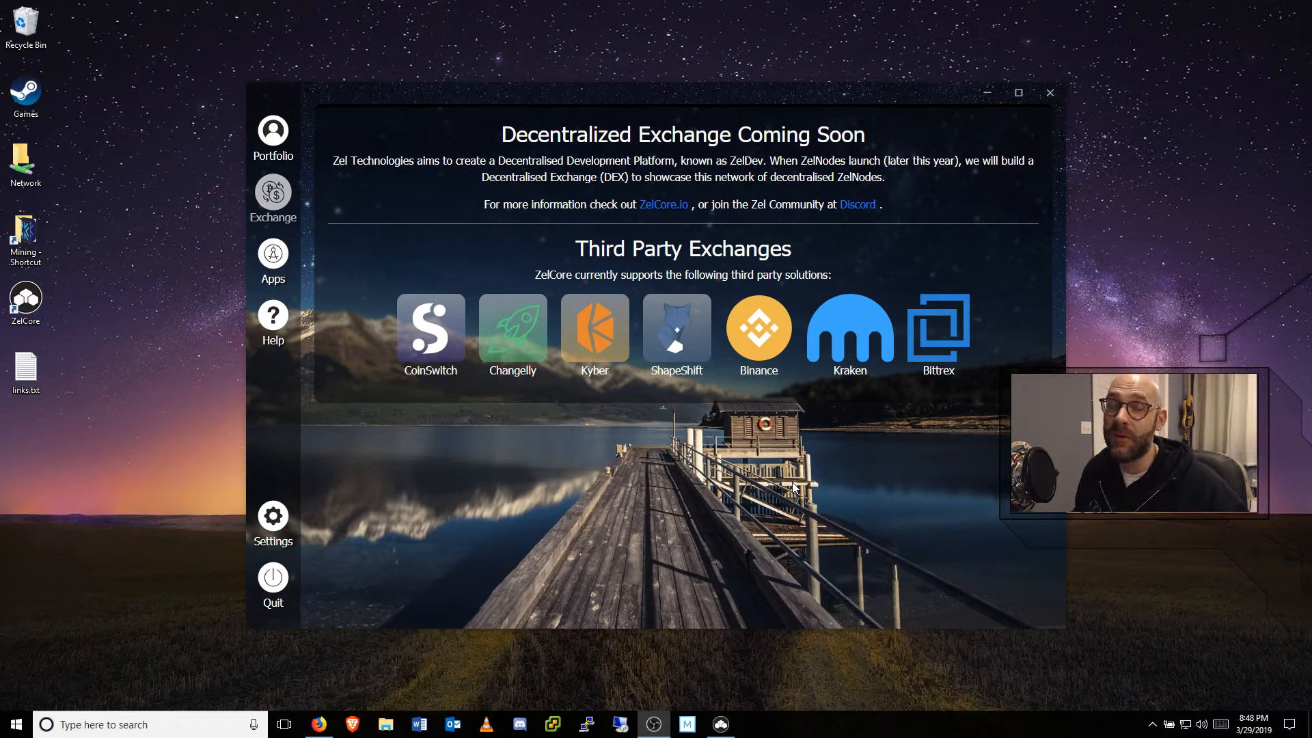
mouse_move(816, 511)
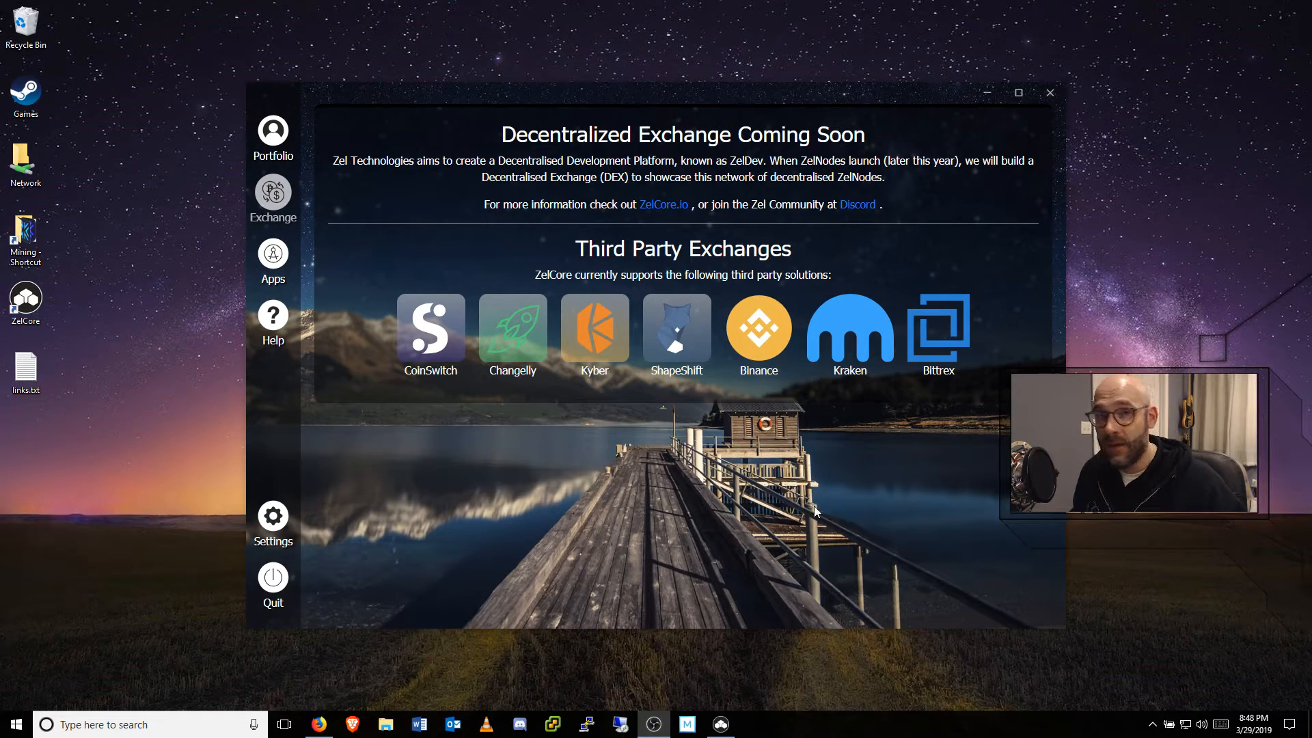
mouse_move(782, 521)
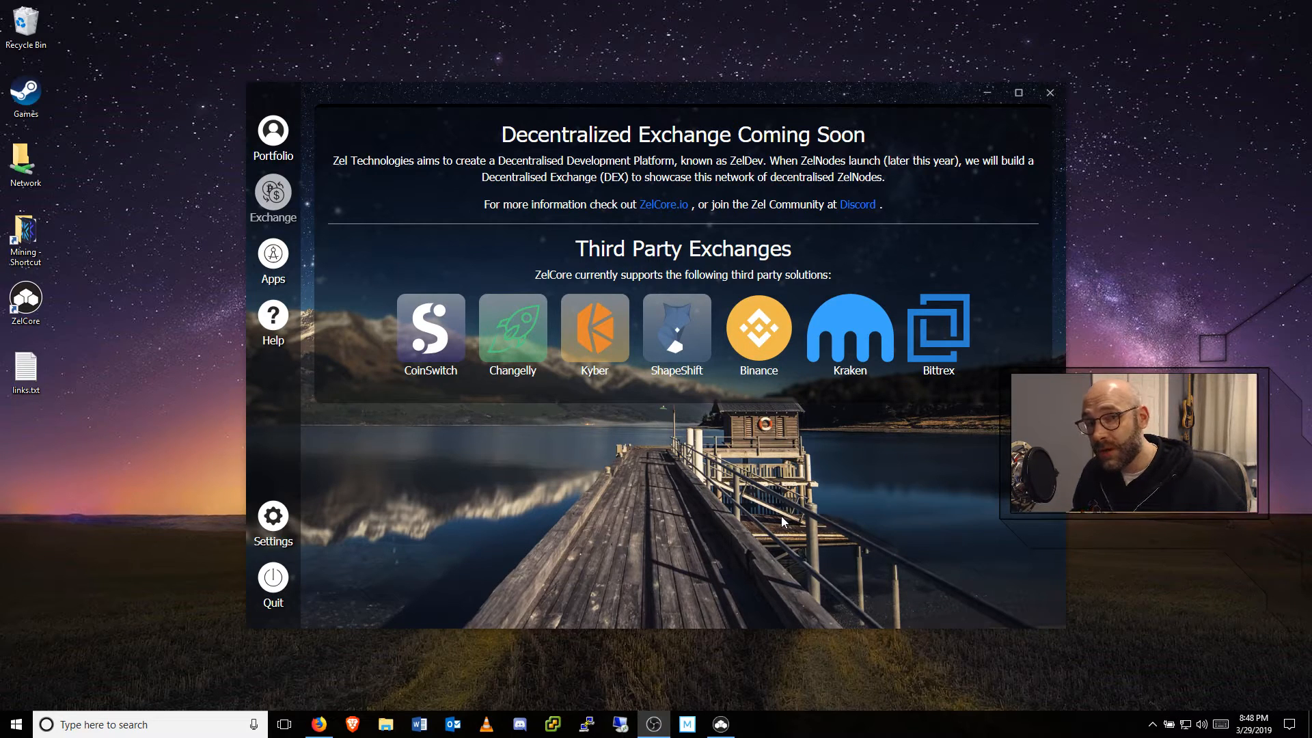
mouse_move(653, 267)
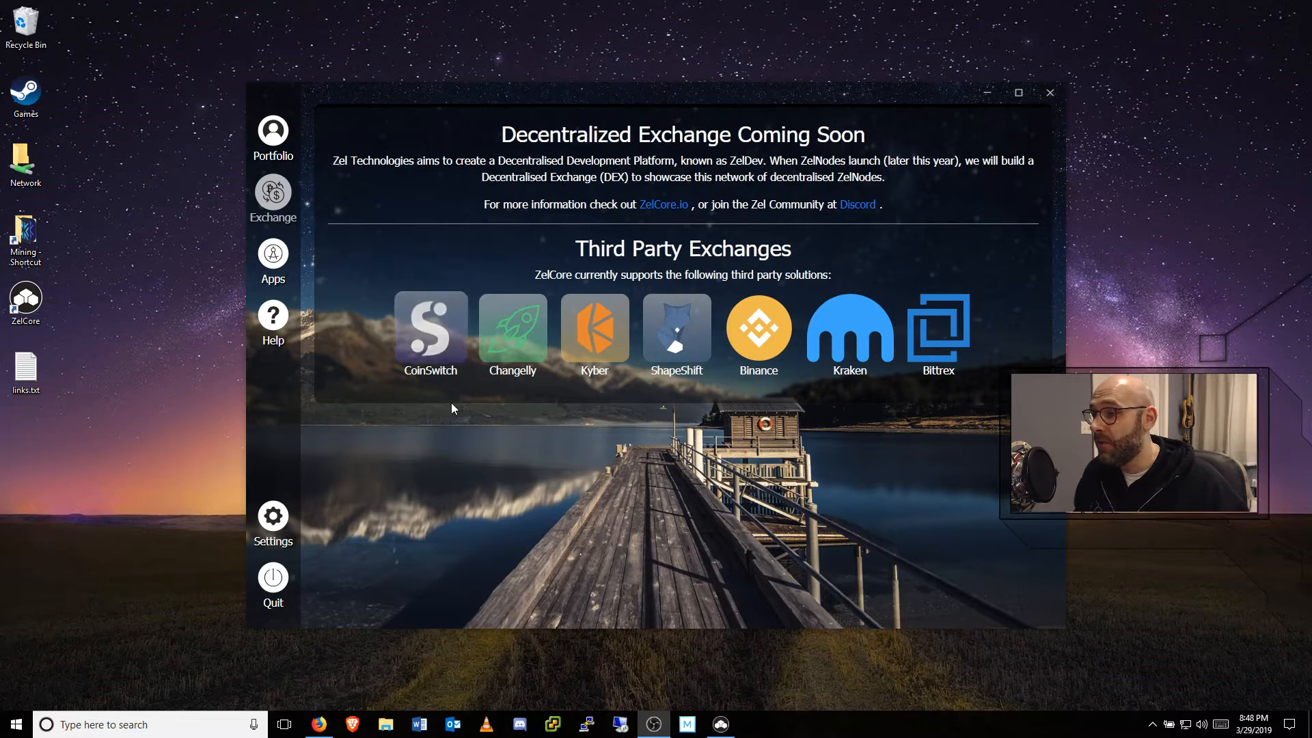
mouse_move(611, 379)
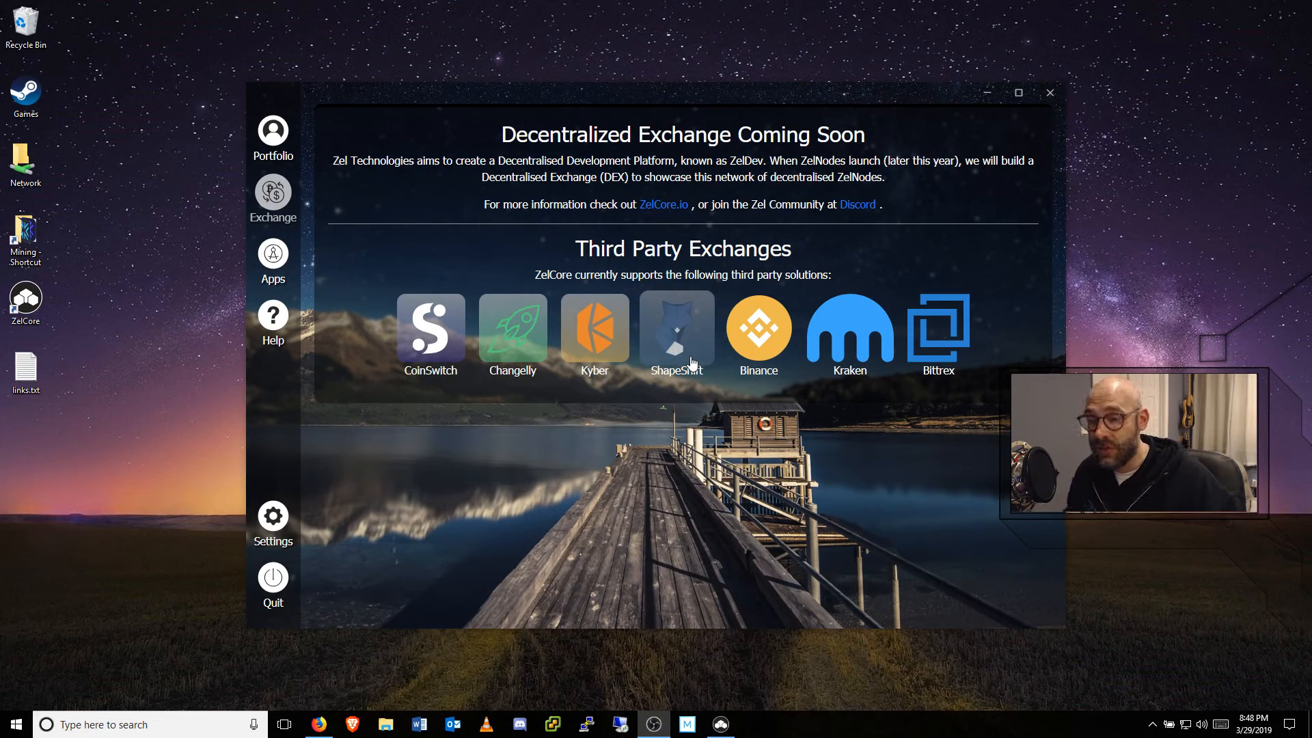
mouse_move(674, 458)
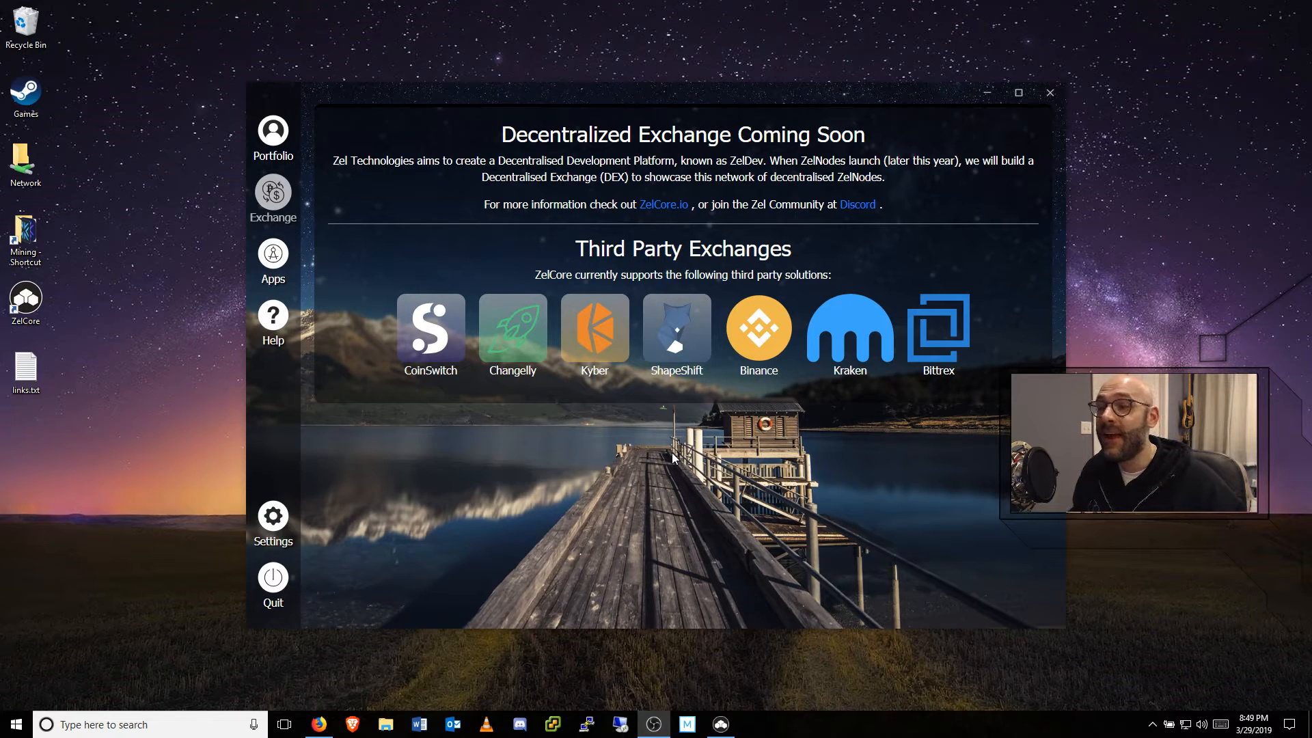
mouse_move(848, 346)
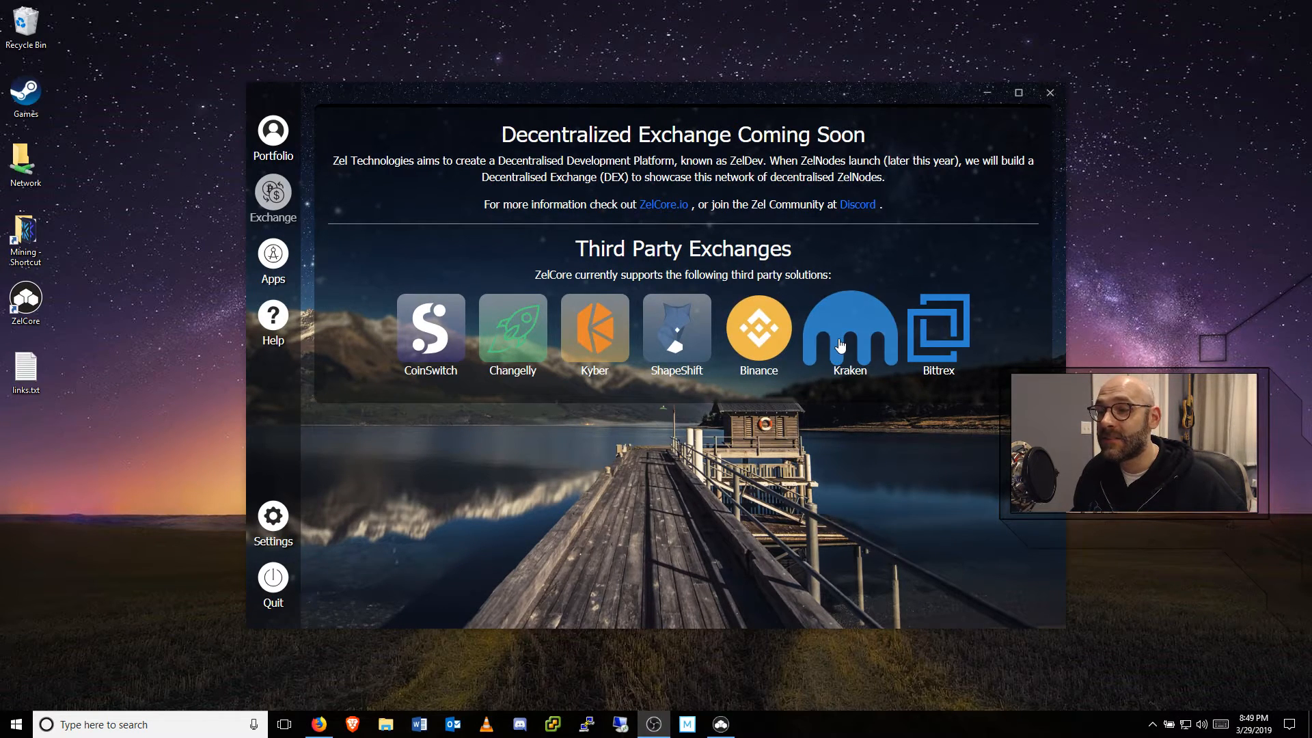
mouse_move(937, 415)
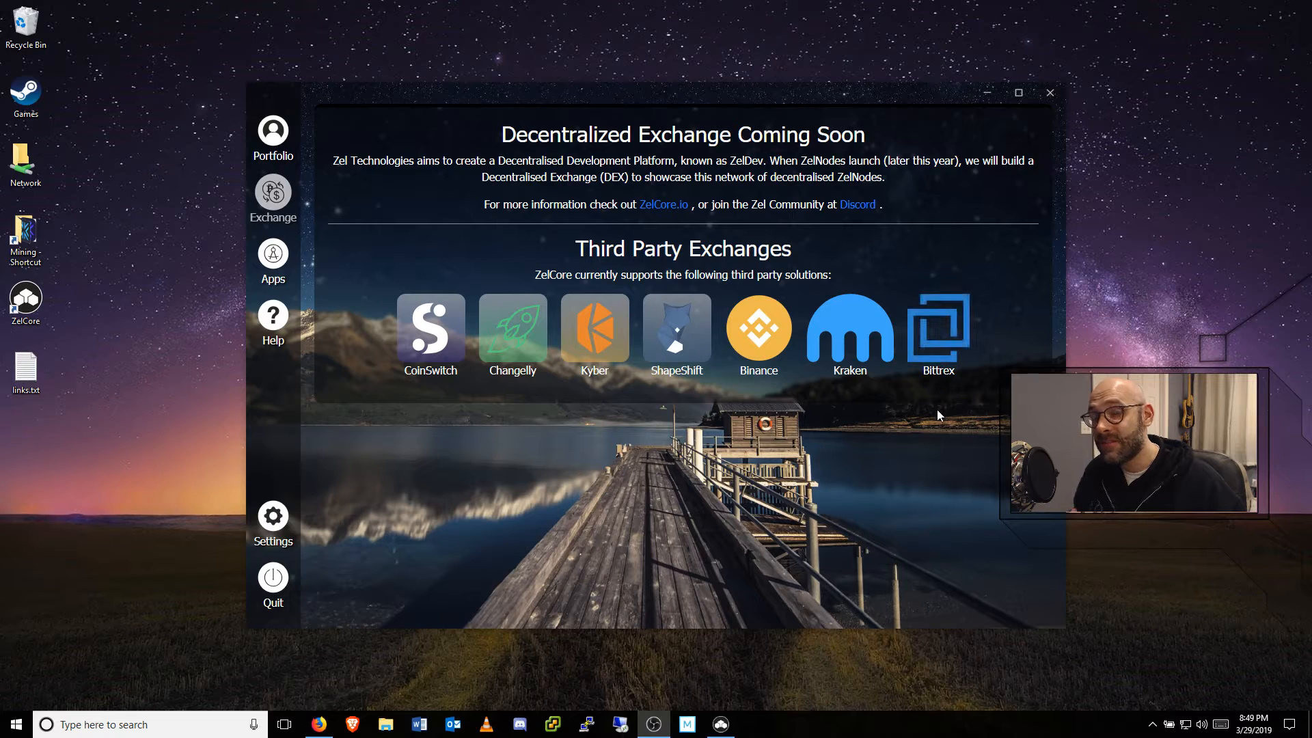
mouse_move(941, 422)
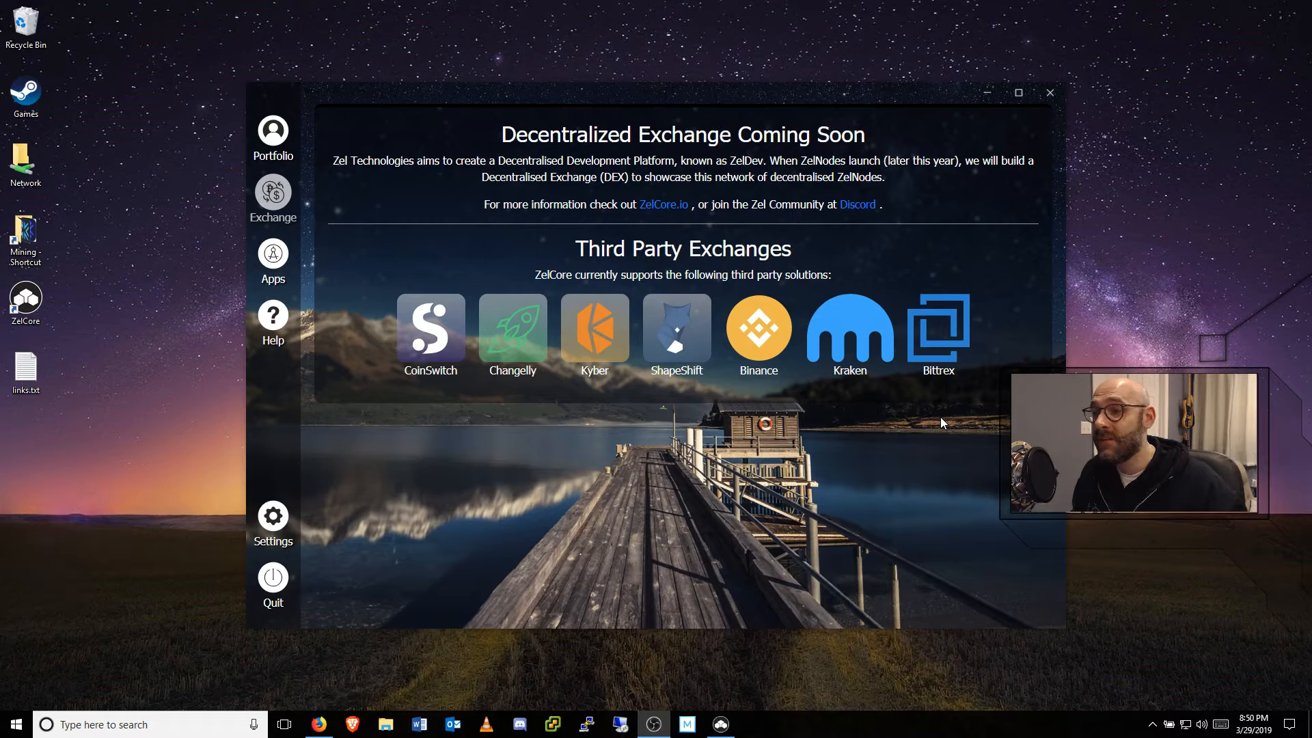
Maximize ZelCore and enter the Binance view under Third Party Exchanges.
left_click(1017, 92)
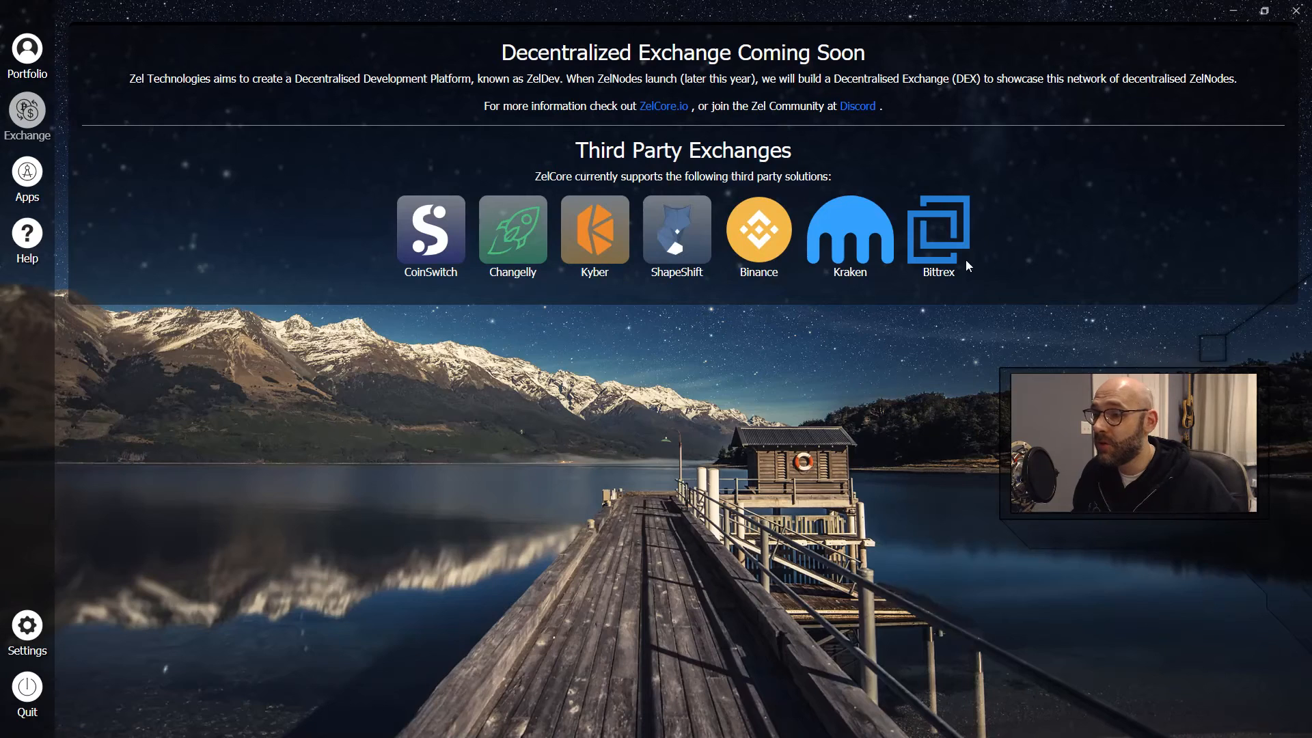
mouse_move(757, 229)
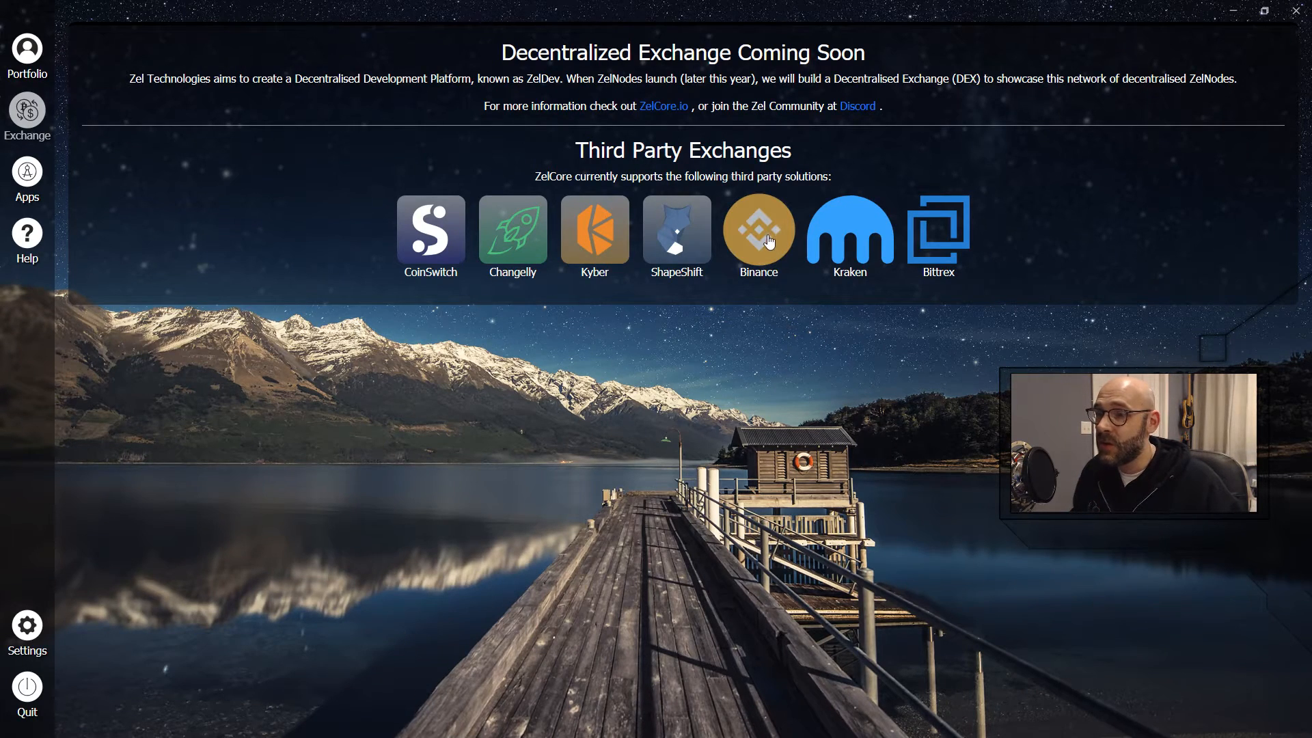
left_click(759, 228)
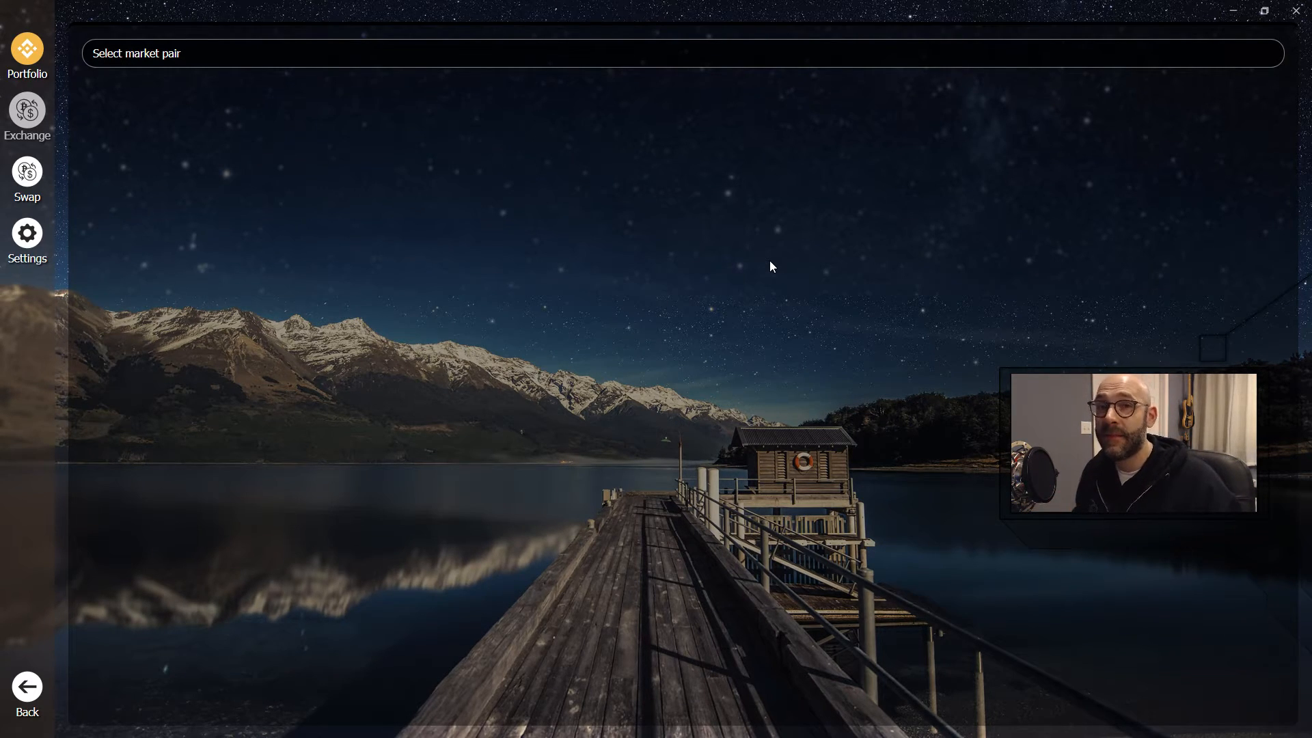
mouse_move(648, 210)
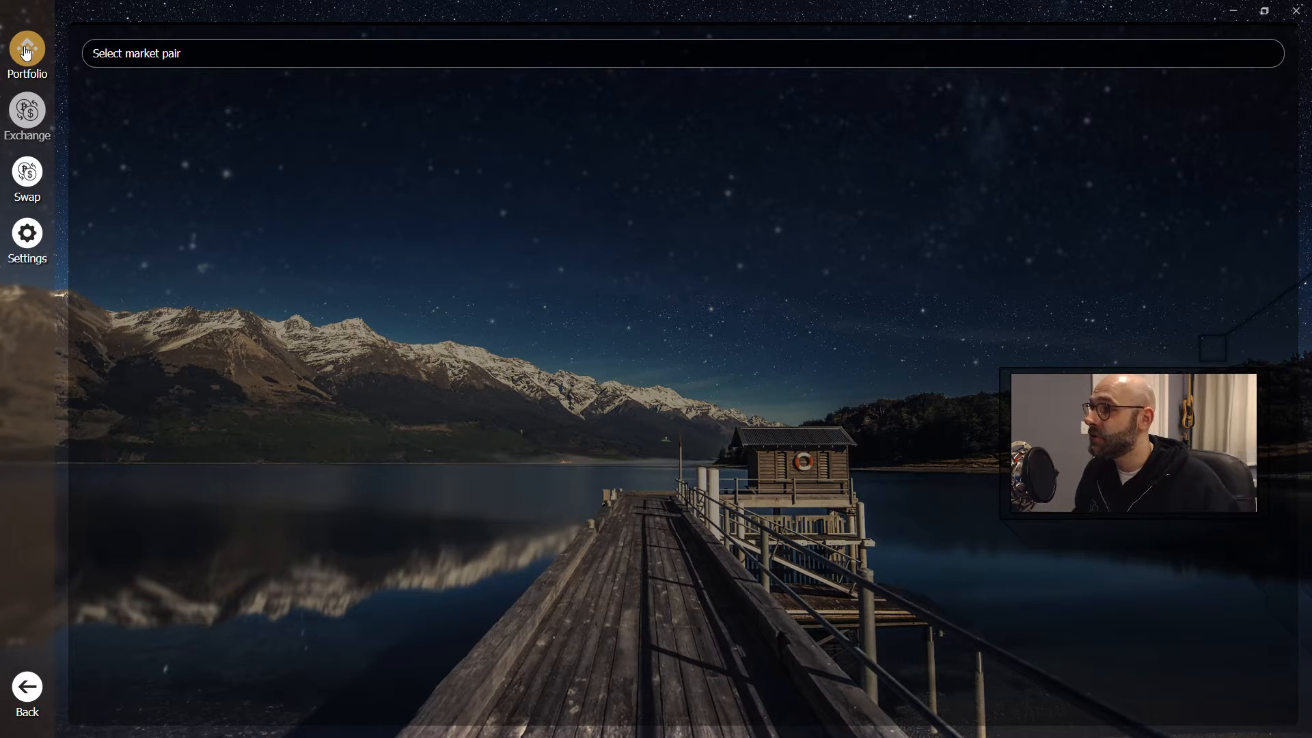
View the Binance Portfolio balances and sort by Available so LTC 0.00448894 is first.
left_click(27, 55)
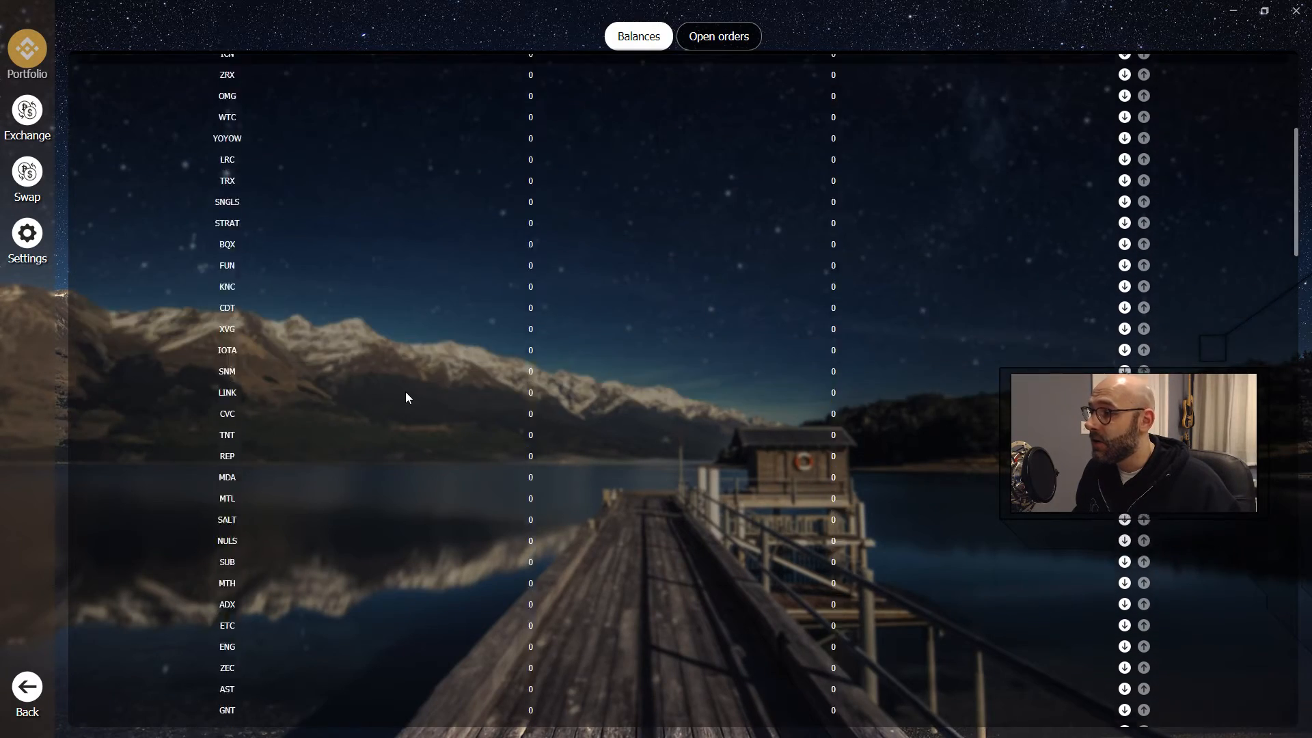
scroll("down", 3)
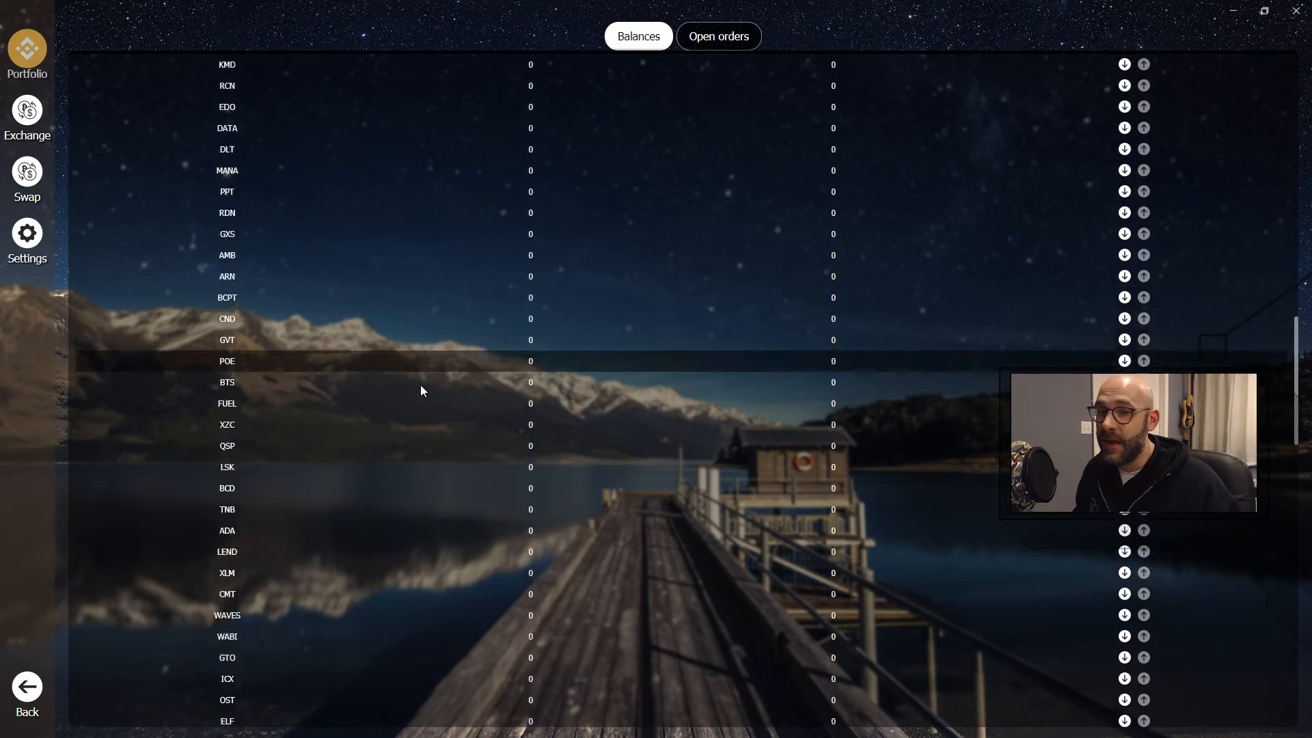
scroll("down", 3)
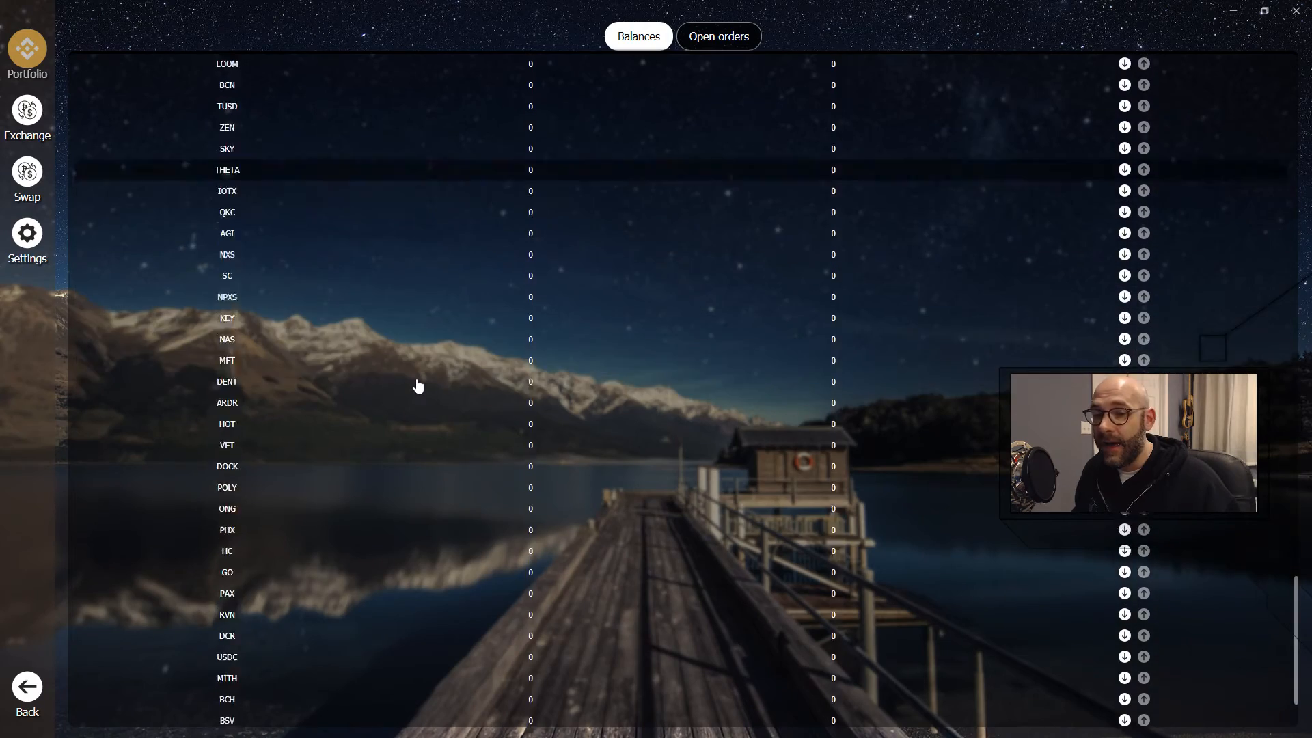
scroll("up", 3)
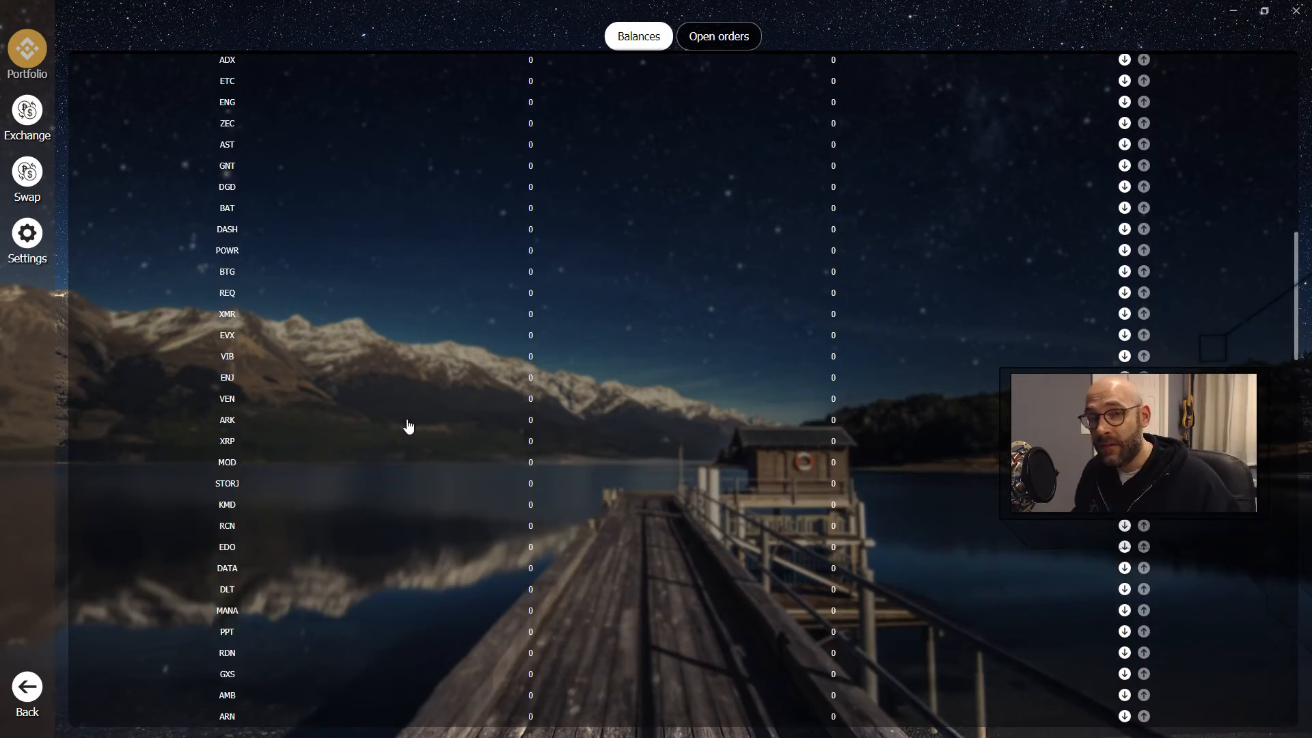
scroll("up", 3)
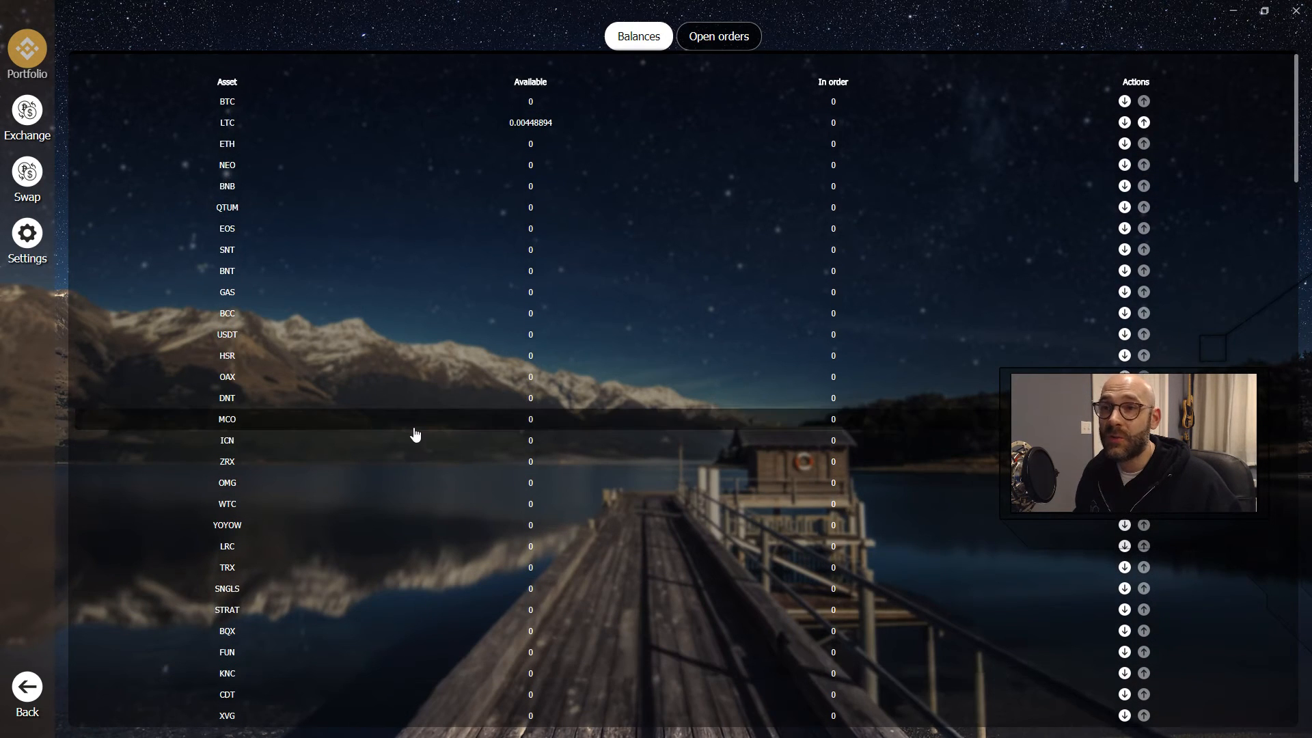
mouse_move(310, 534)
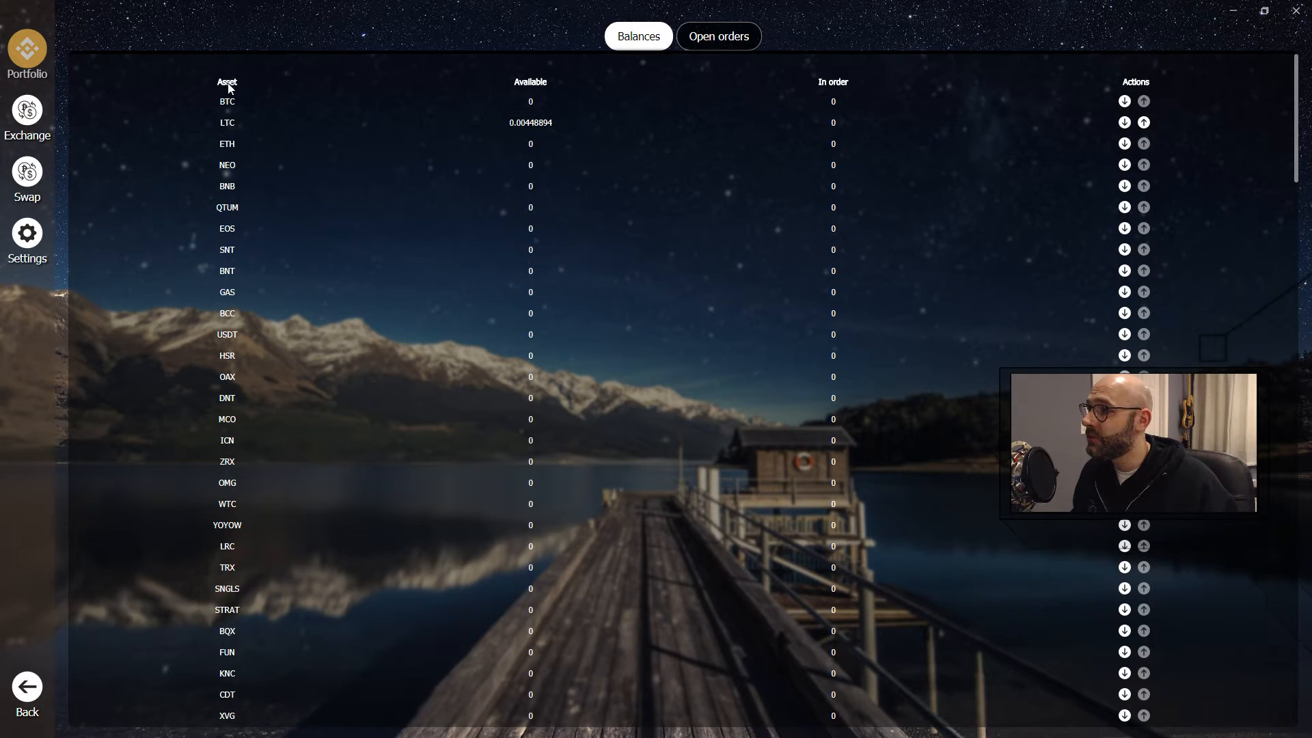
left_click(227, 82)
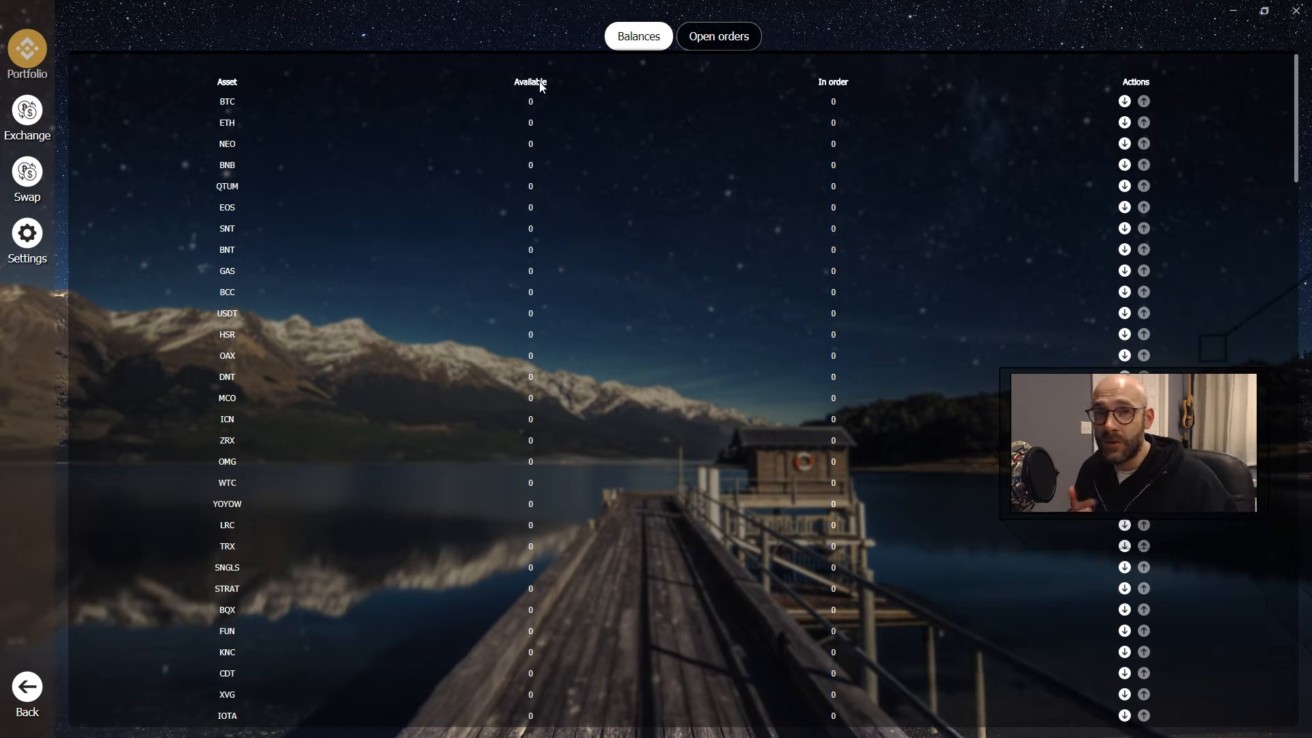
scroll("down", 3)
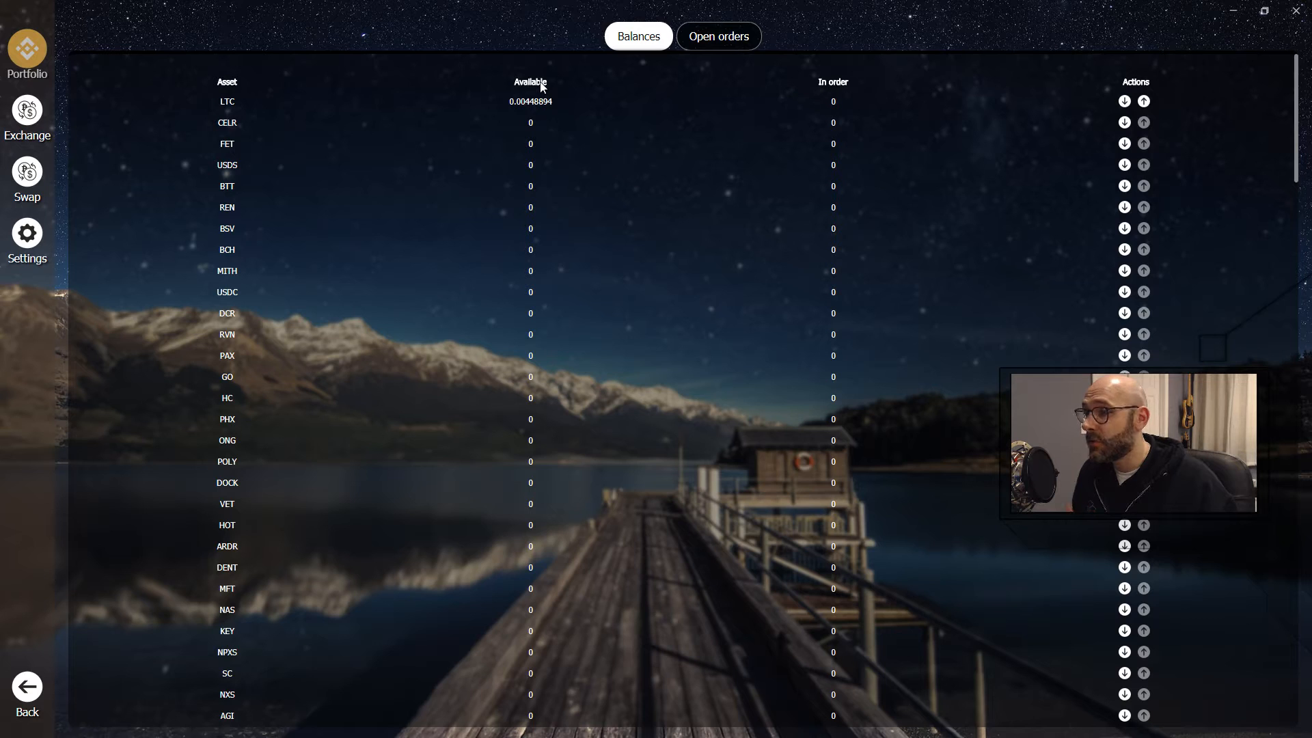
mouse_move(846, 86)
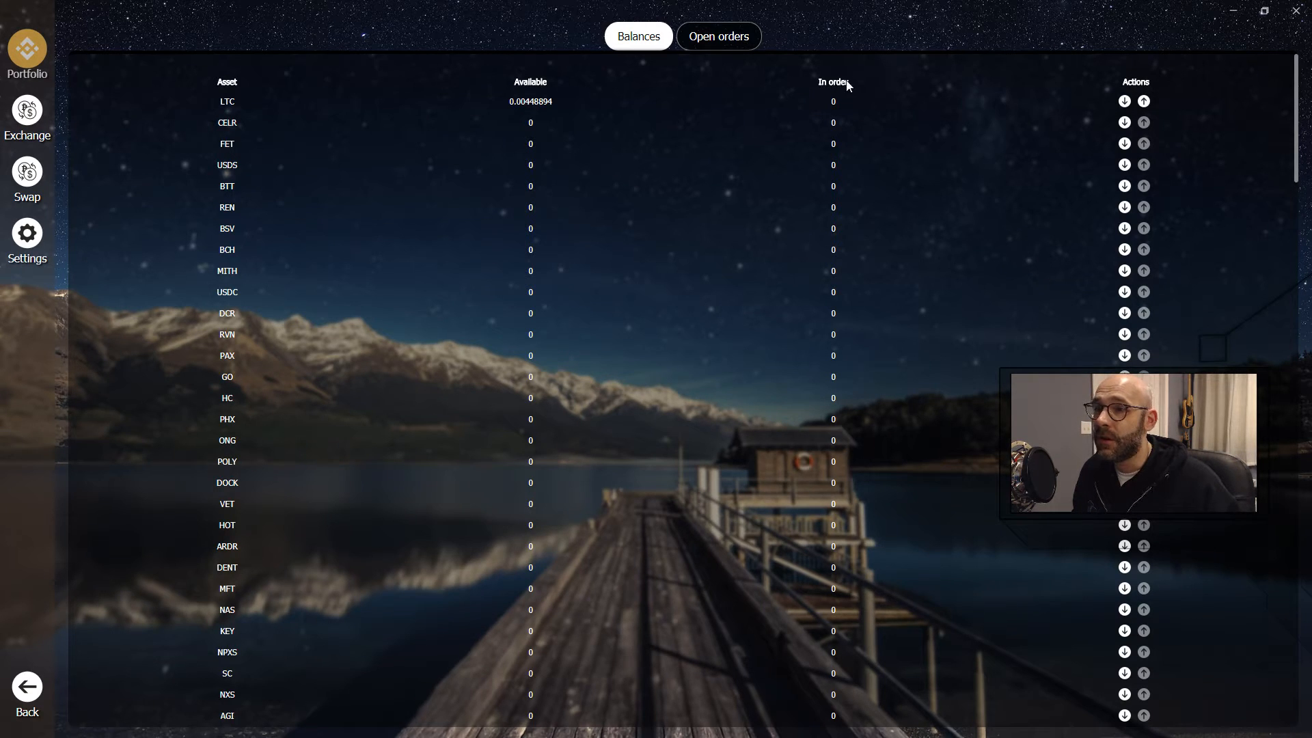
mouse_move(834, 88)
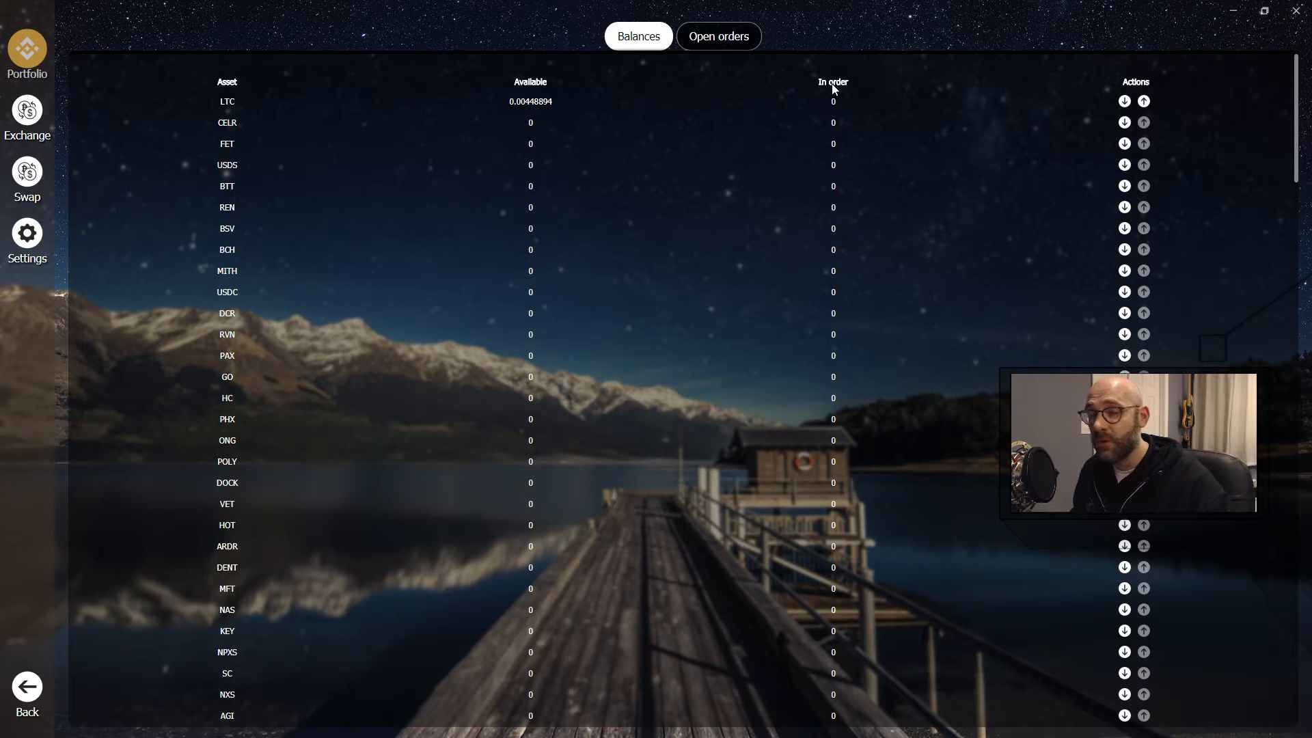
mouse_move(1005, 73)
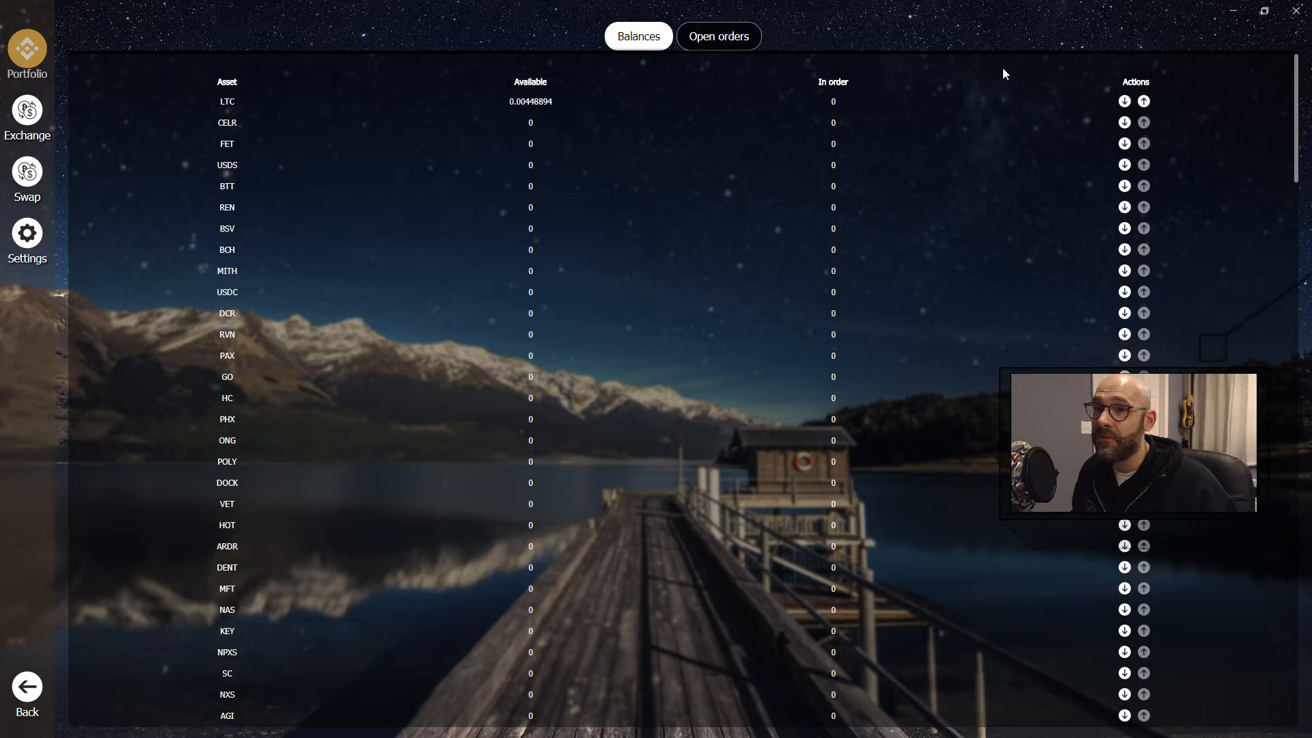
mouse_move(1125, 102)
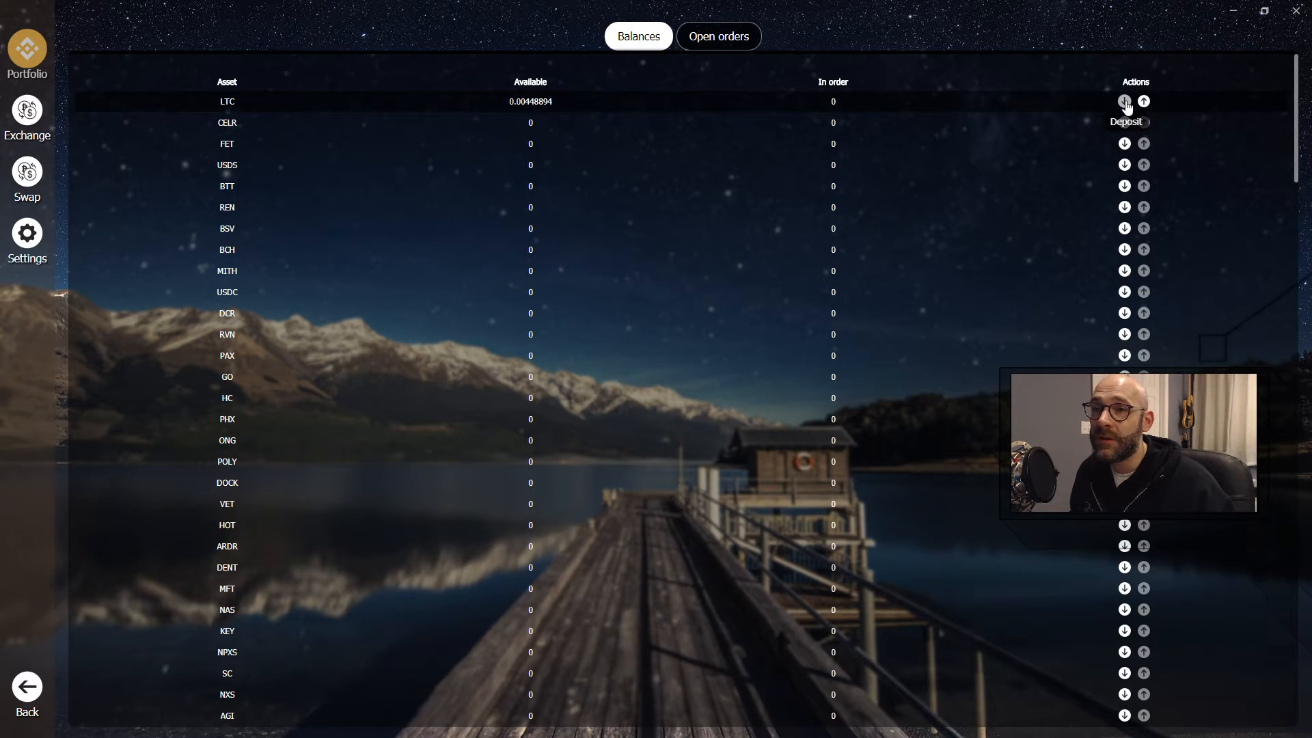
mouse_move(1144, 101)
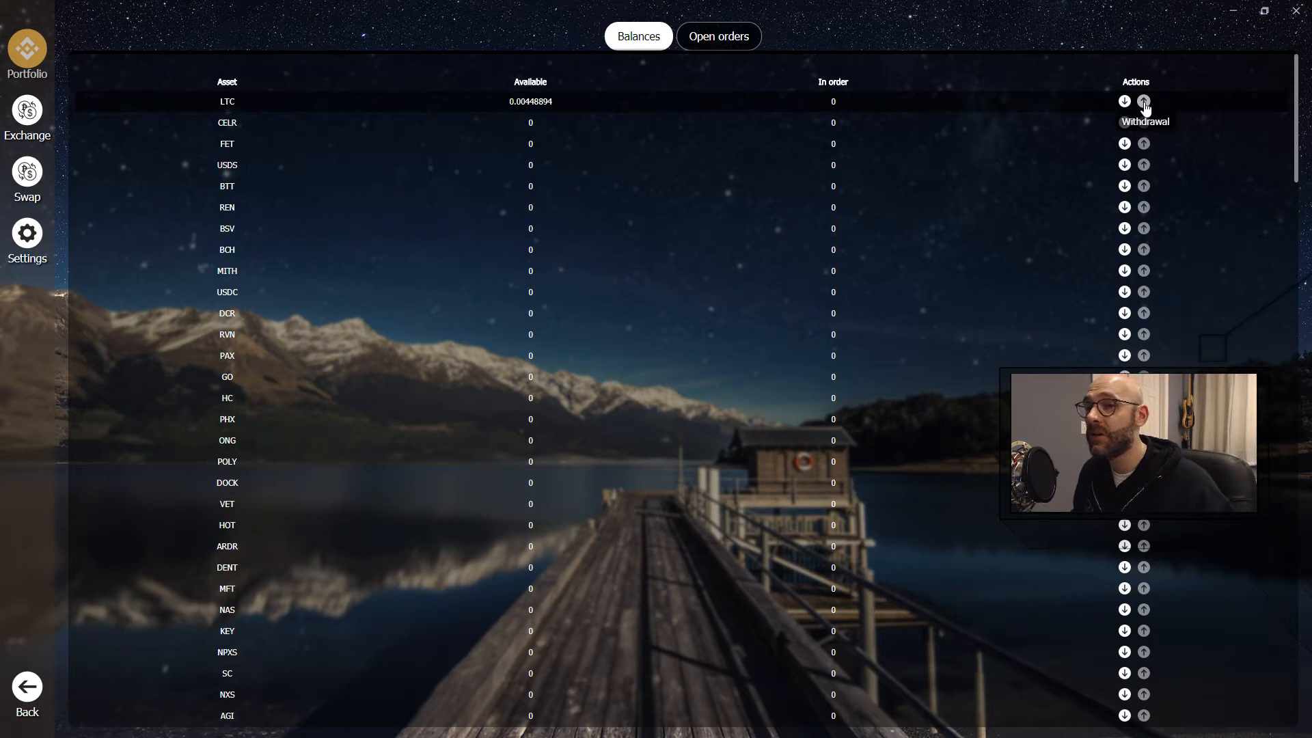
mouse_move(573, 110)
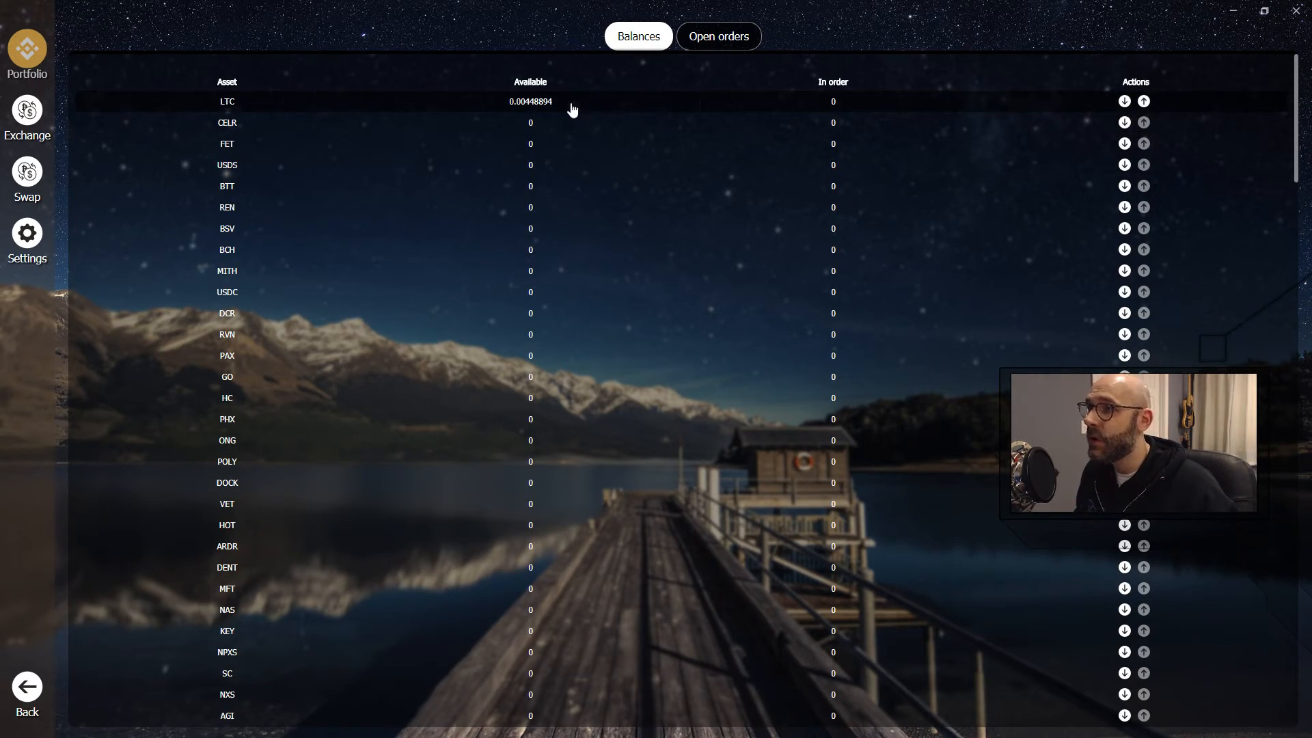
mouse_move(1188, 99)
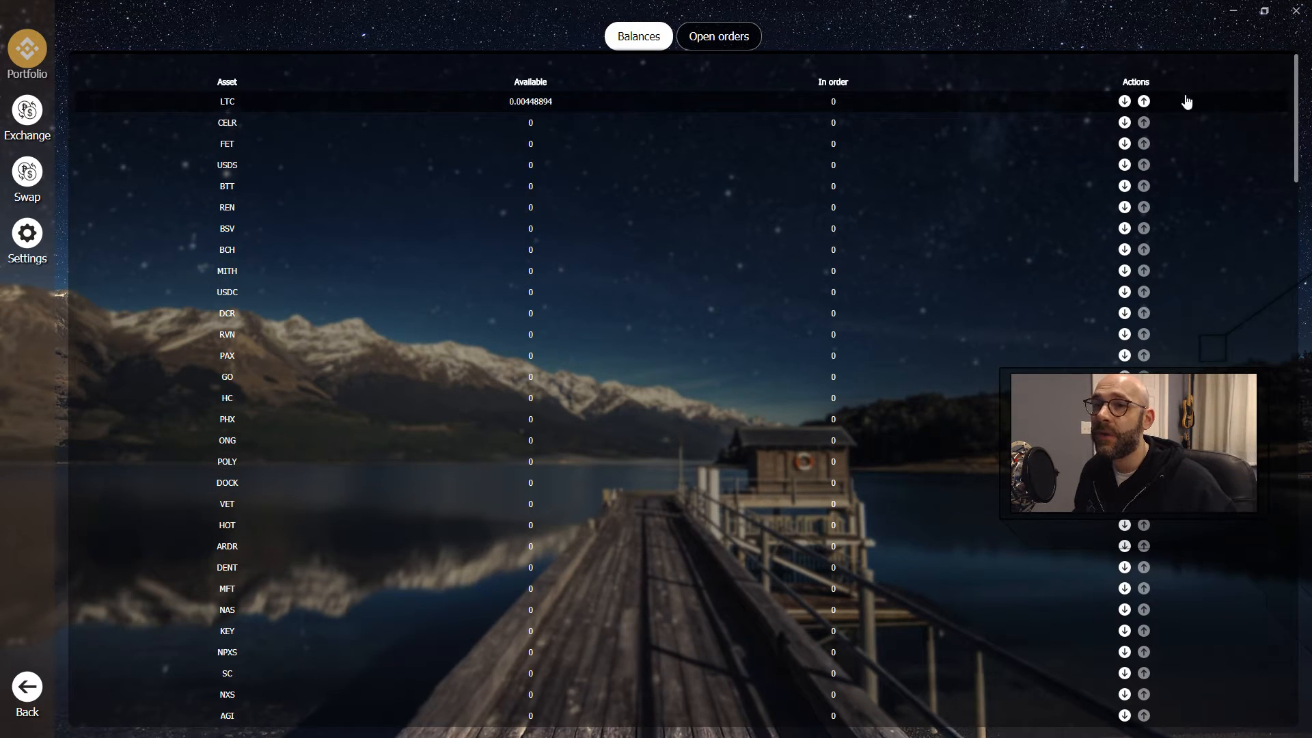
Fill an LTC withdrawal of the full 0.00448894 to Wallet 1, then close it unconfirmed.
left_click(1124, 100)
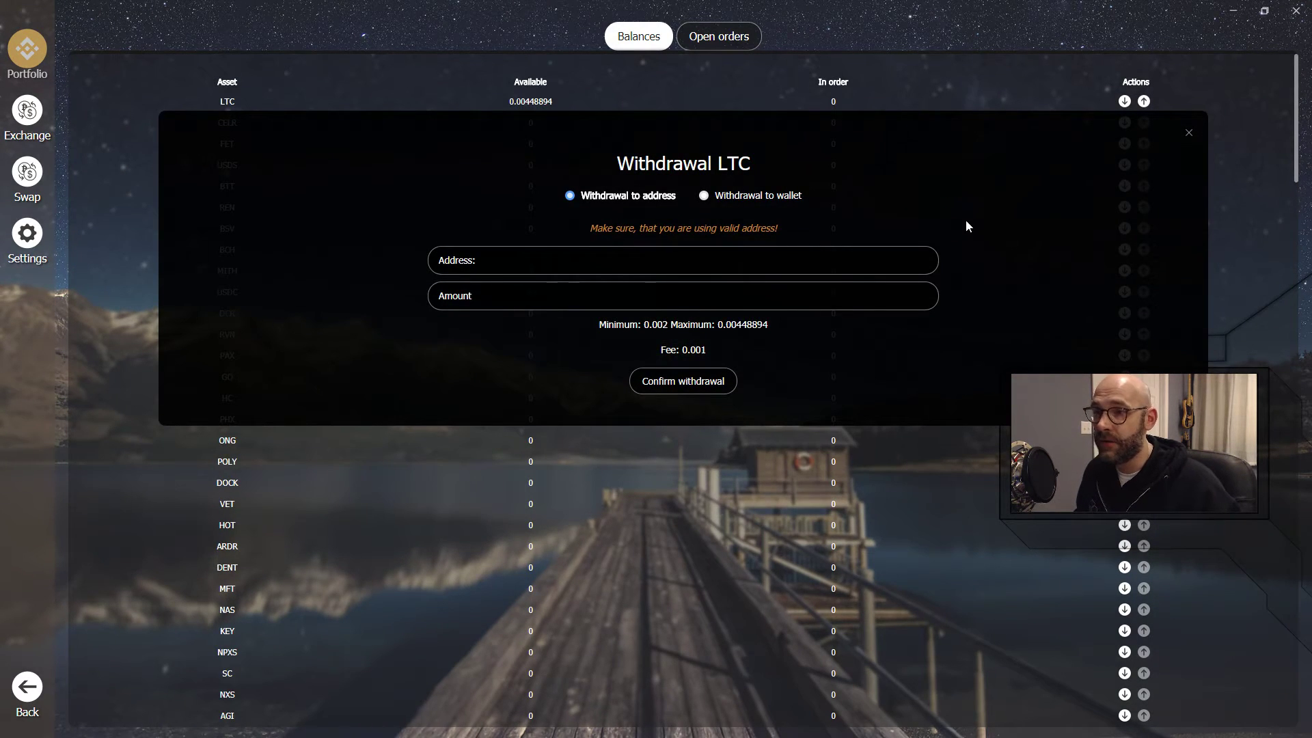
mouse_move(686, 244)
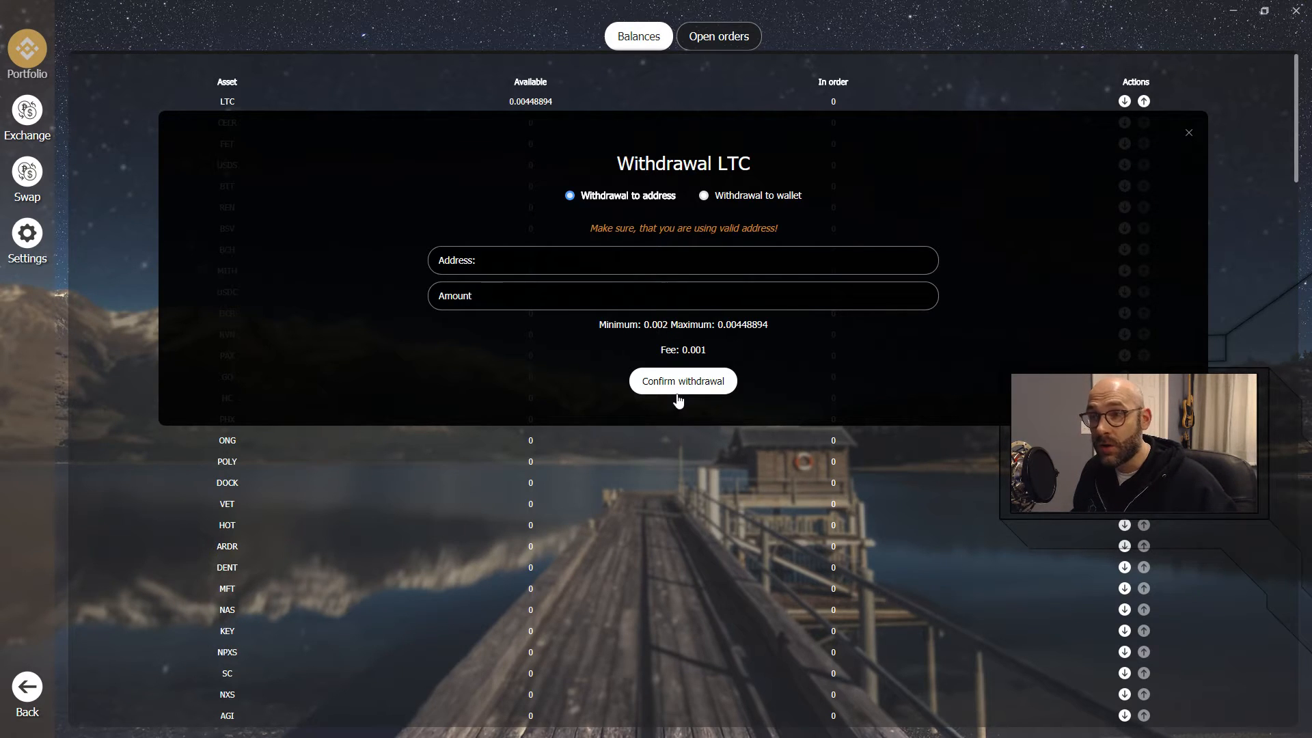
left_click(704, 196)
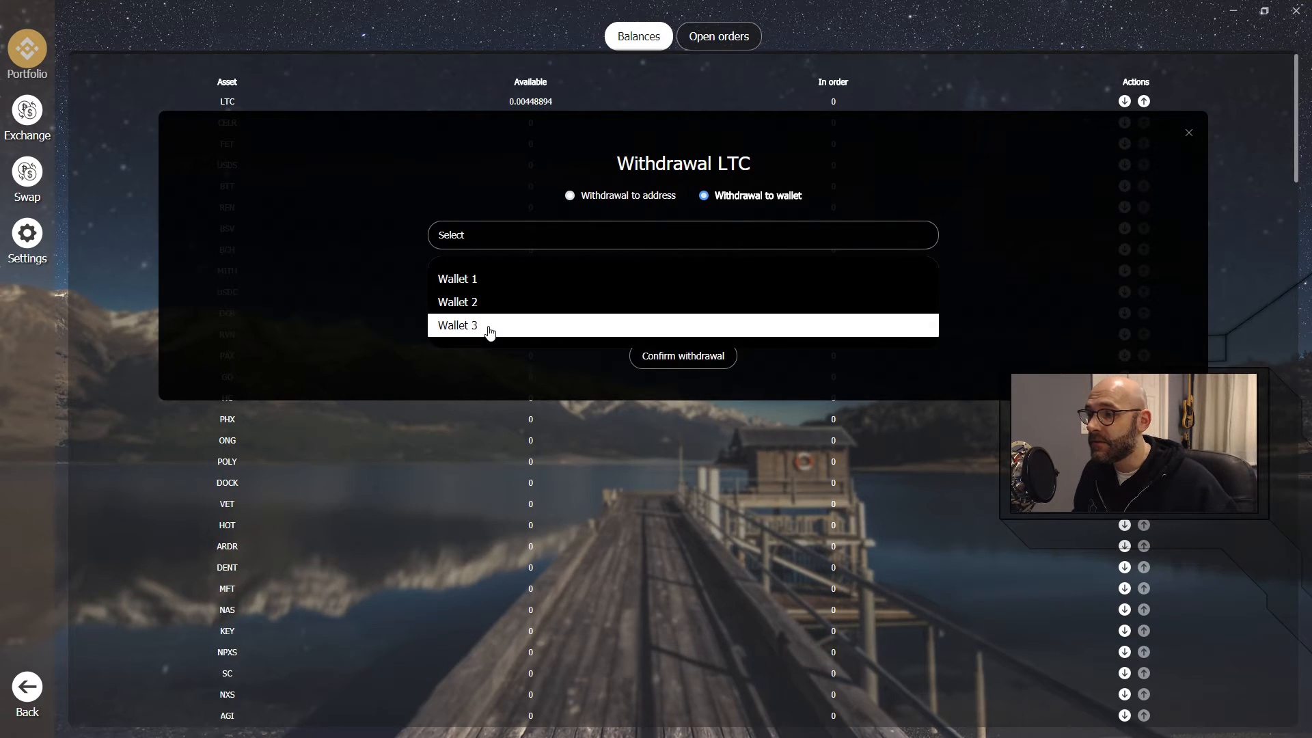
mouse_move(499, 327)
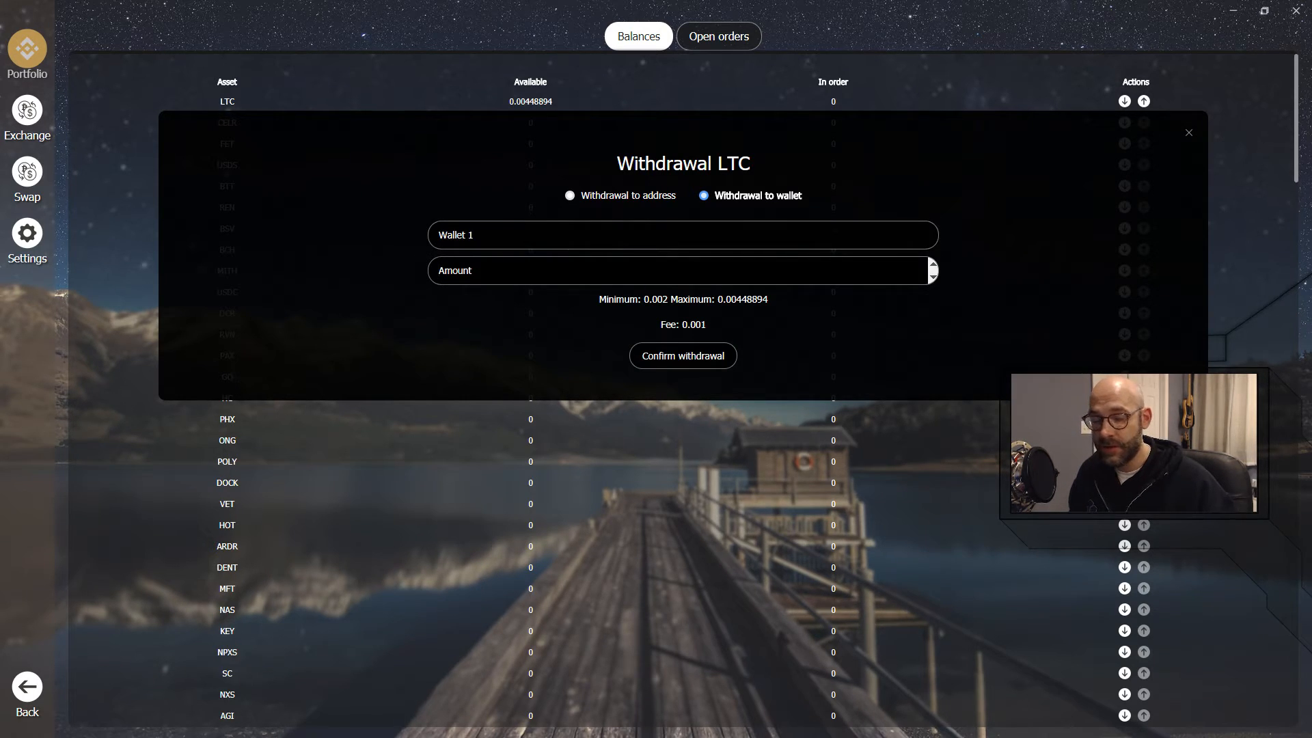
type(".00448894")
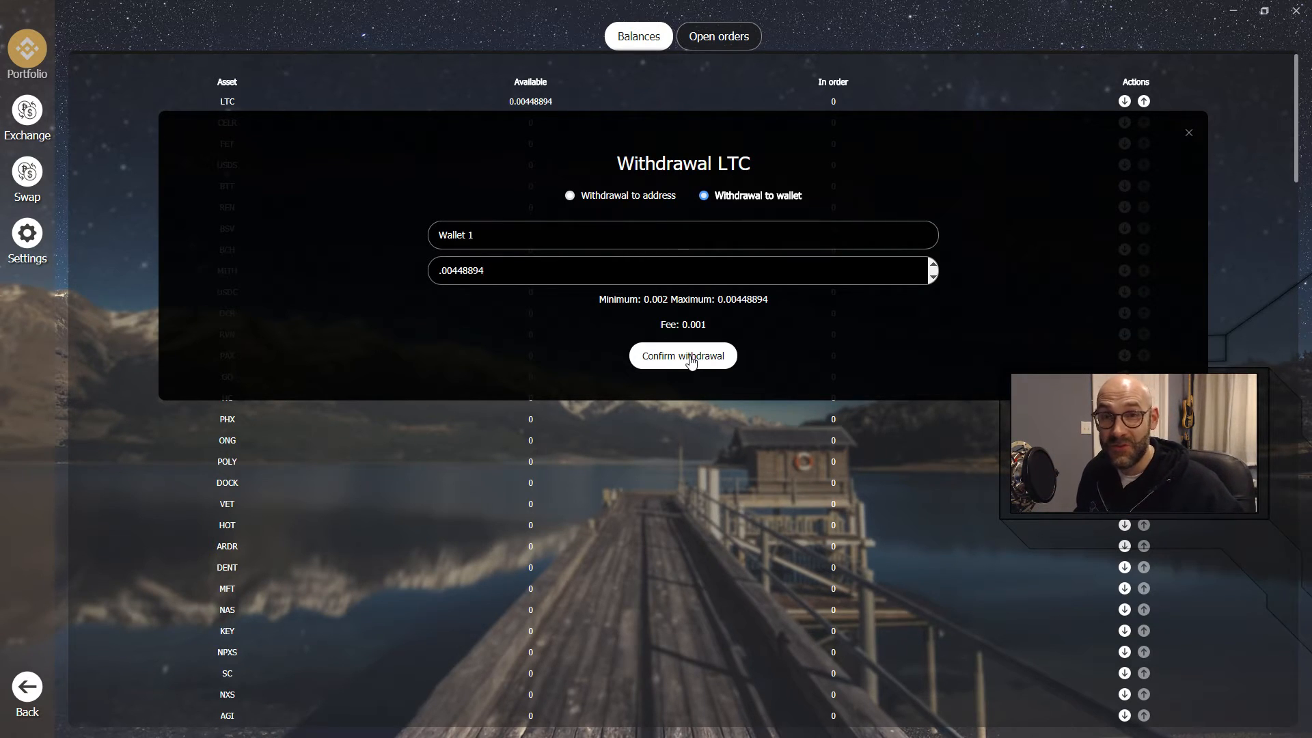
mouse_move(1192, 128)
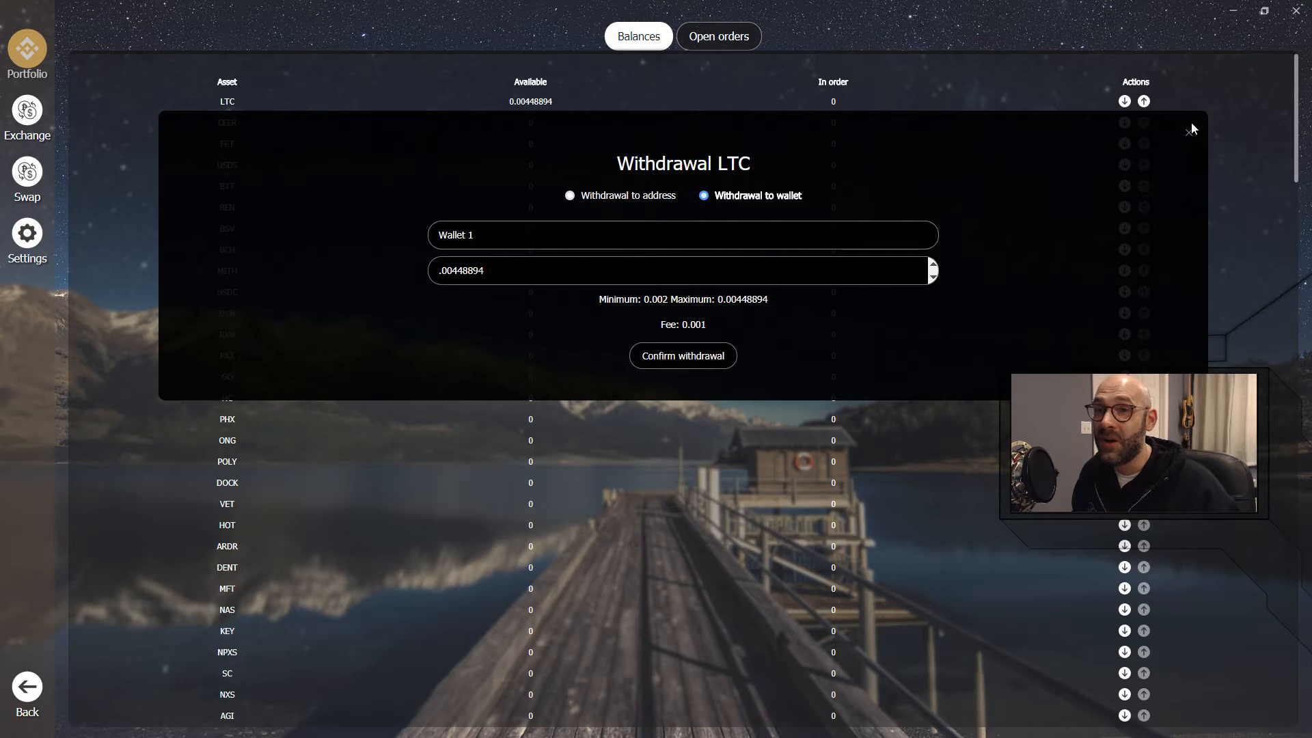
left_click(1192, 128)
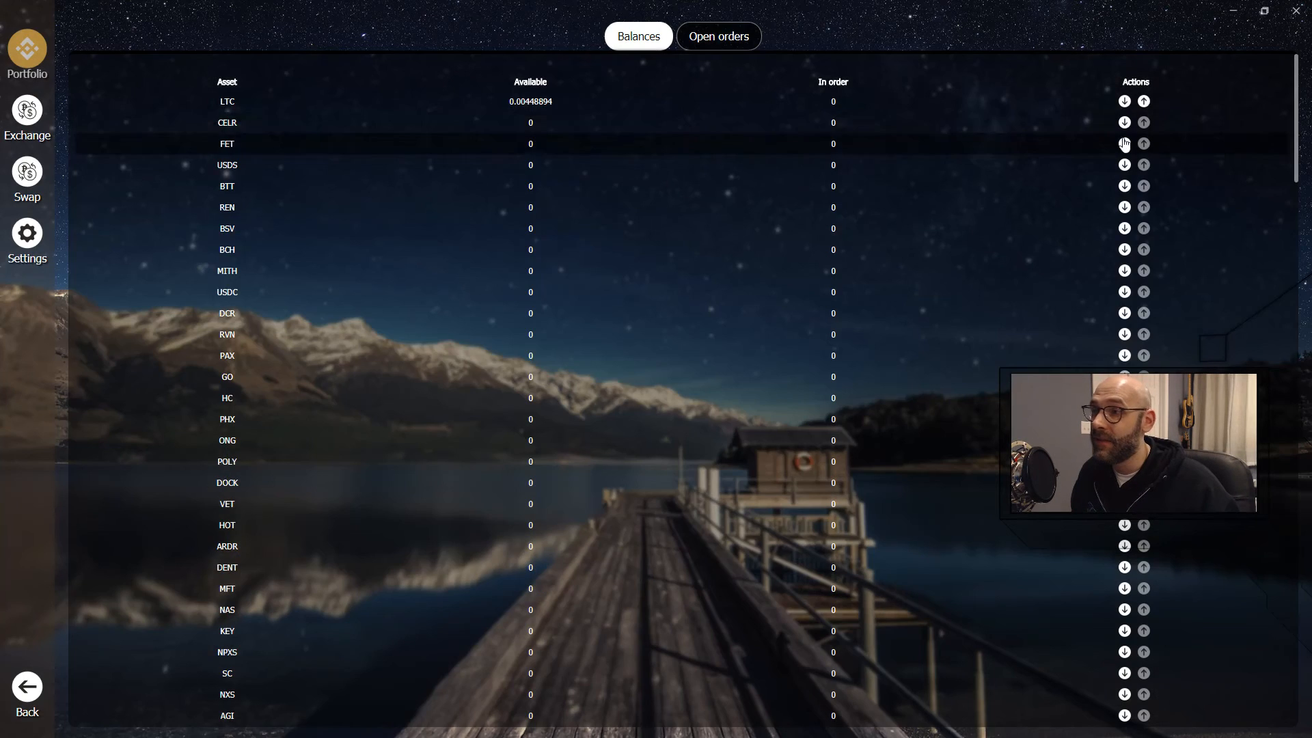
left_click(226, 82)
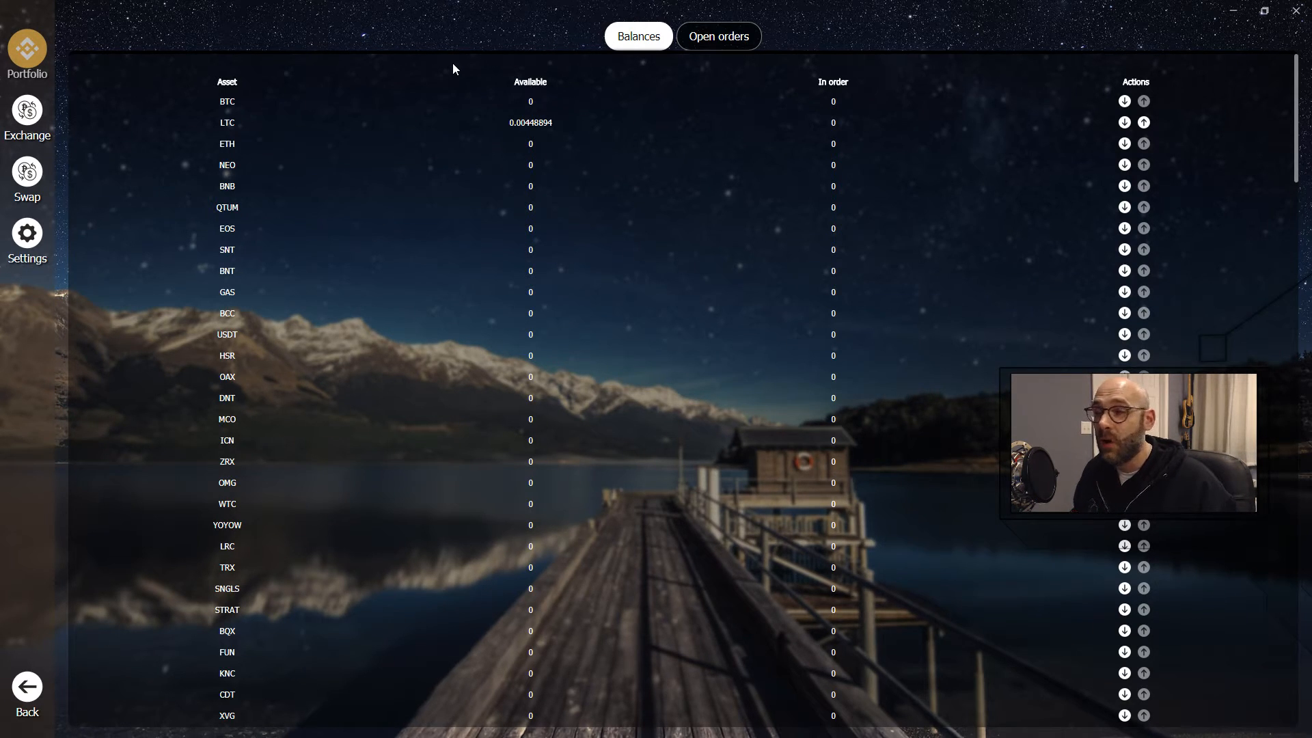
mouse_move(319, 90)
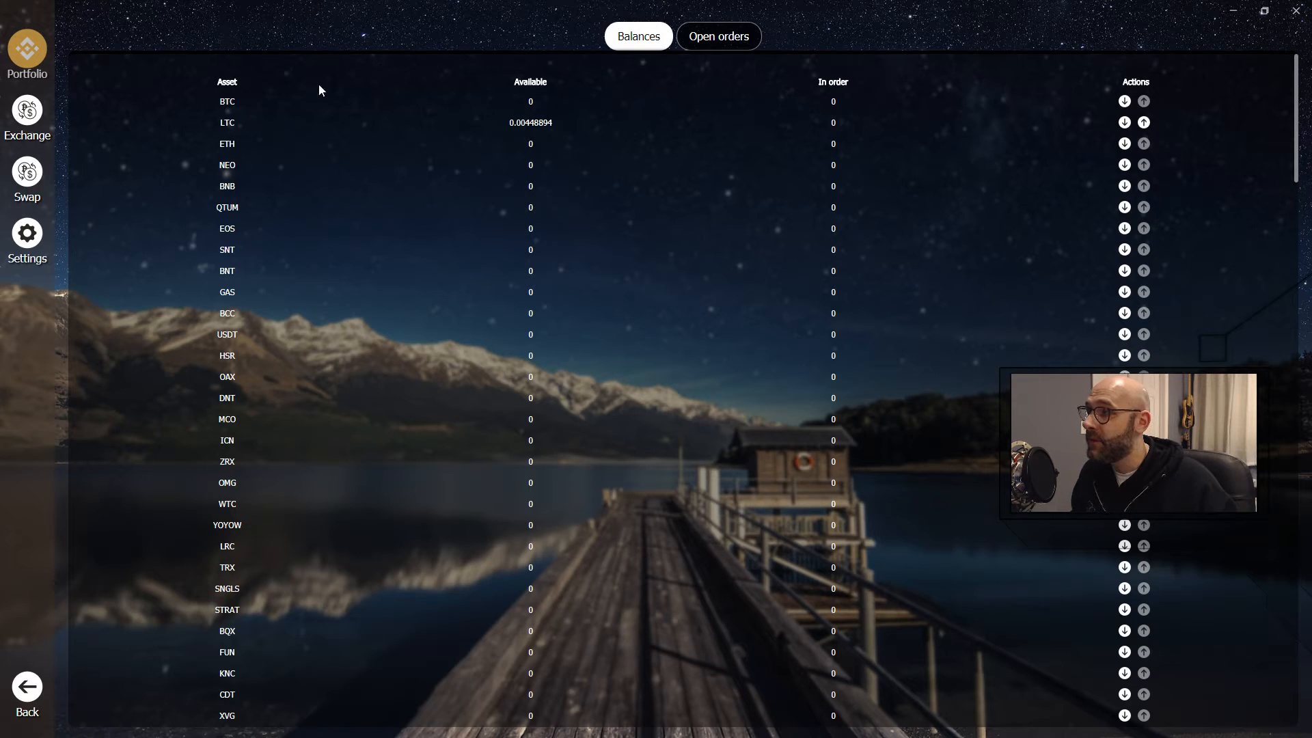
mouse_move(532, 110)
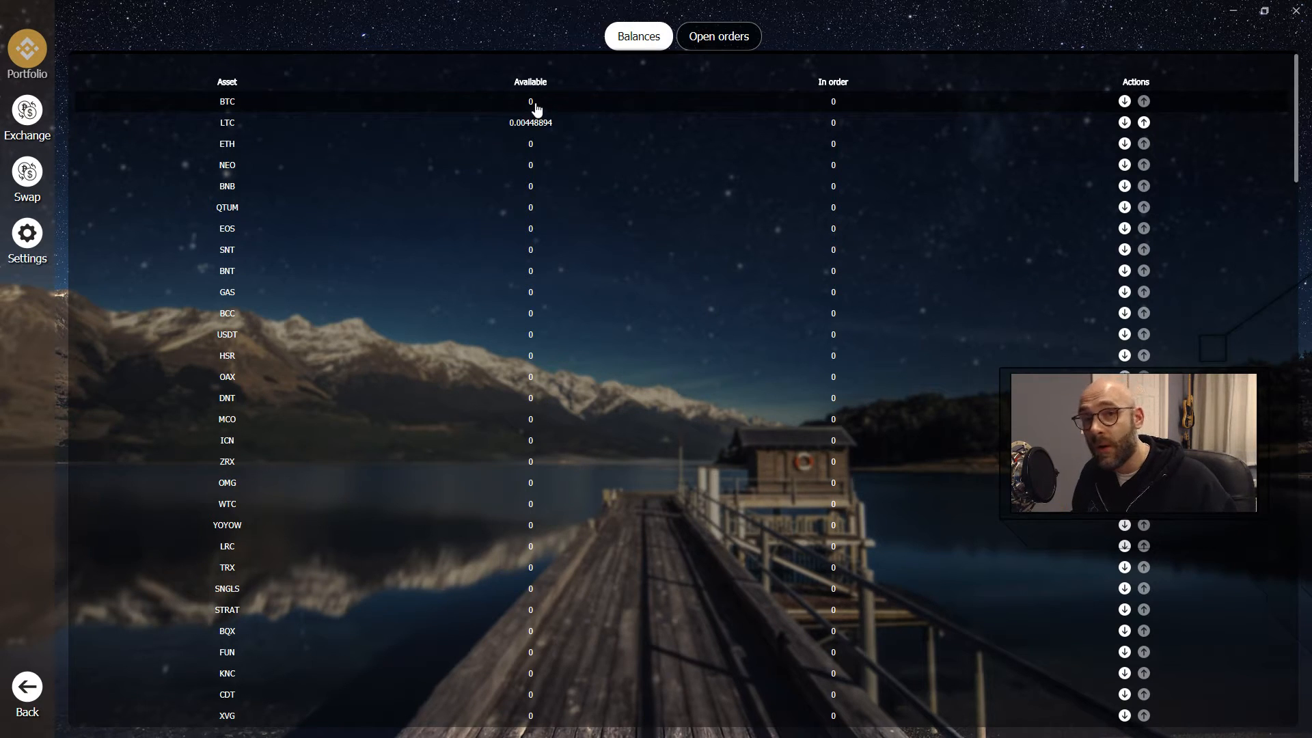
mouse_move(1082, 109)
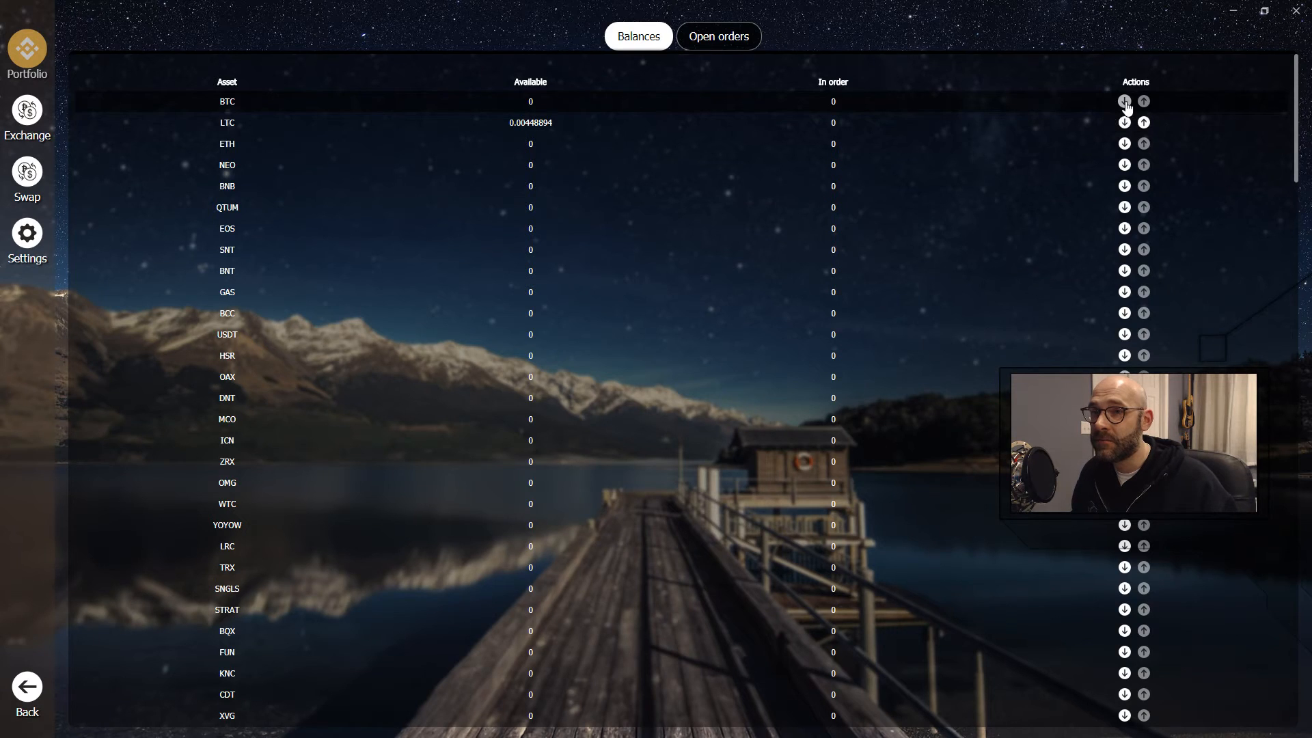
Copy the Binance BTC deposit address to the clipboard and close its QR details.
left_click(1125, 100)
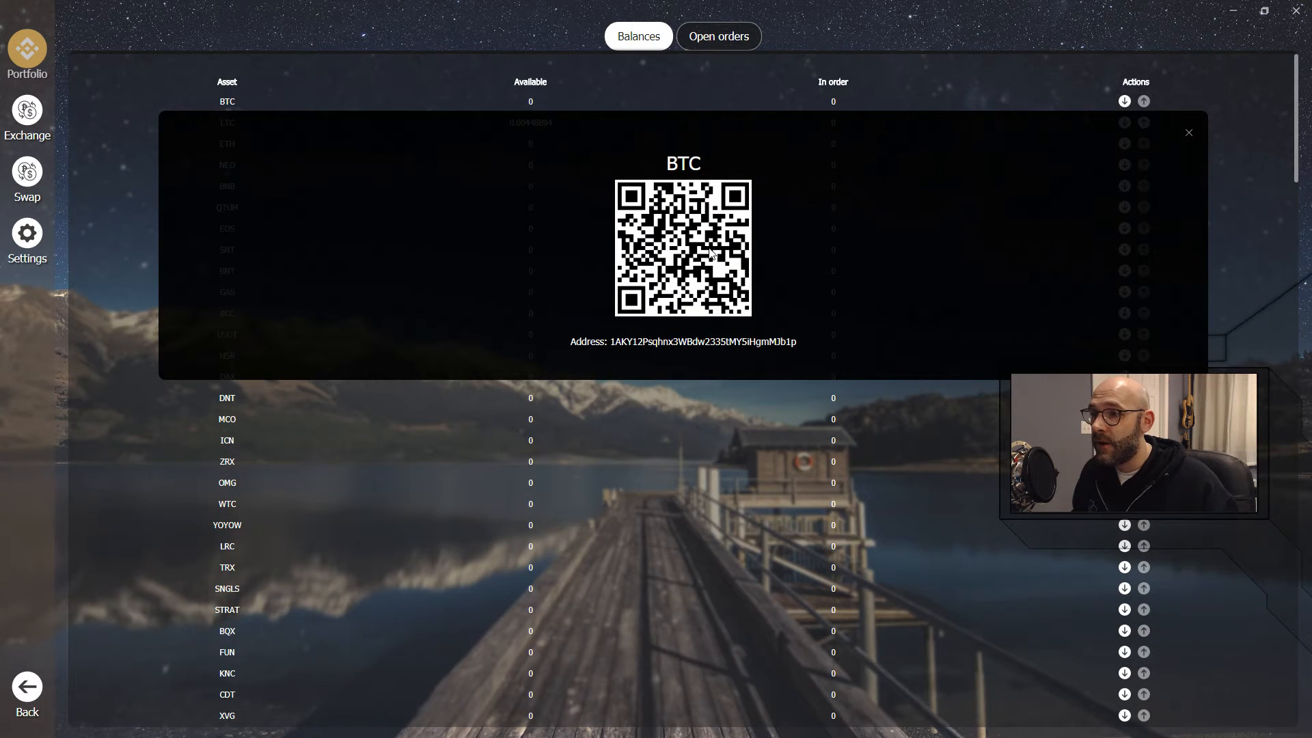
mouse_move(703, 342)
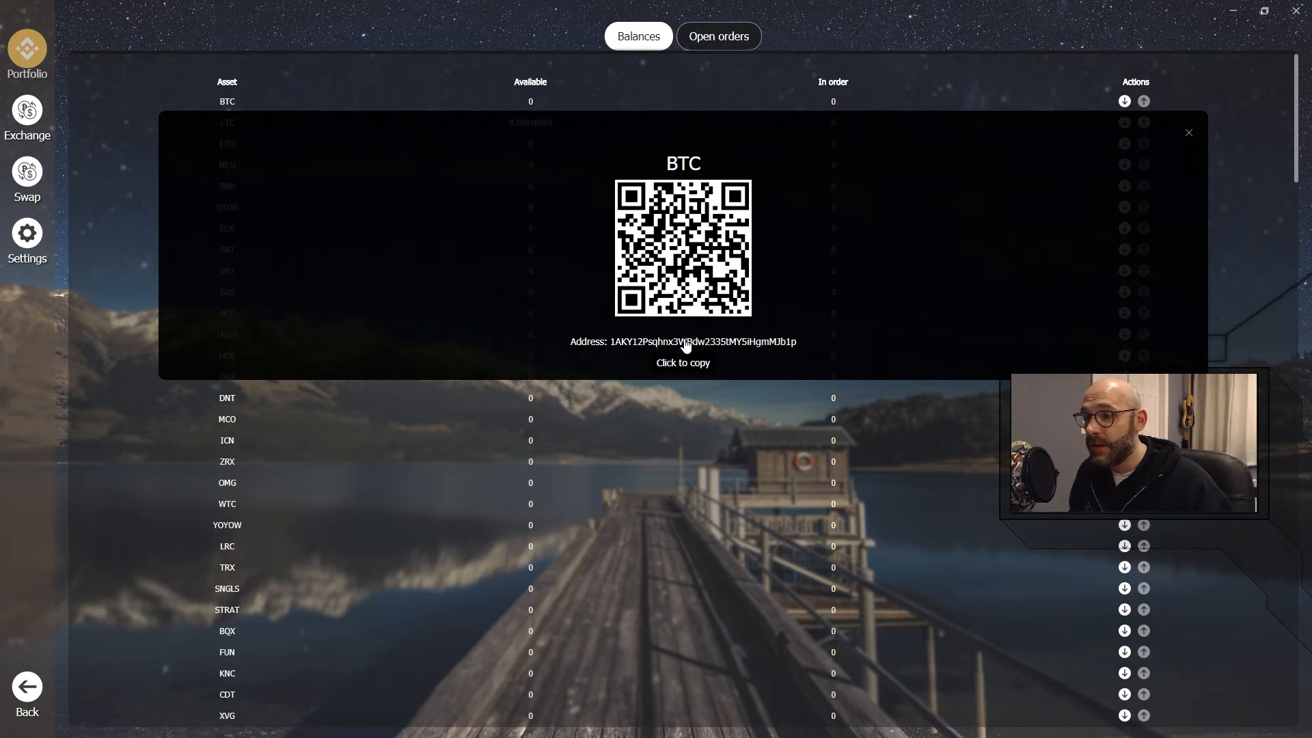
left_click(683, 342)
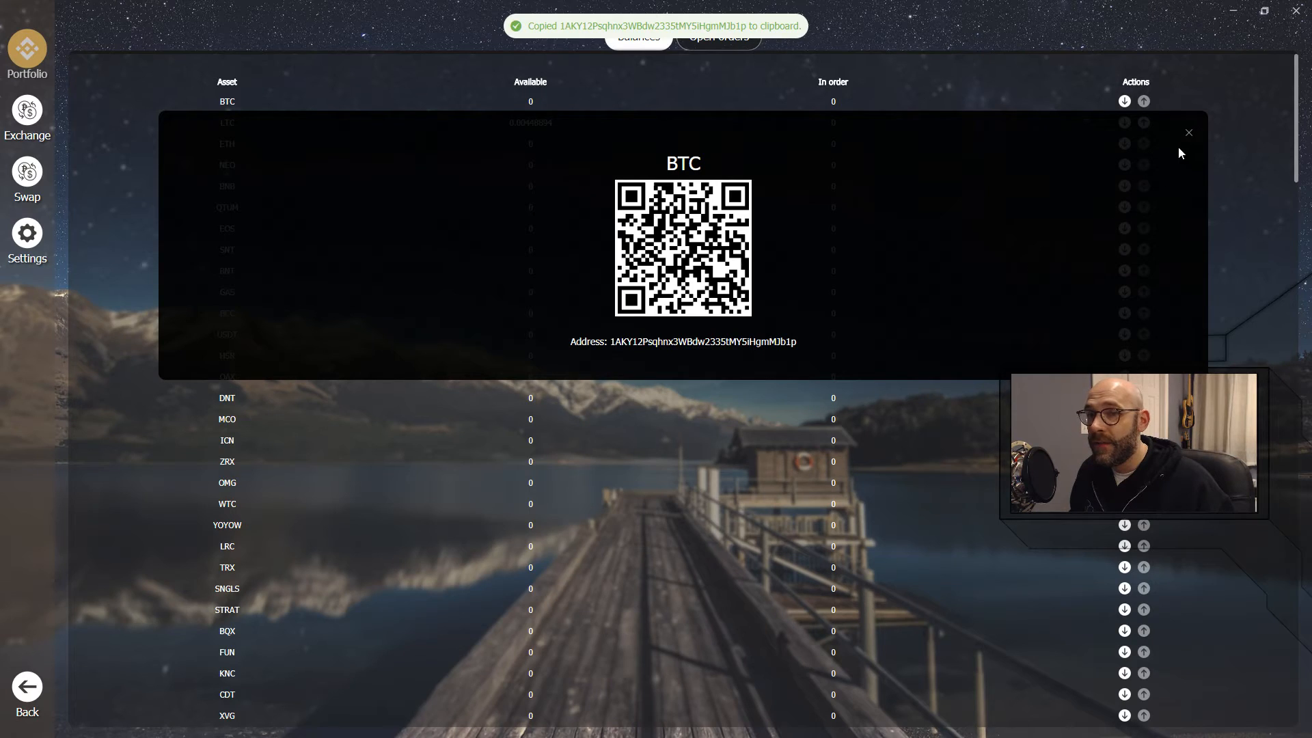
left_click(1187, 133)
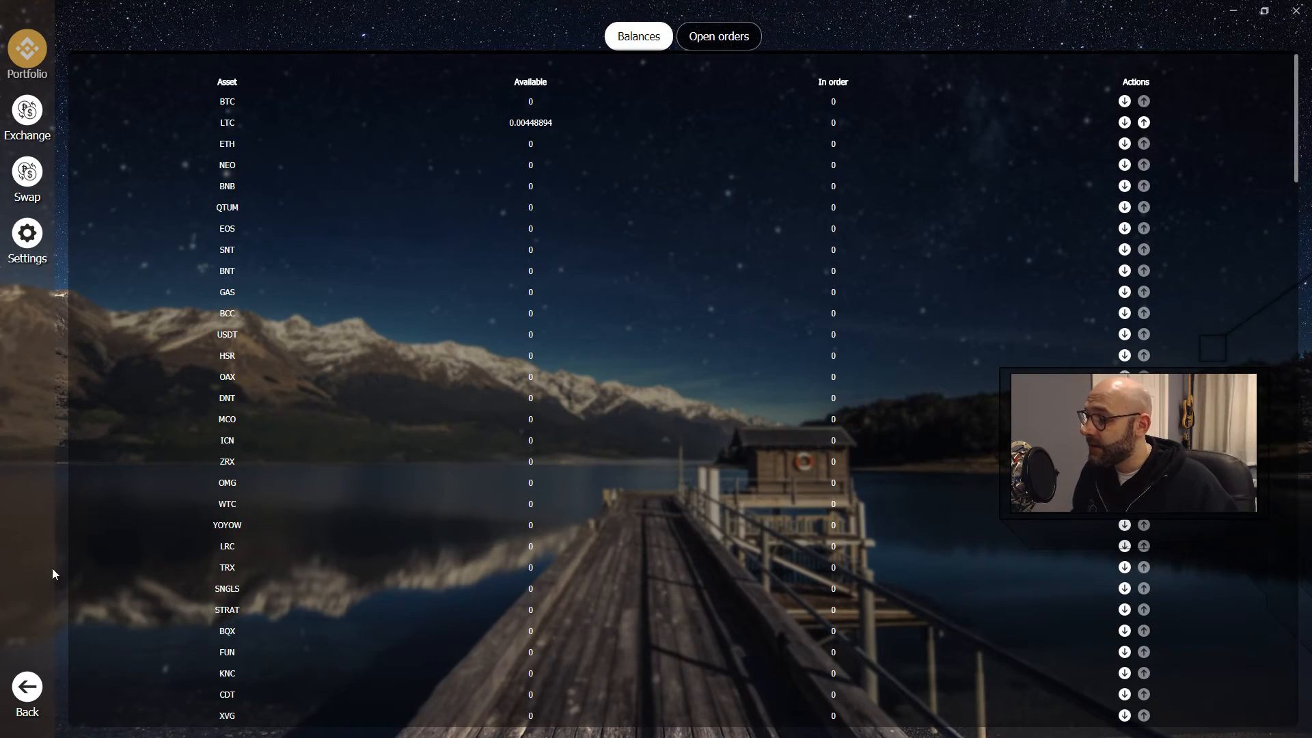
left_click(28, 115)
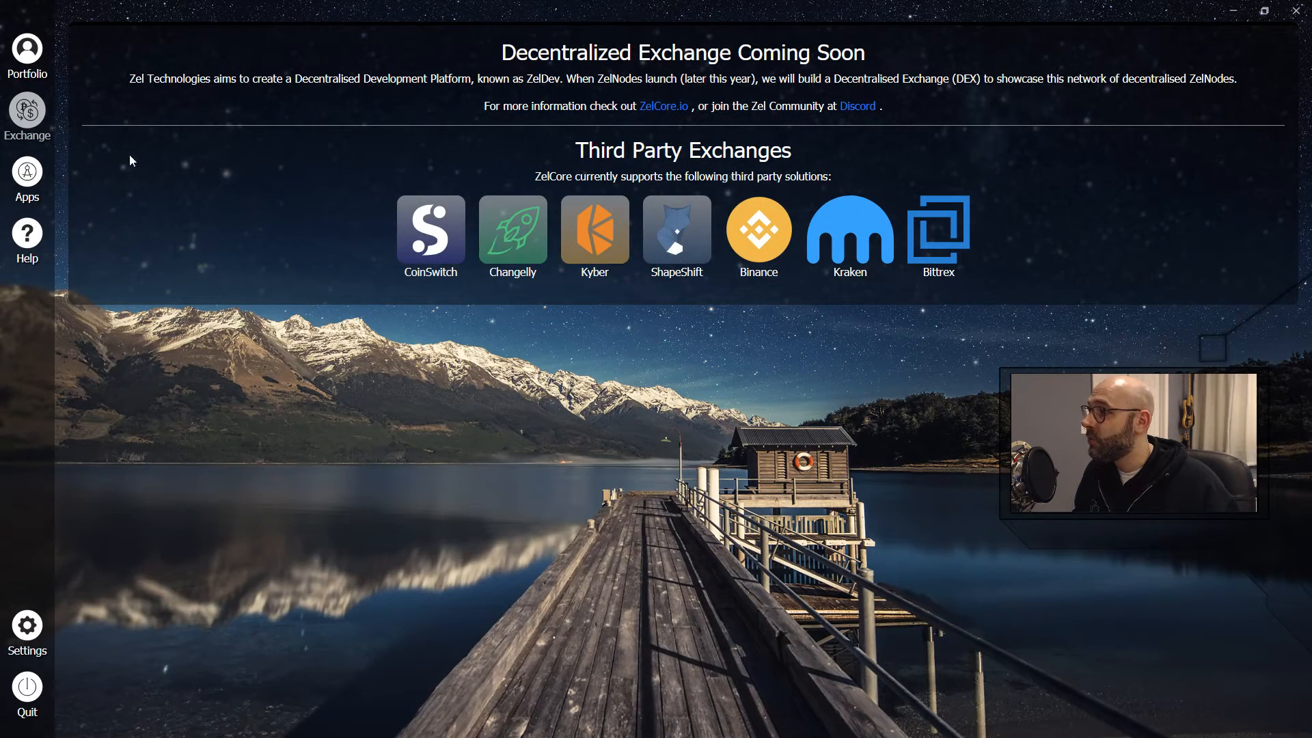
left_click(28, 55)
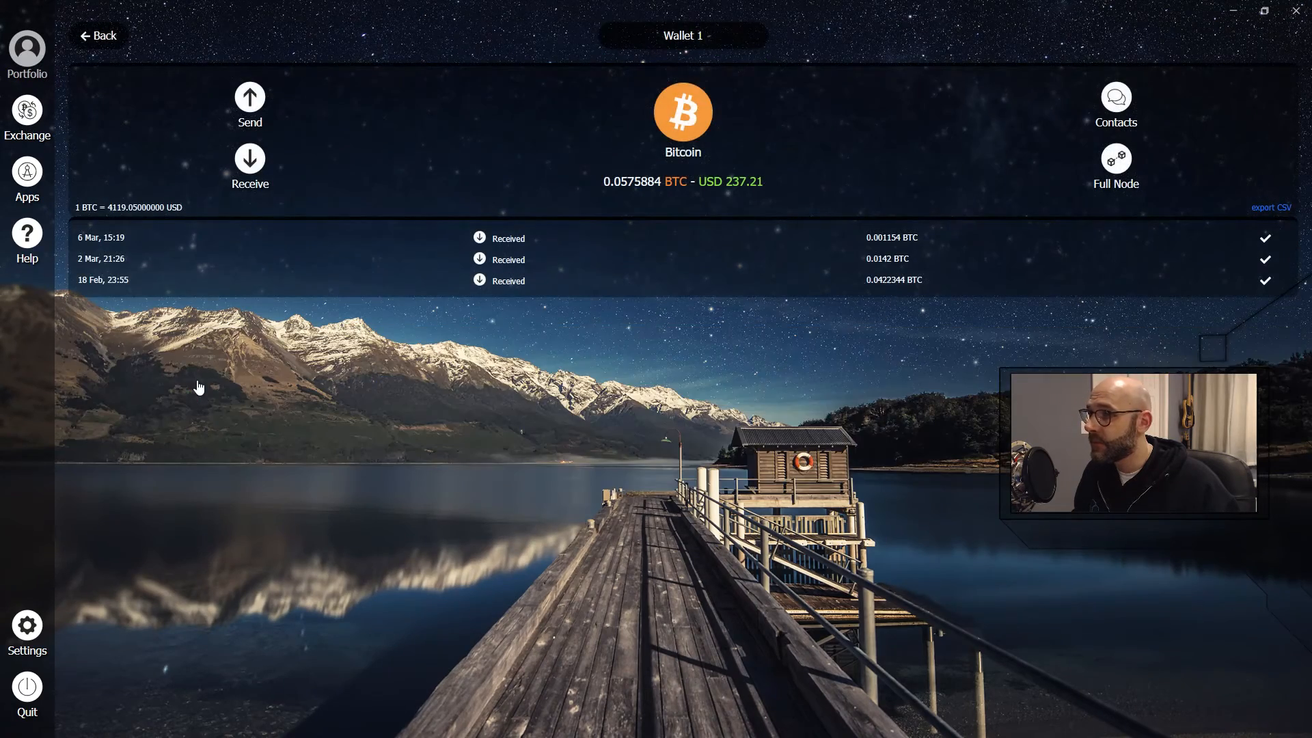
mouse_move(249, 98)
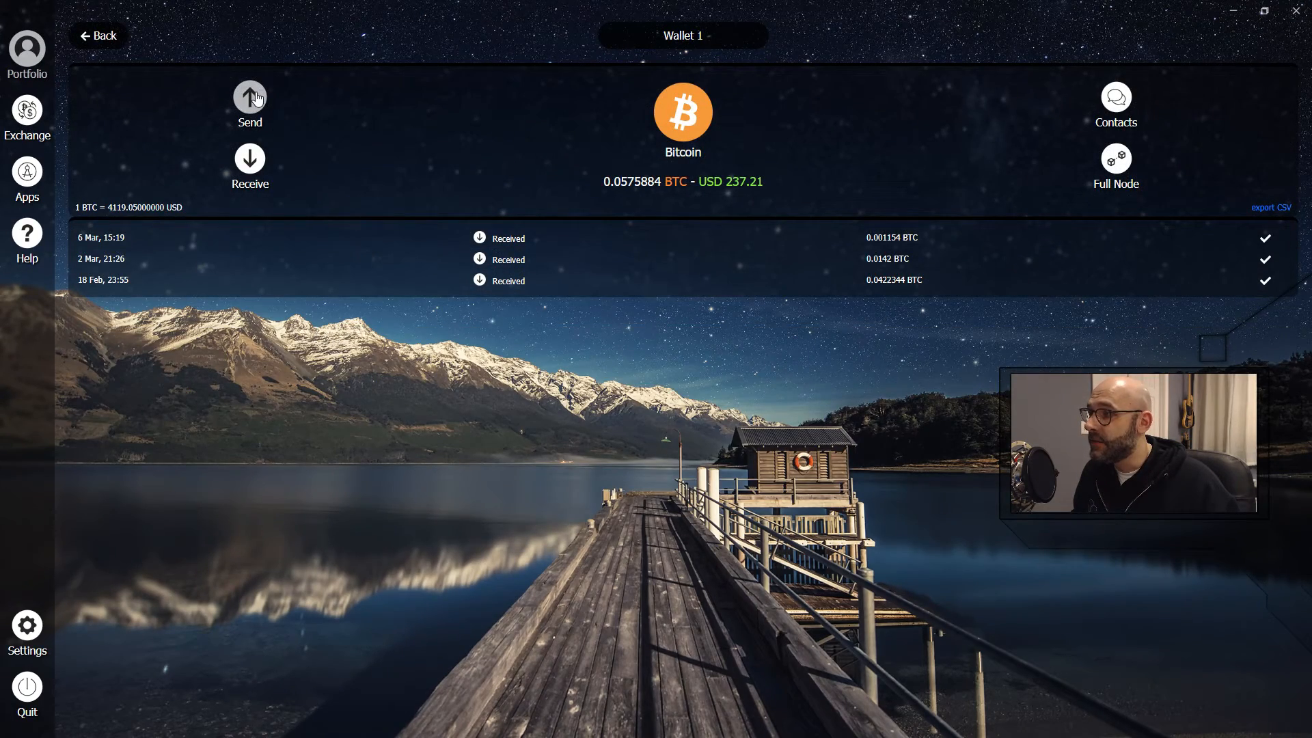
left_click(248, 100)
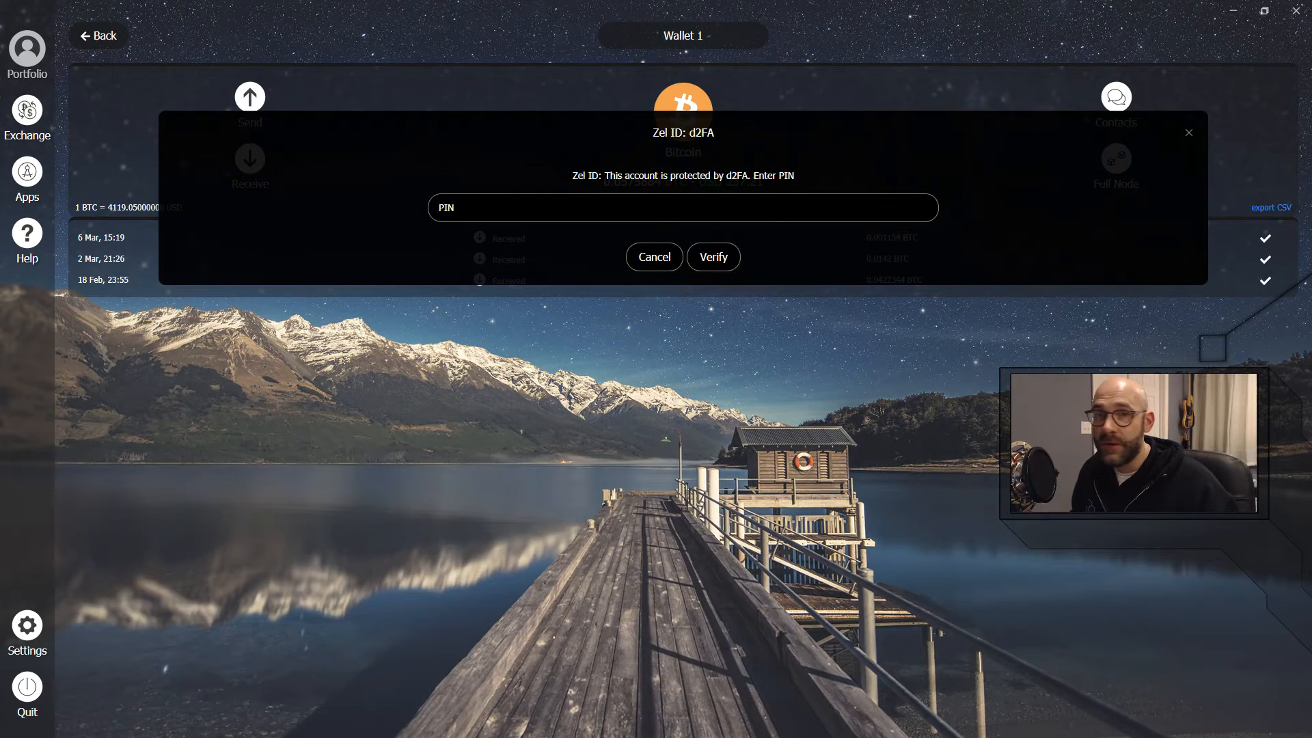
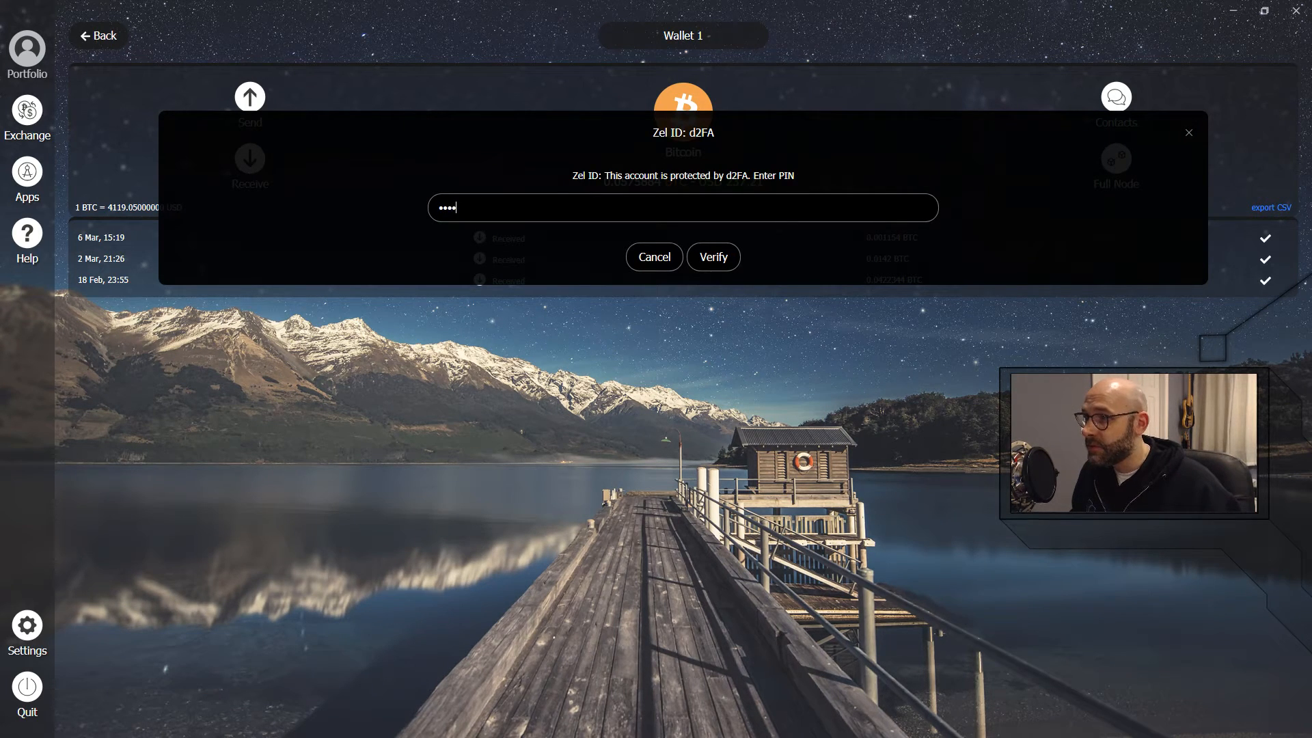
left_click(712, 257)
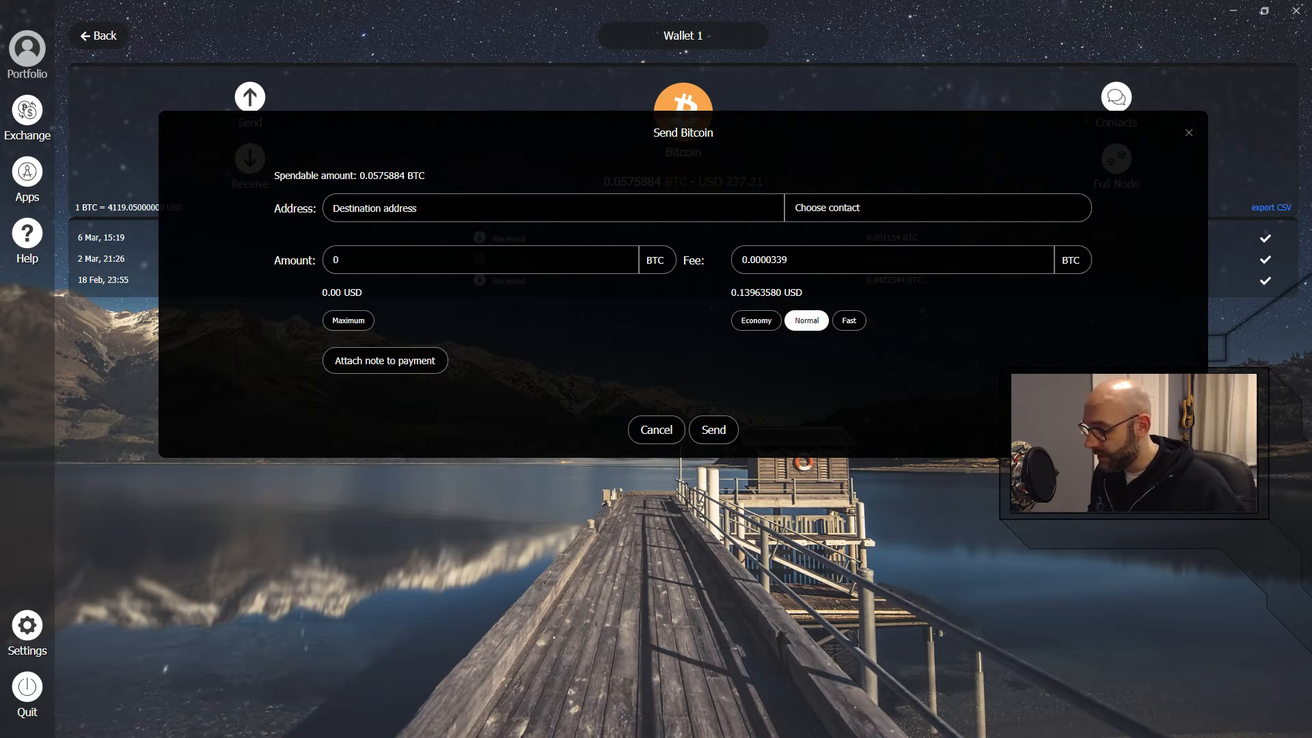
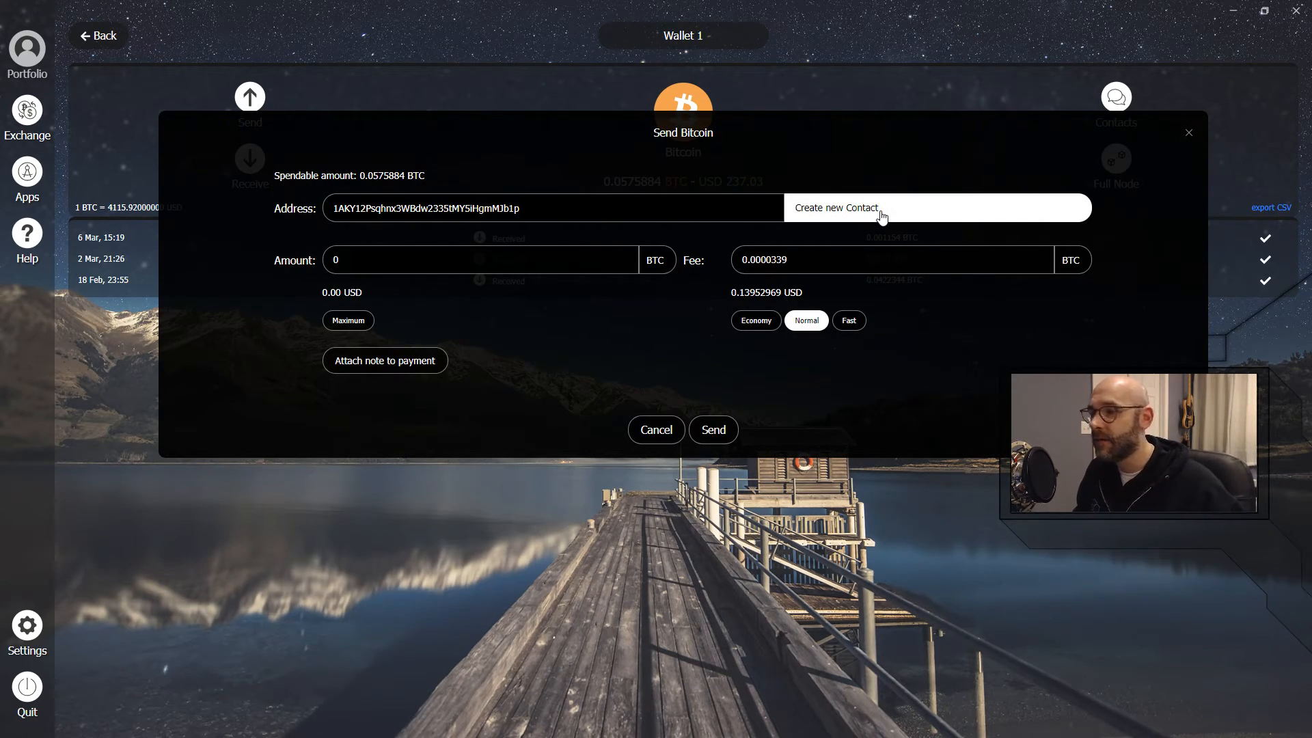
left_click(477, 259)
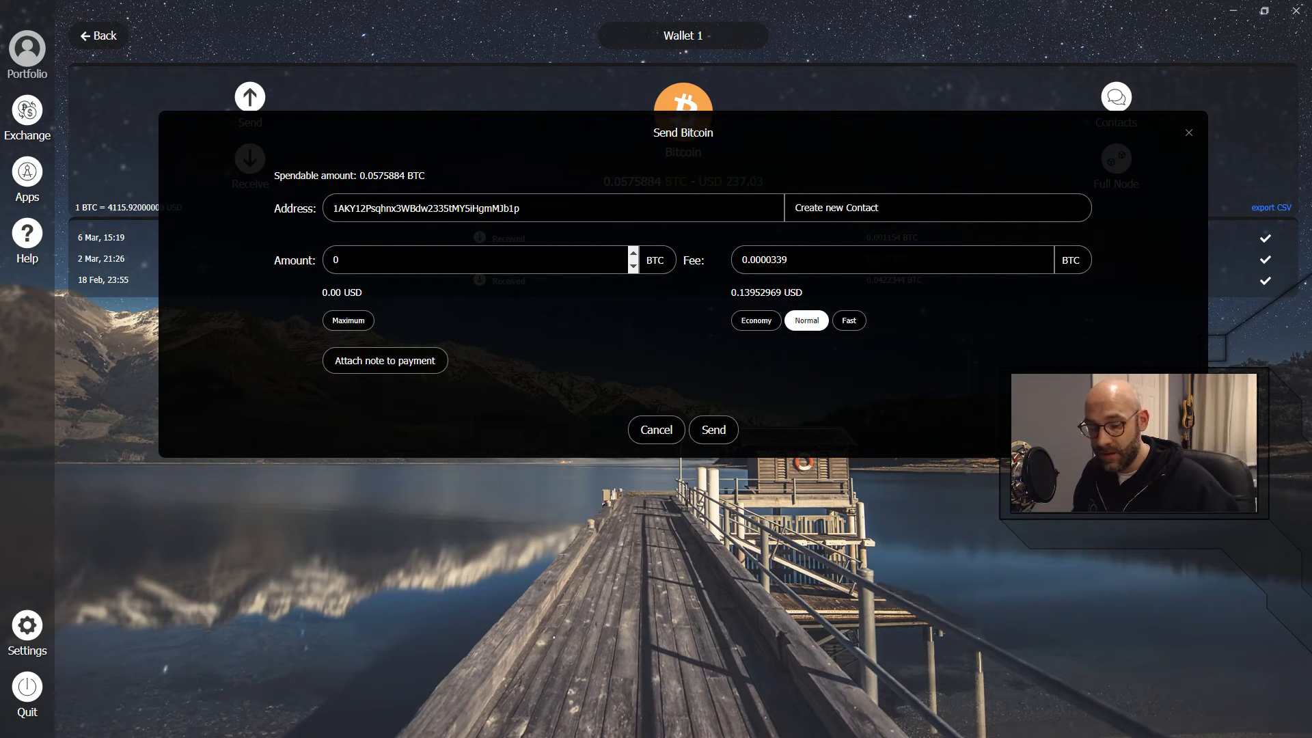
type("0.01")
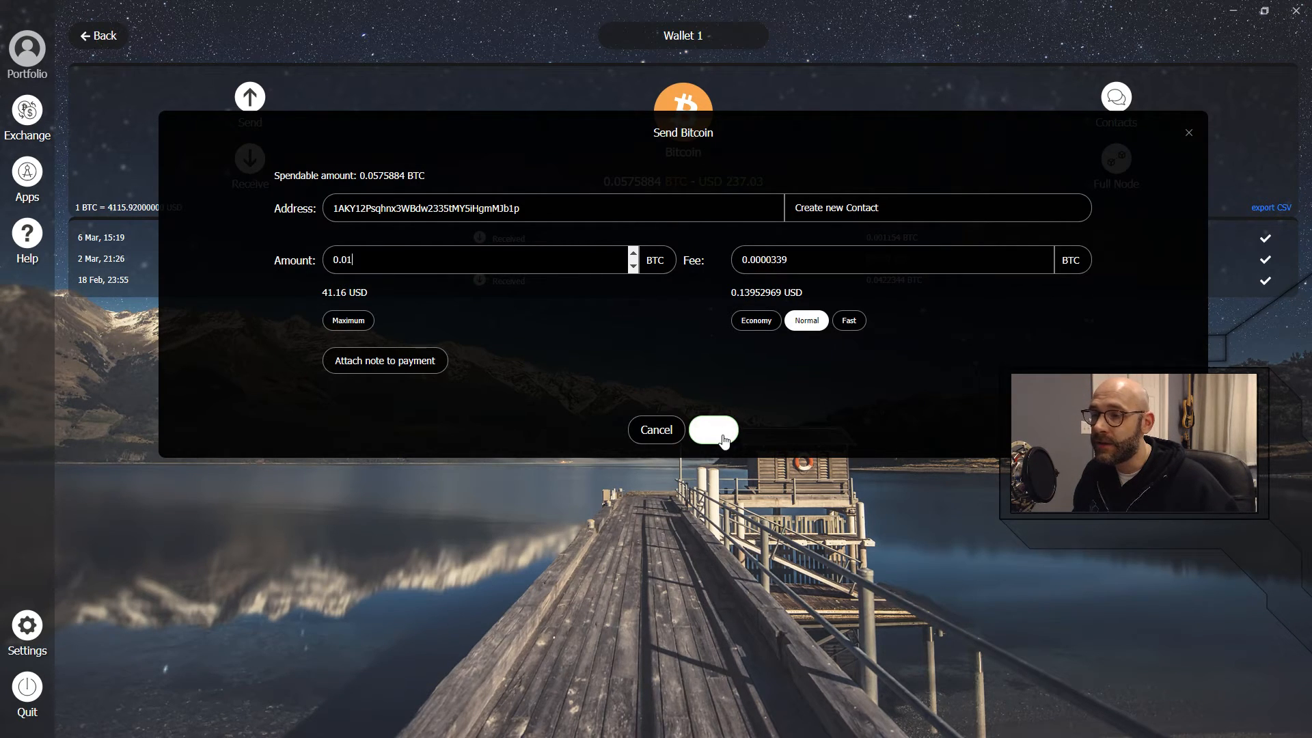
mouse_move(725, 442)
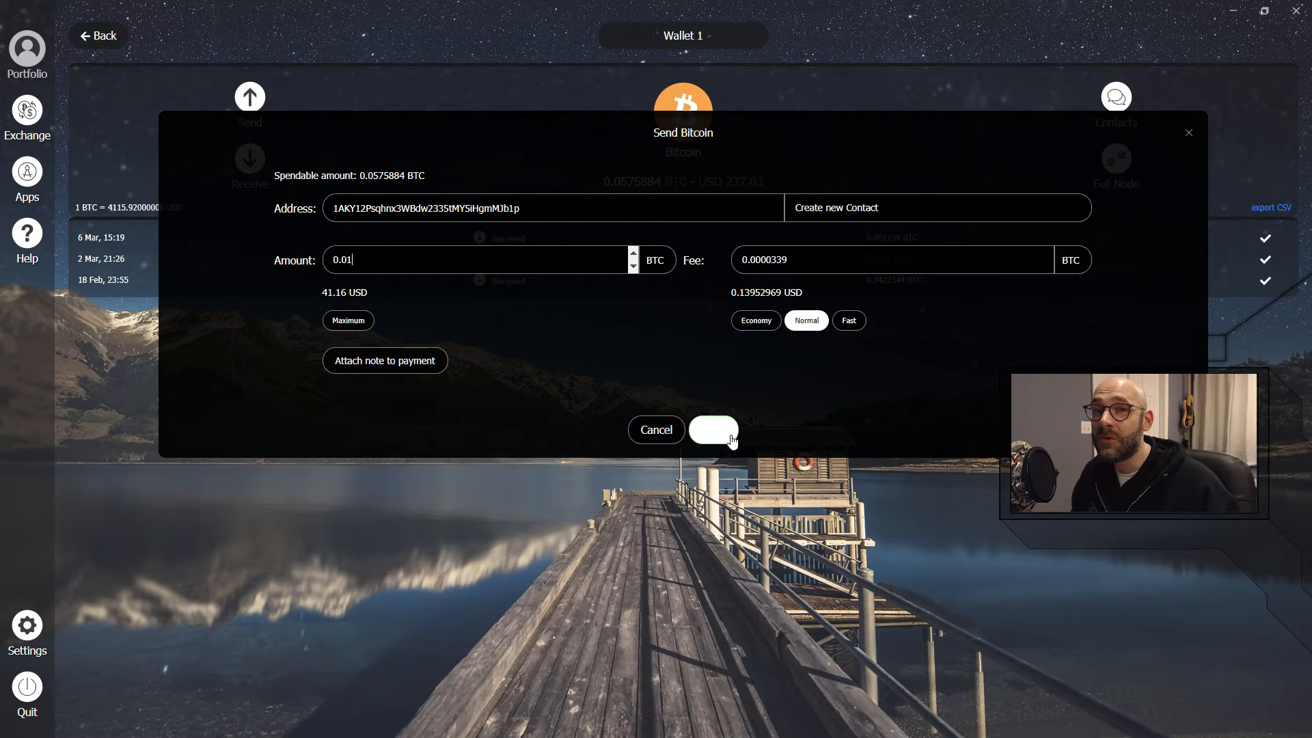
mouse_move(1189, 134)
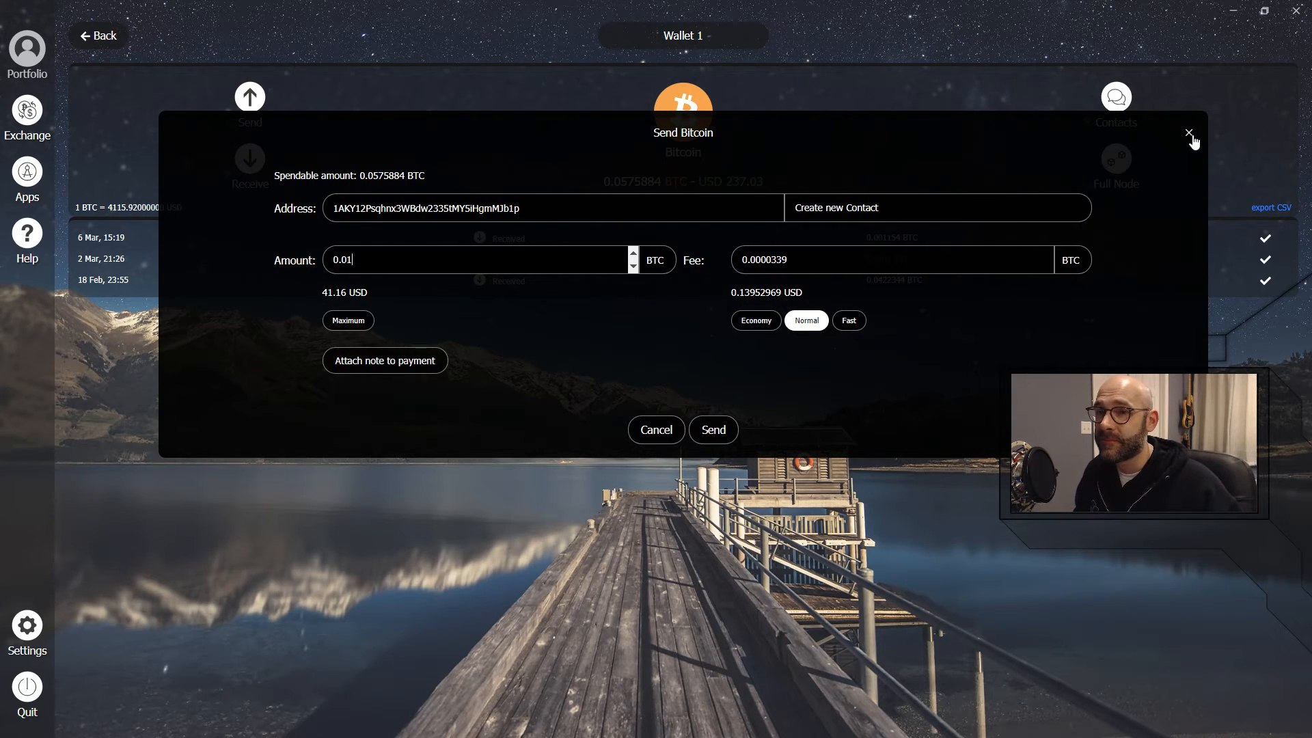
left_click(1188, 134)
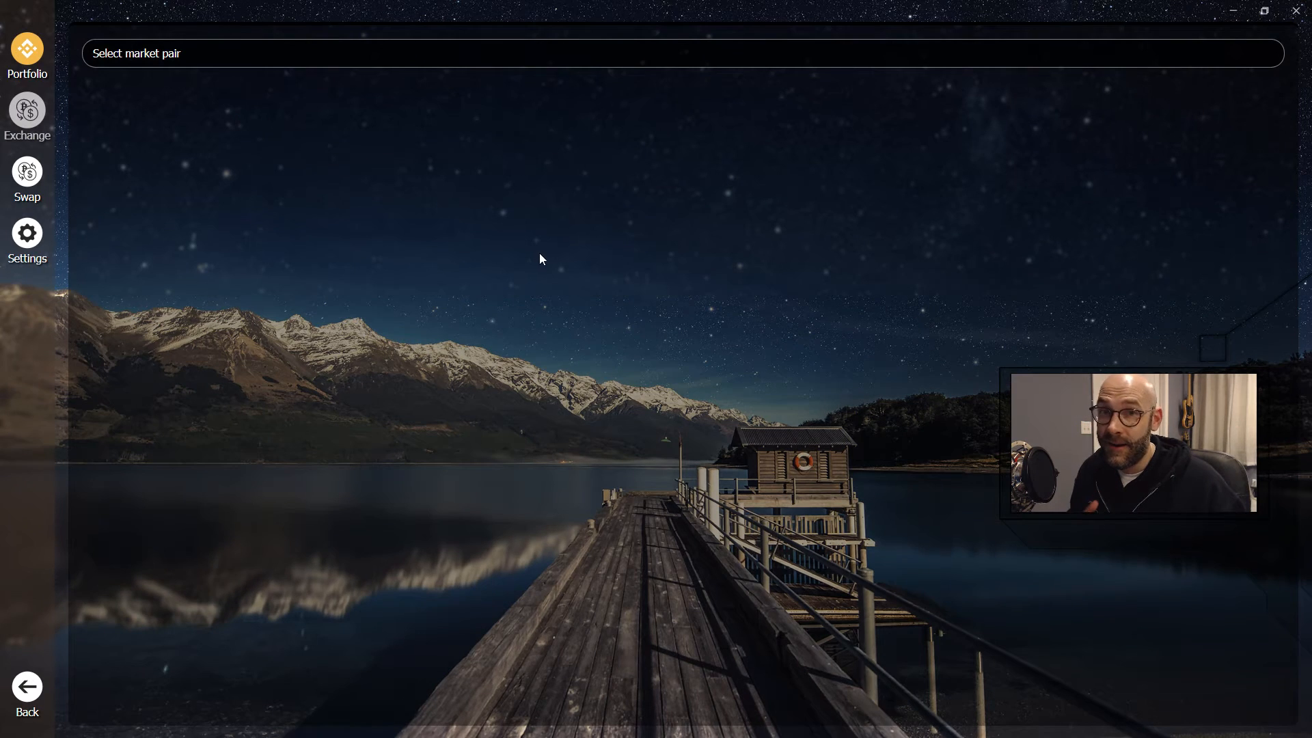
mouse_move(420, 243)
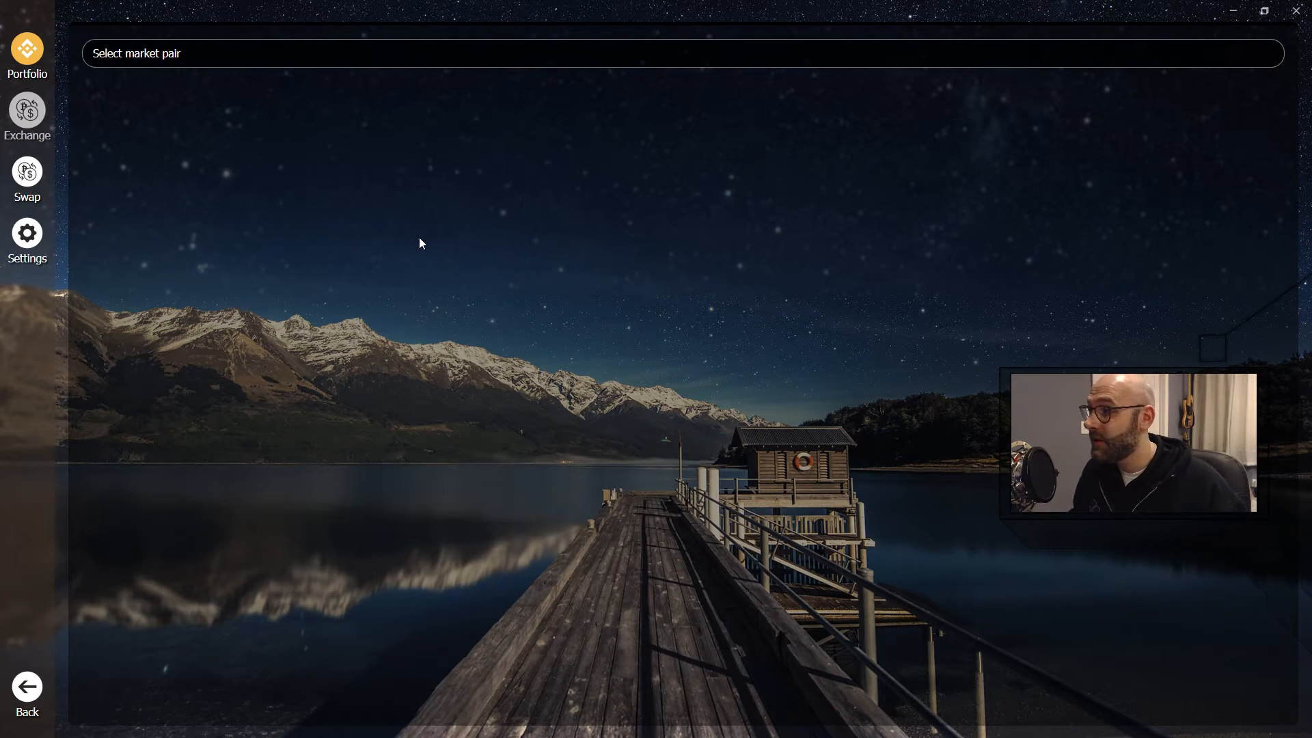
mouse_move(407, 217)
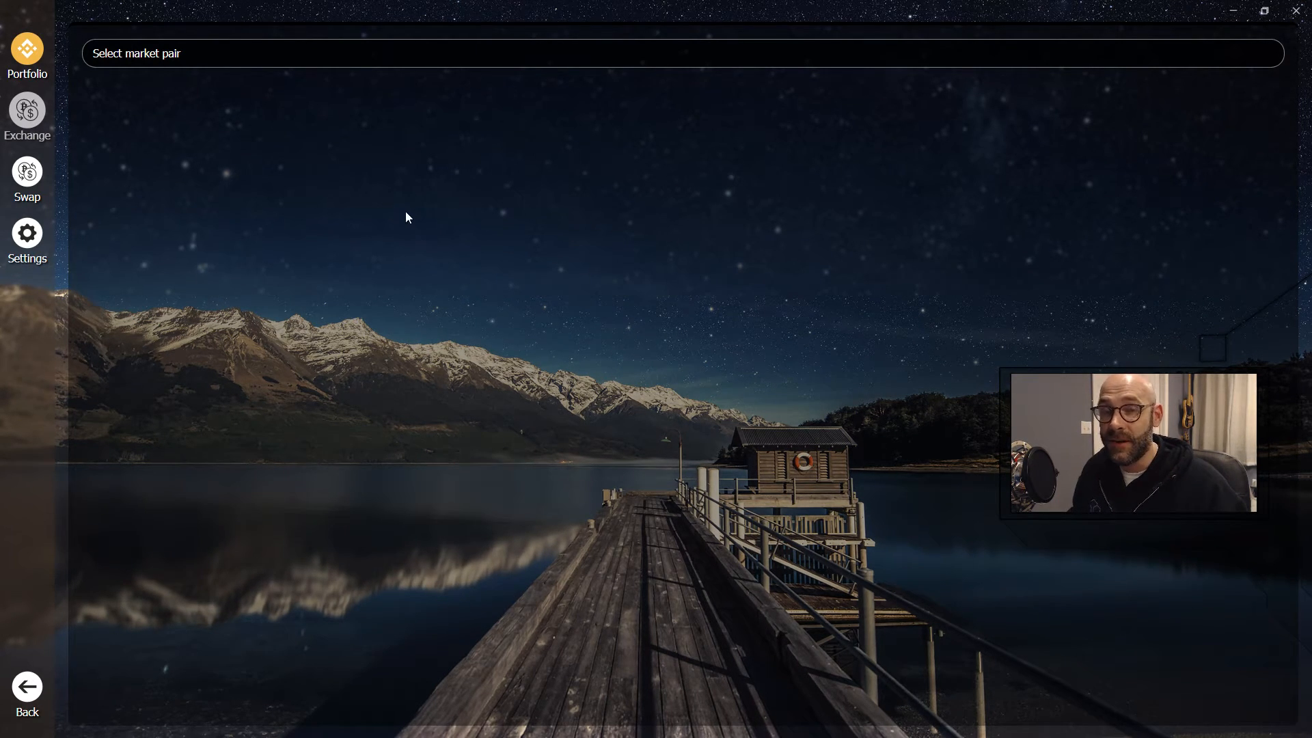
mouse_move(174, 87)
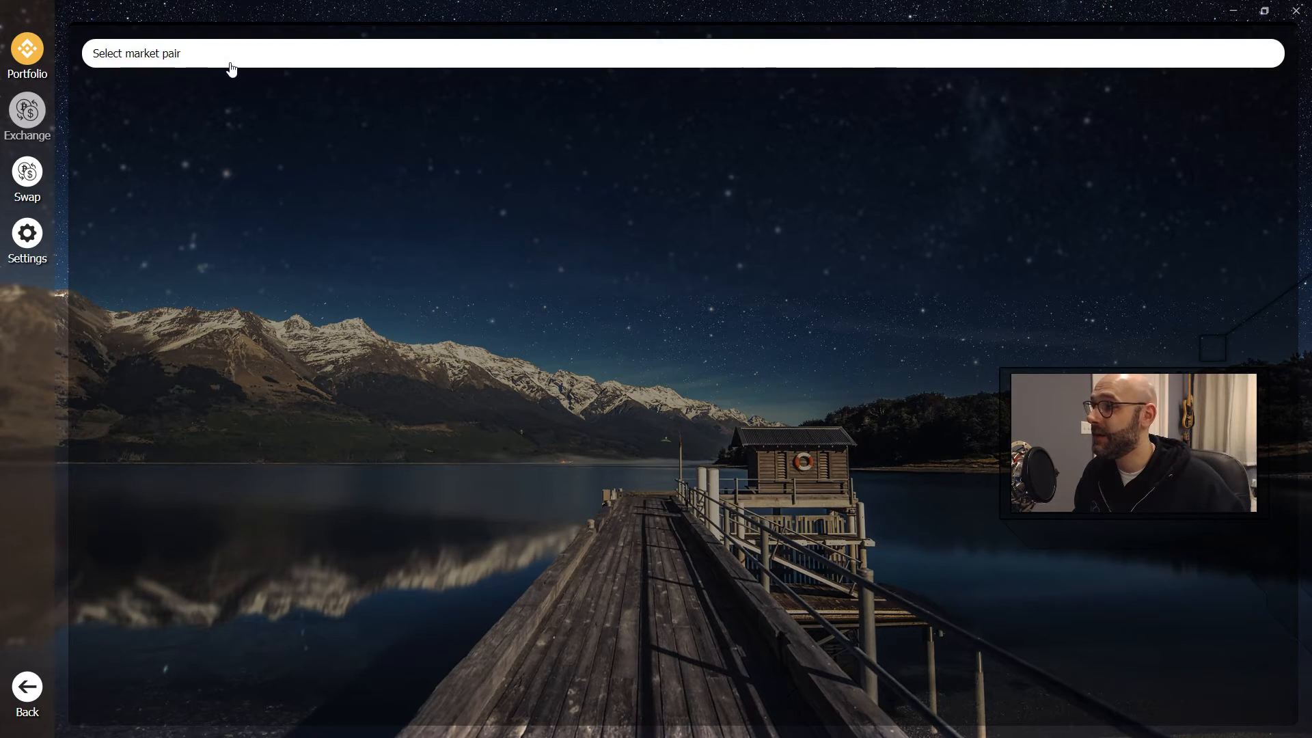
mouse_move(221, 66)
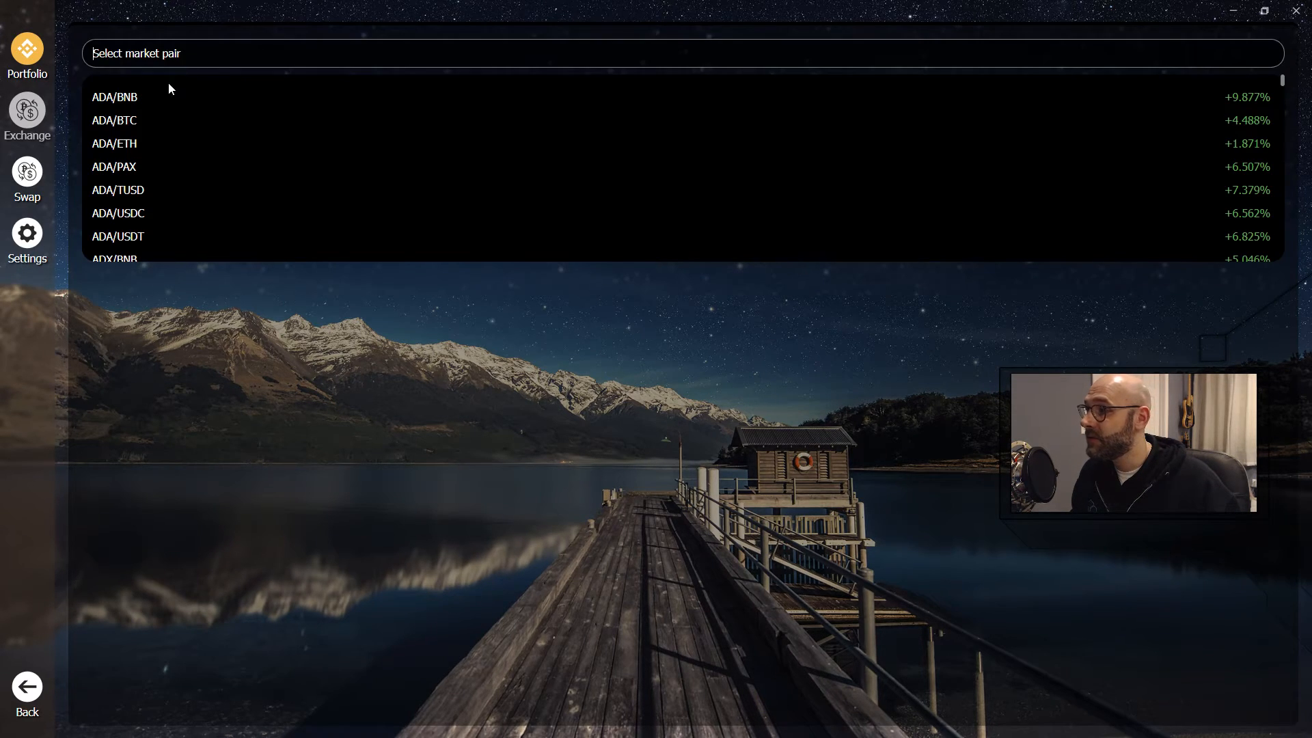
mouse_move(150, 120)
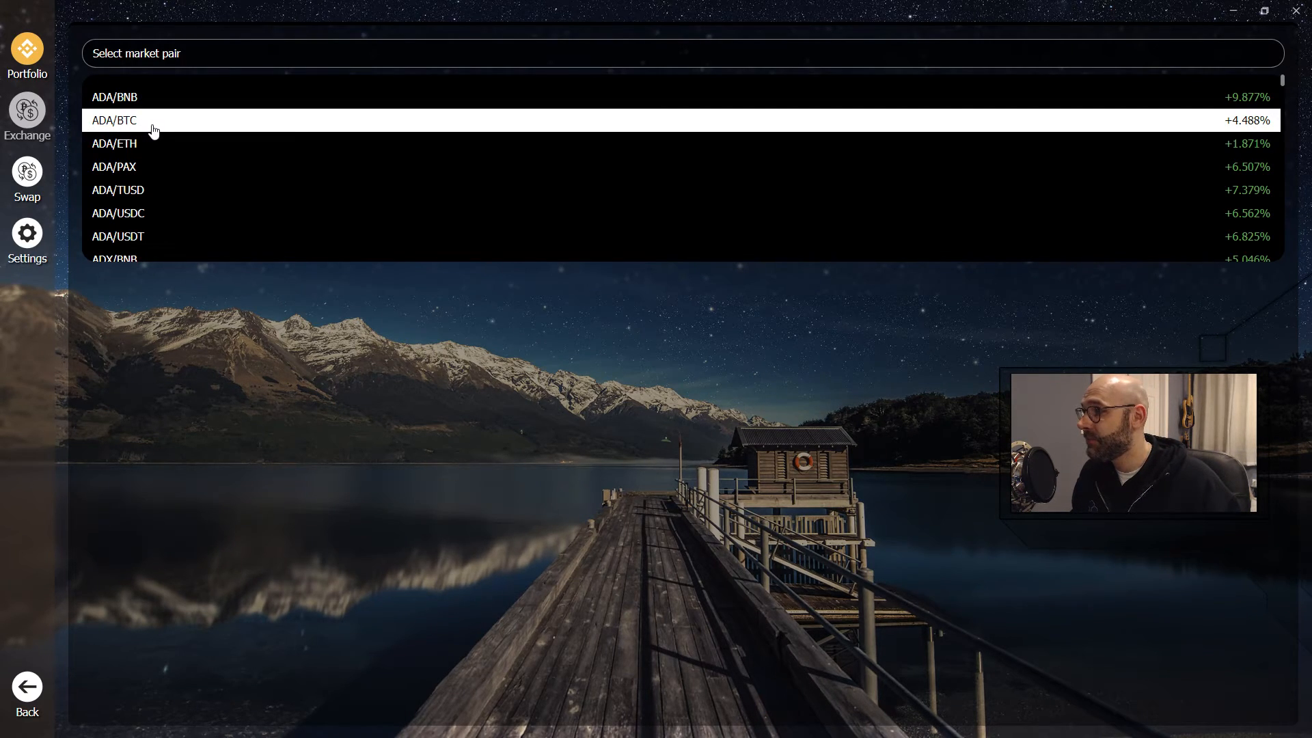
Pick ADA/BTC from the Binance market pair list.
left_click(114, 120)
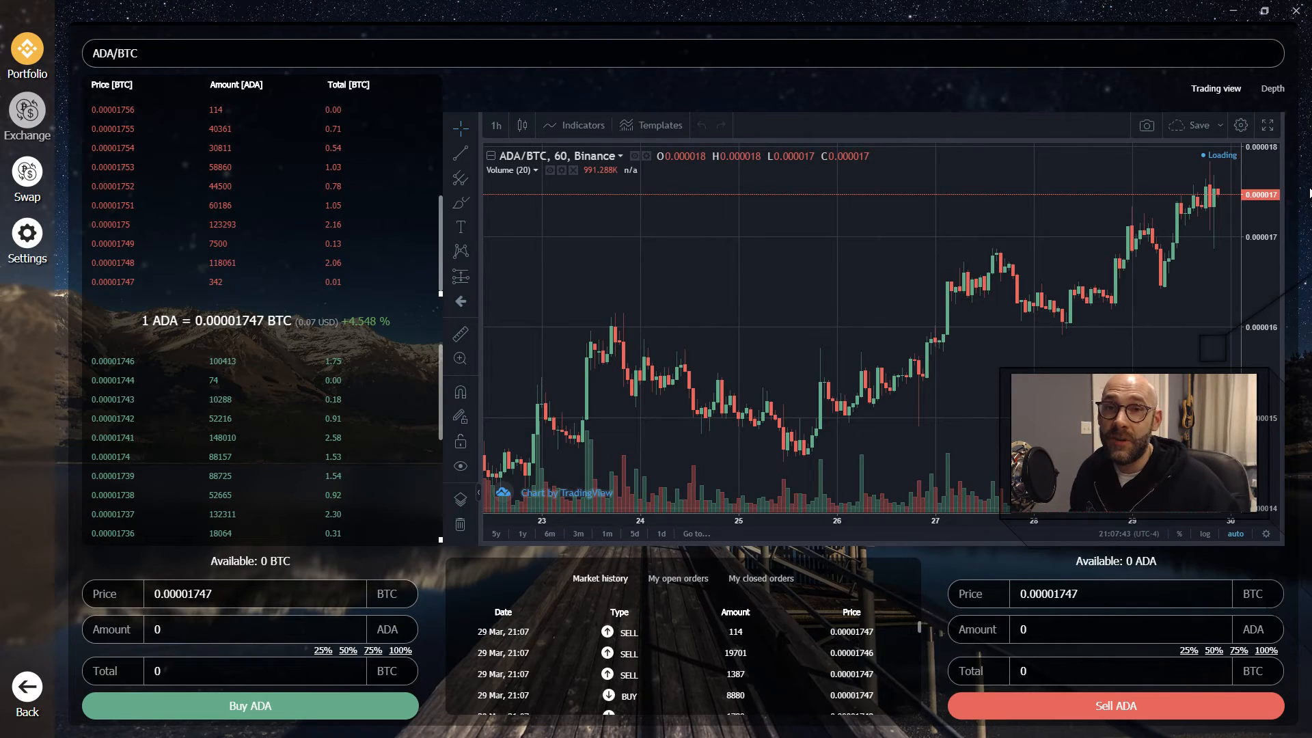
mouse_move(1186, 264)
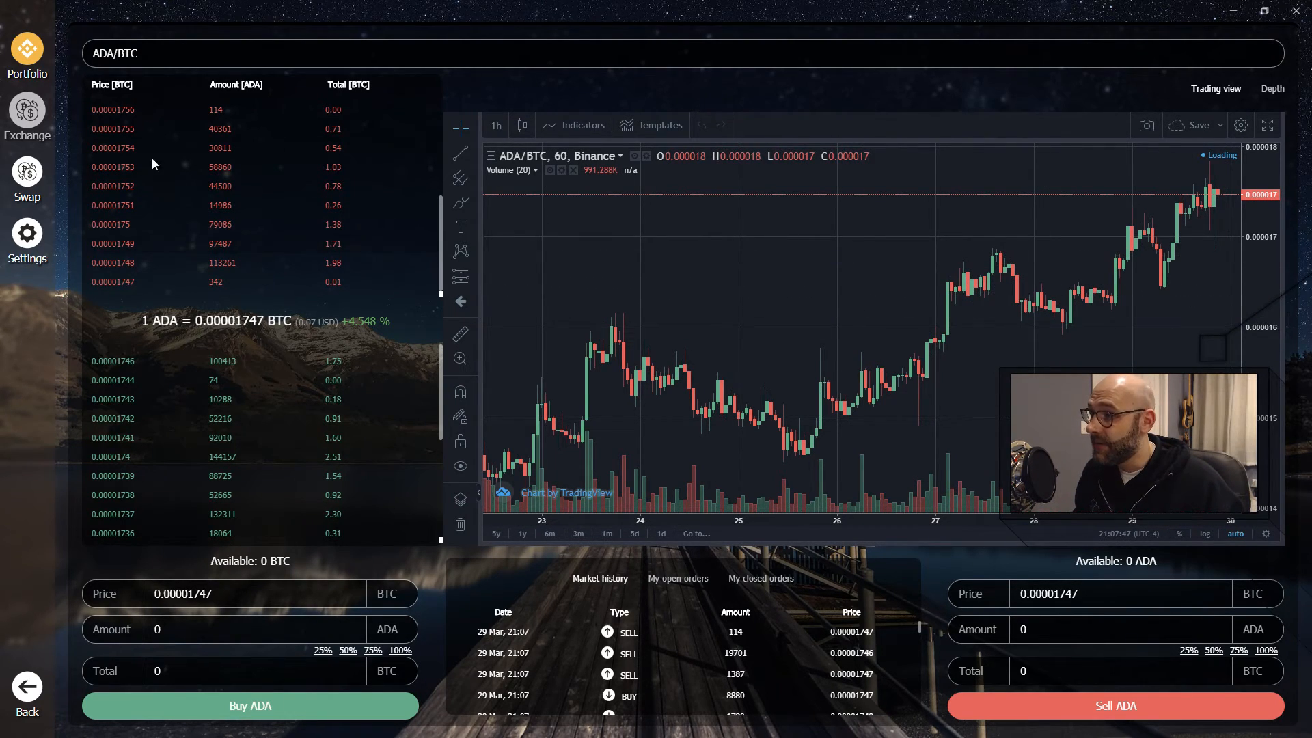
mouse_move(280, 417)
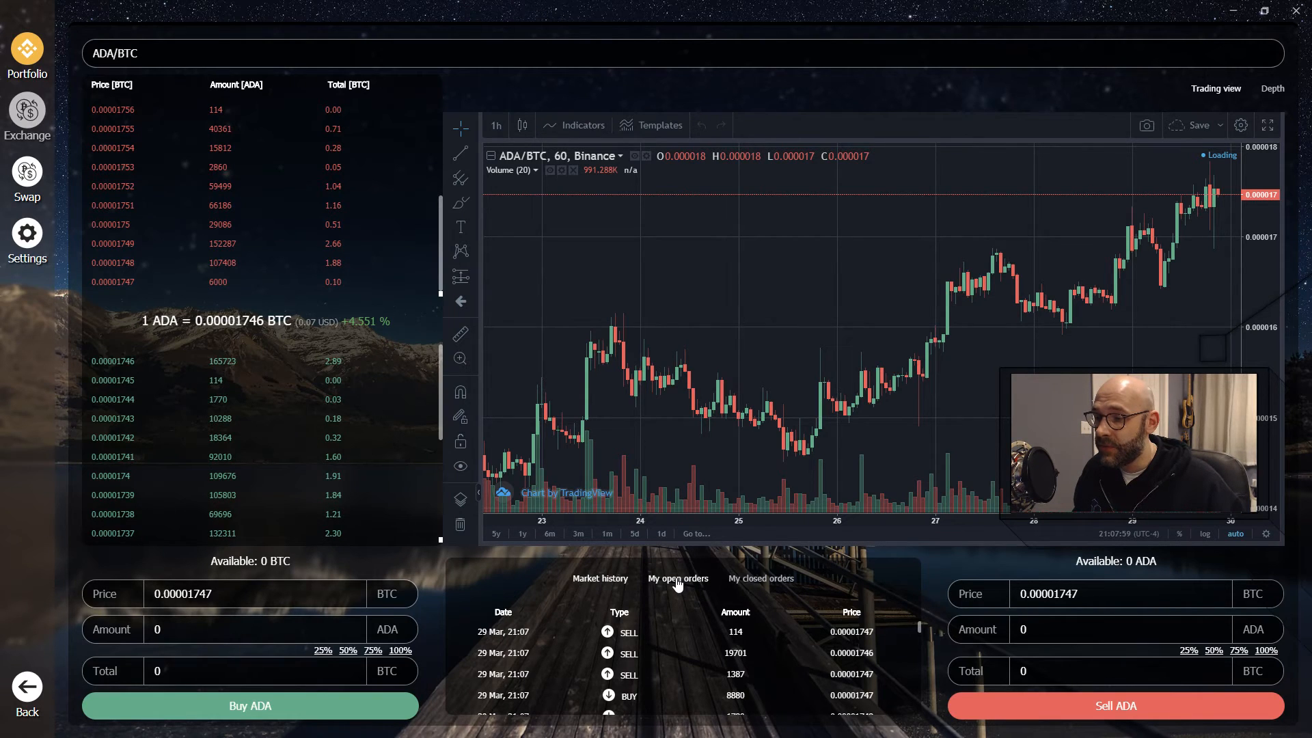
left_click(678, 578)
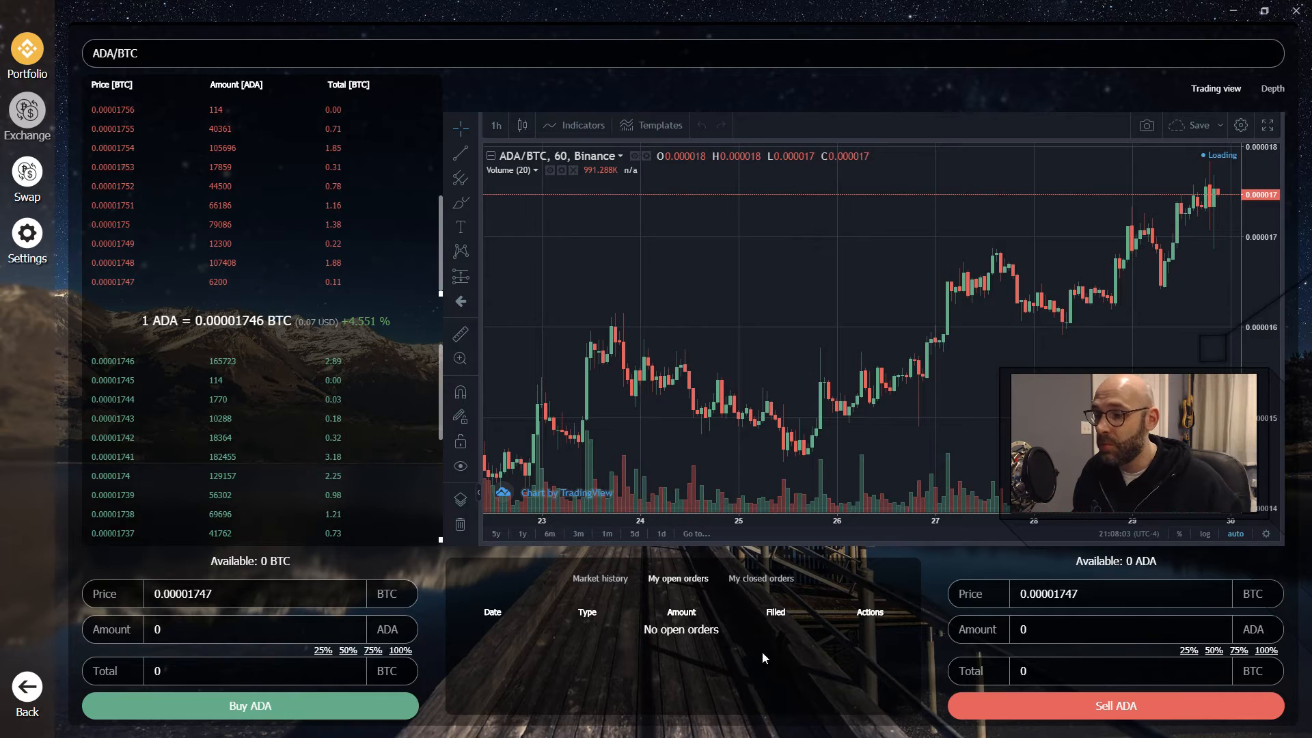
left_click(761, 578)
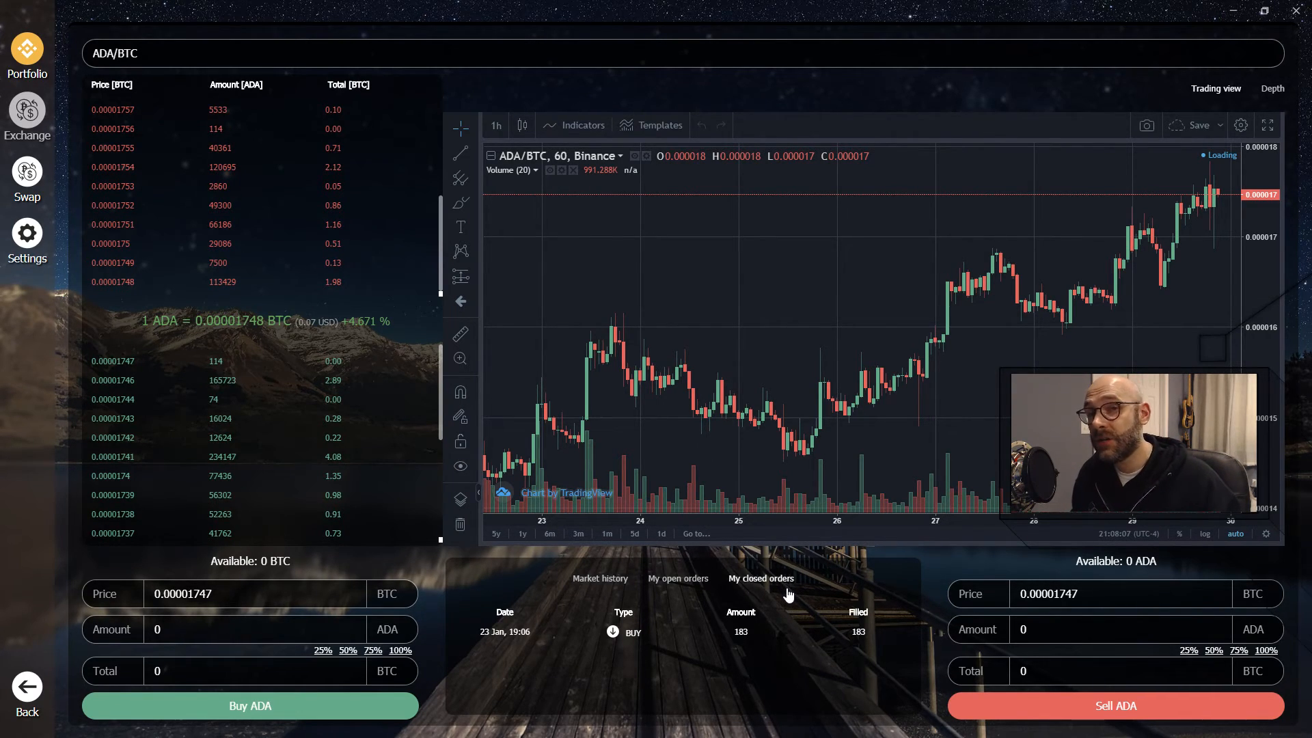
mouse_move(792, 612)
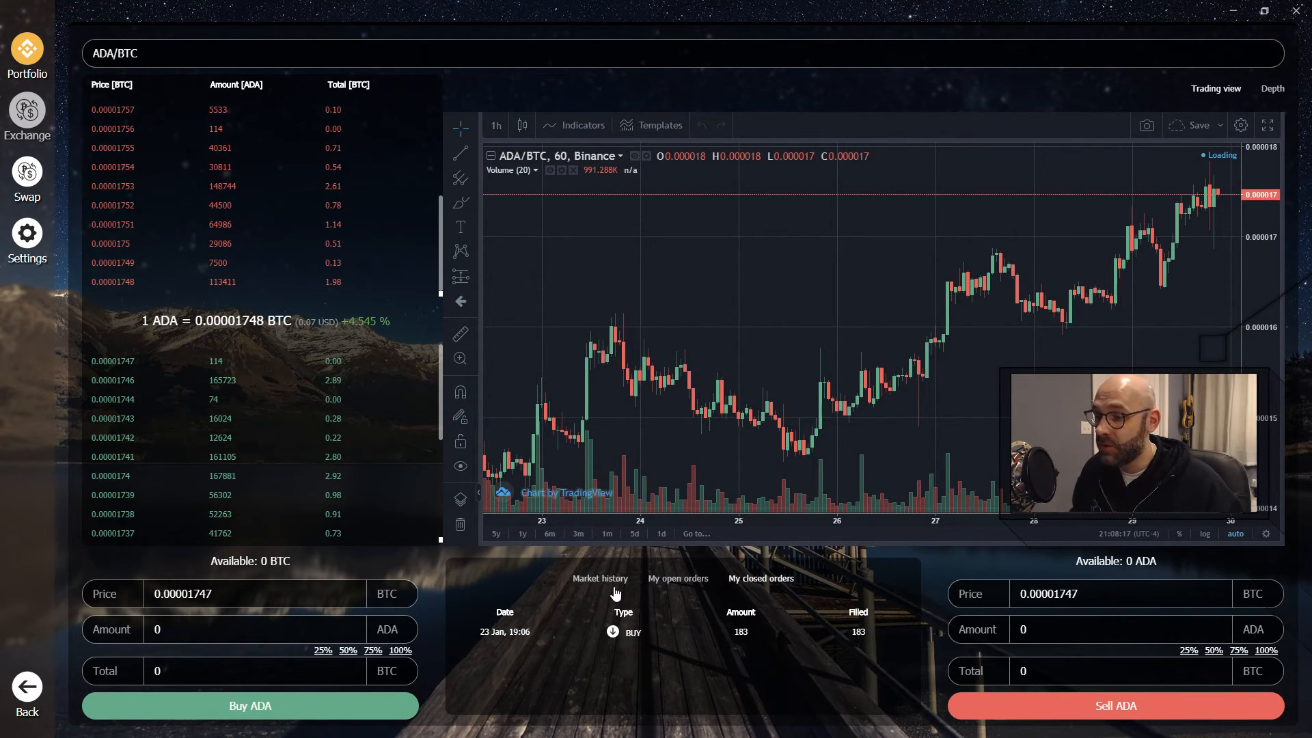
left_click(598, 578)
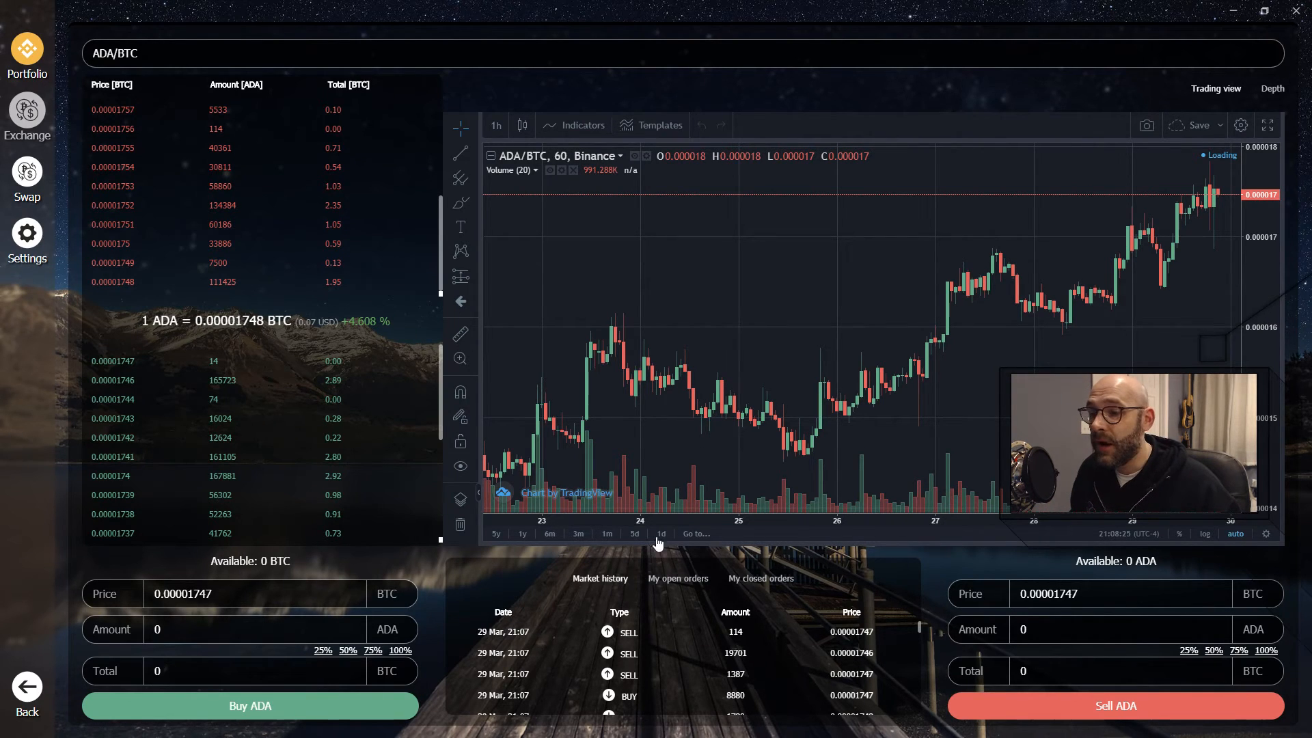
mouse_move(583, 492)
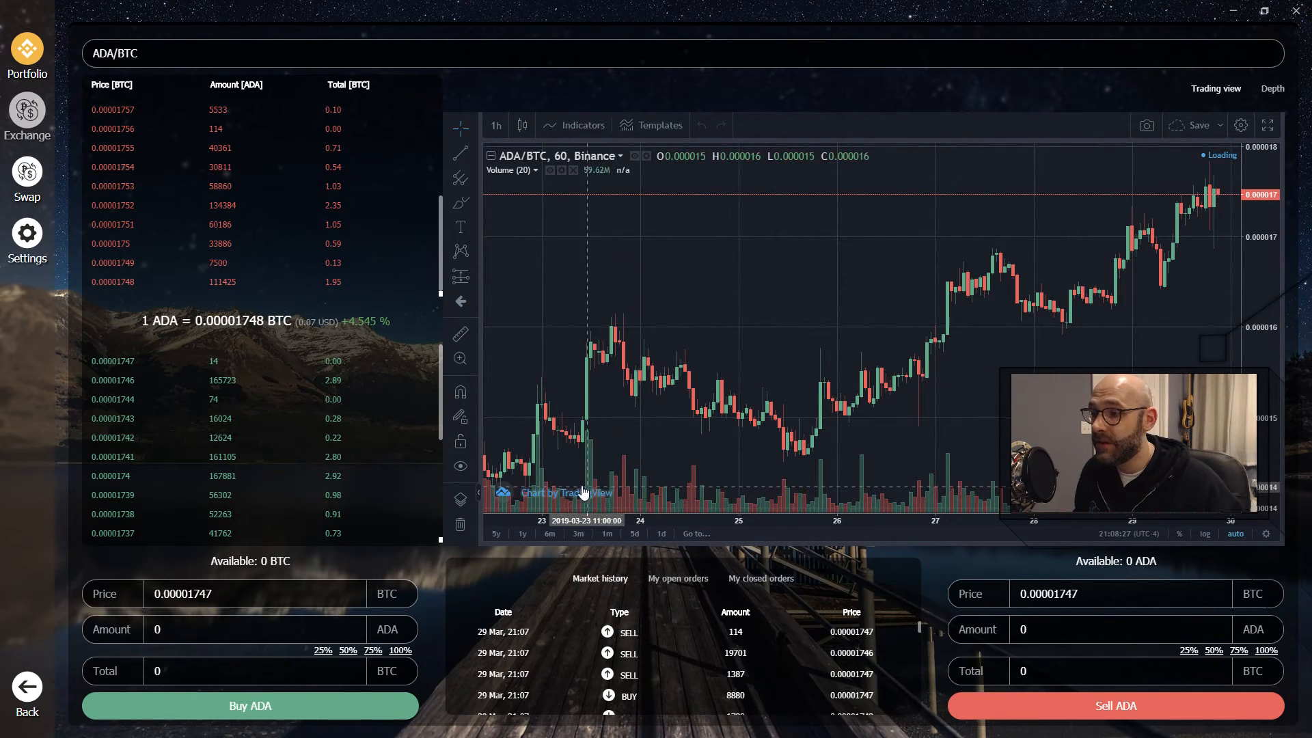
mouse_move(1203, 245)
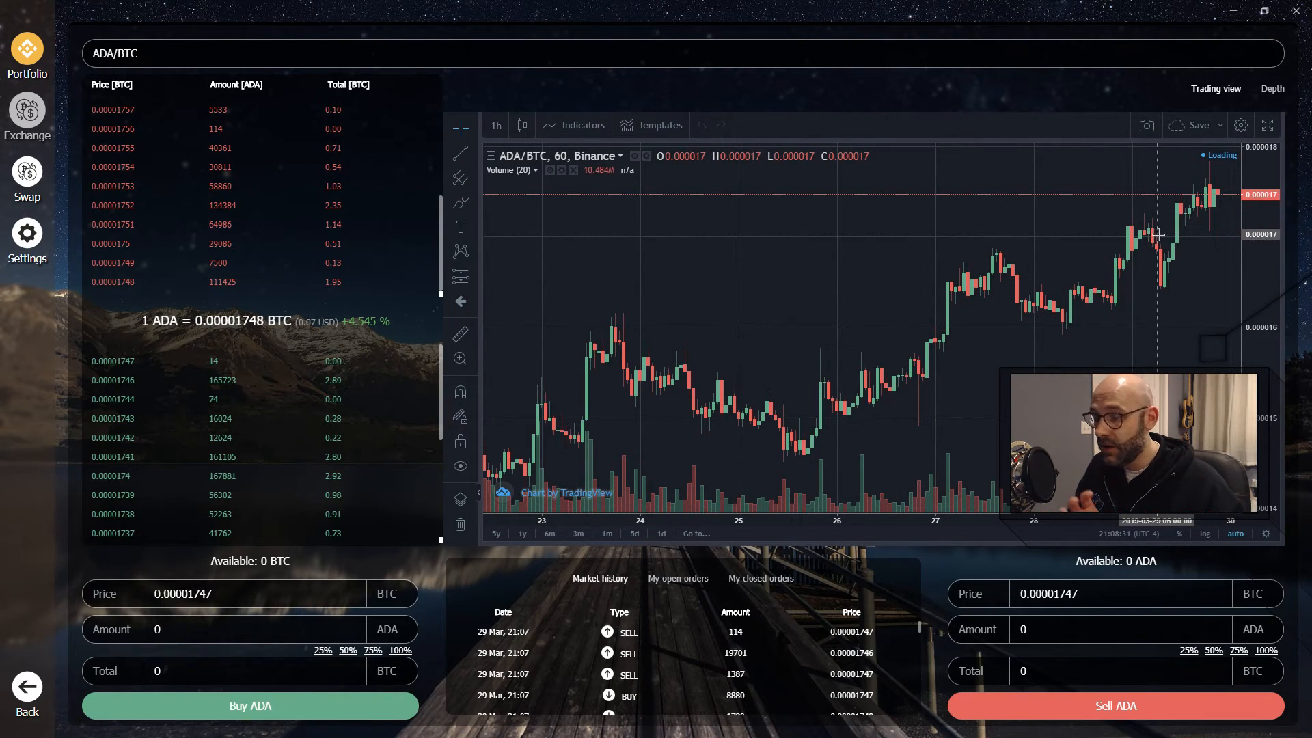
mouse_move(1032, 288)
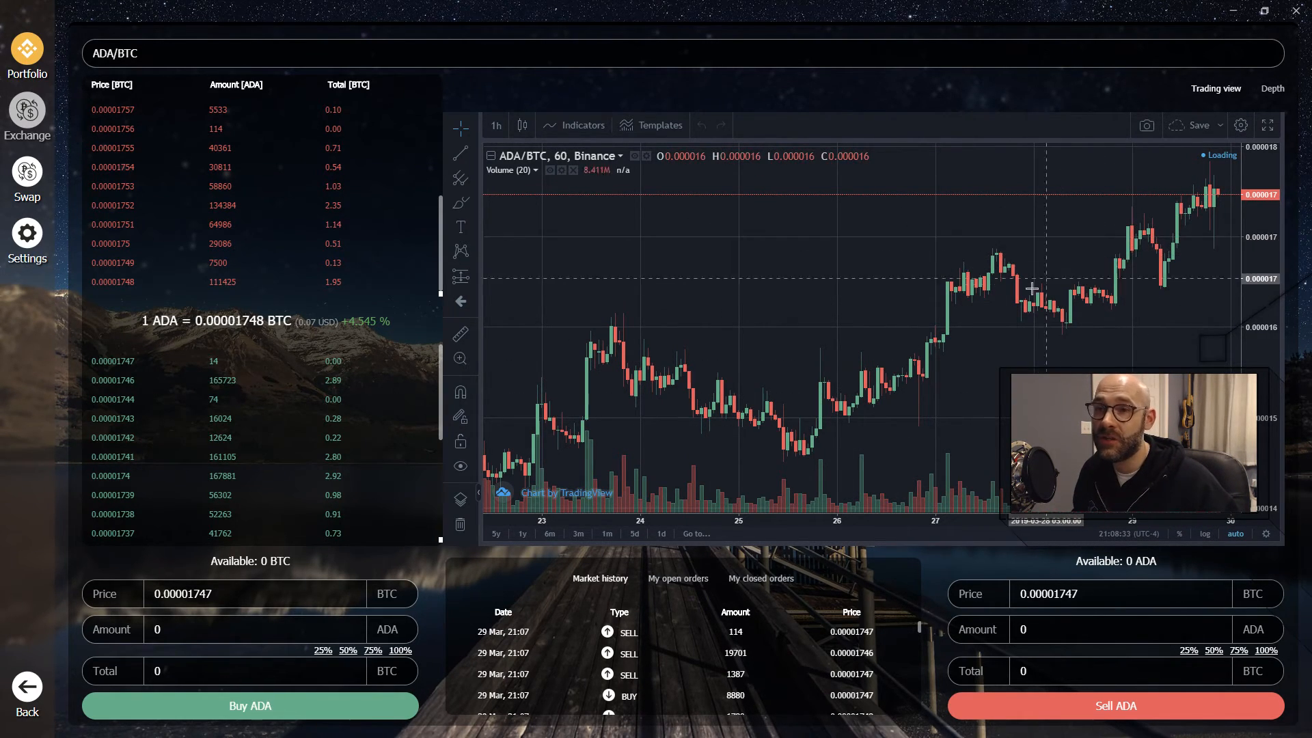
mouse_move(866, 394)
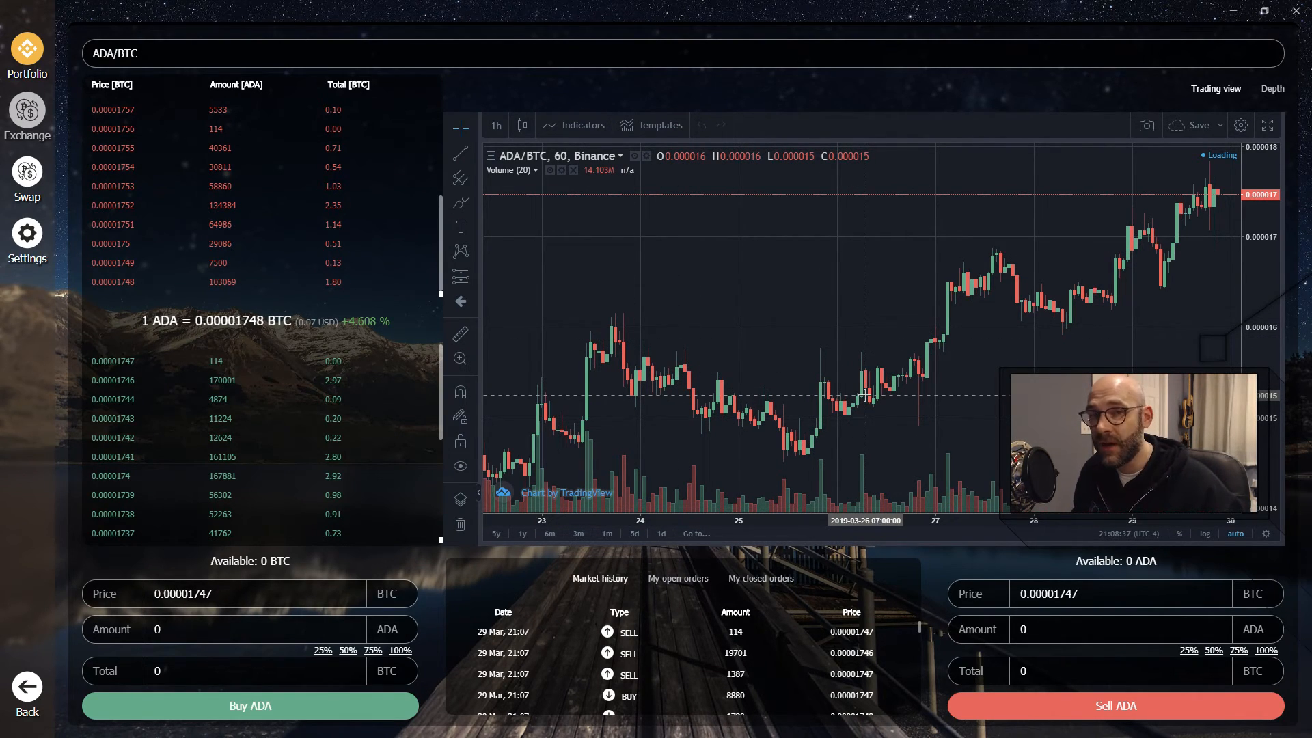
mouse_move(912, 377)
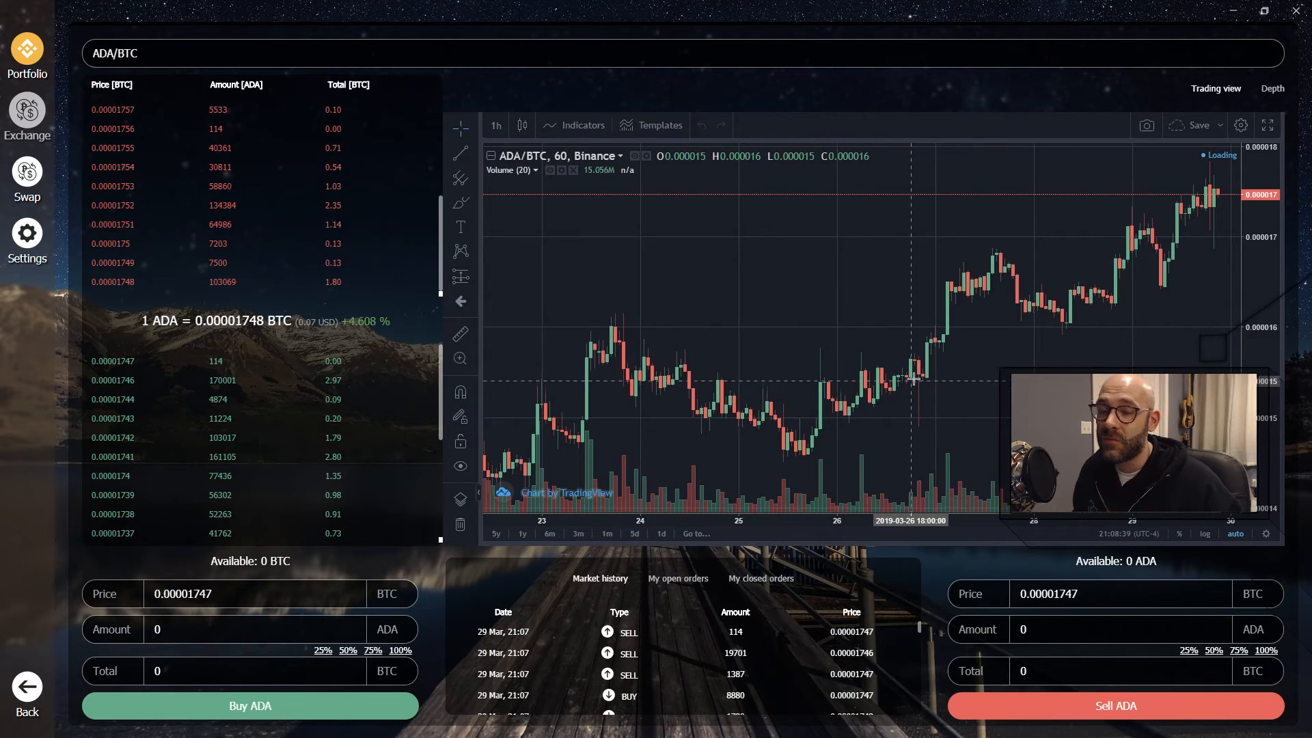
mouse_move(920, 379)
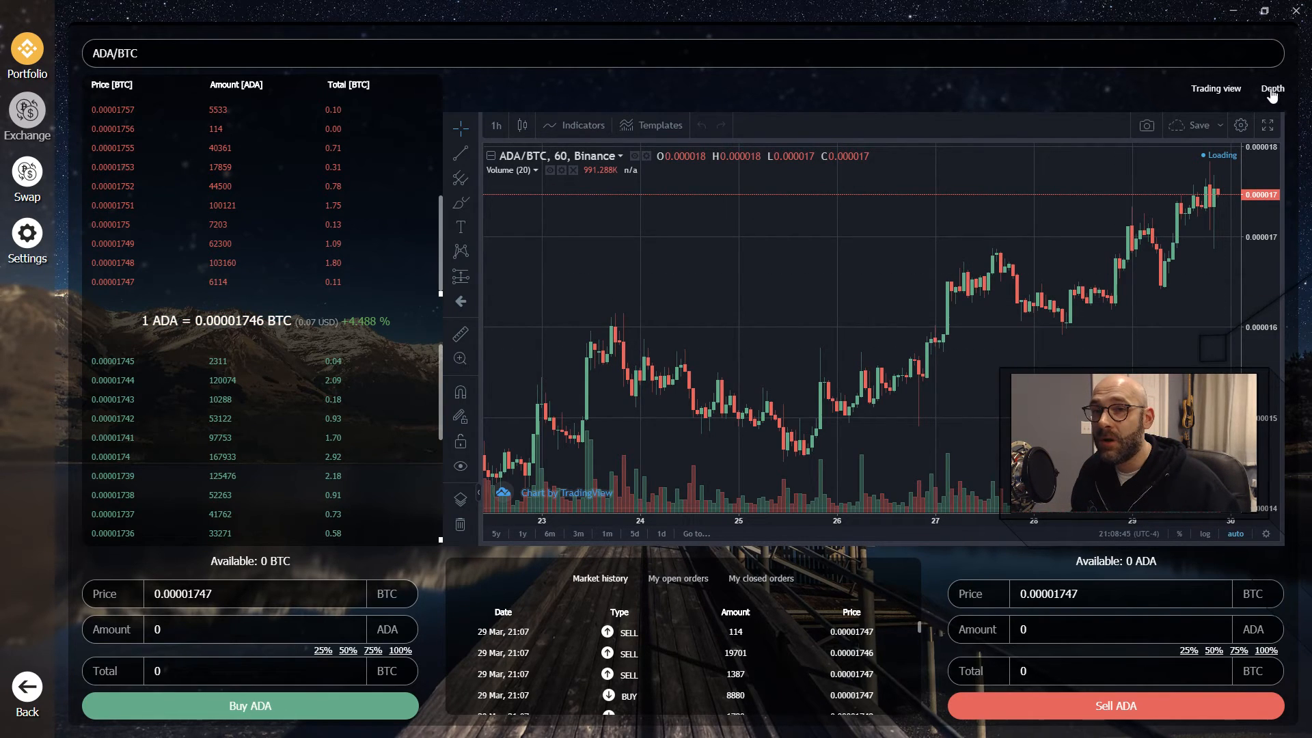
Switch the ADA/BTC chart from price candles to the Depth view.
left_click(1271, 88)
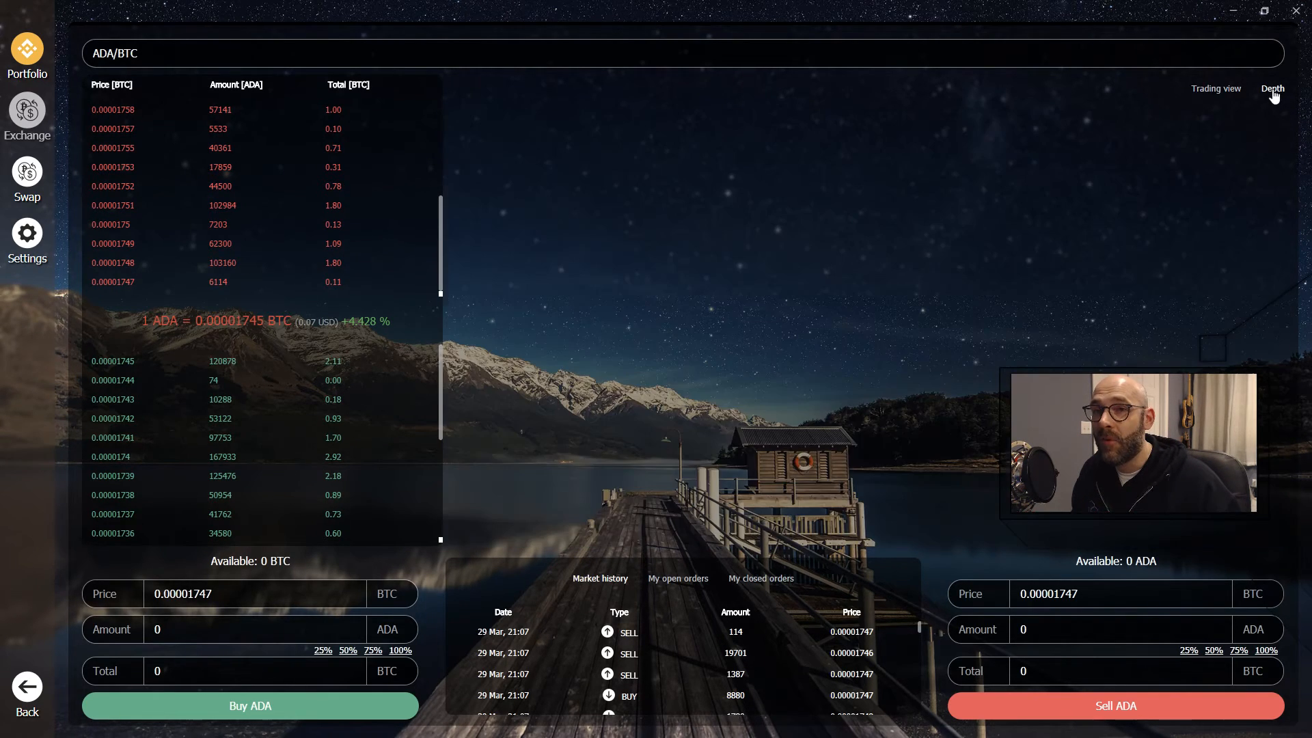
Load the ADA/BTC depth chart of cumulative buy/sell volume, then go to coin swap.
left_click(1271, 87)
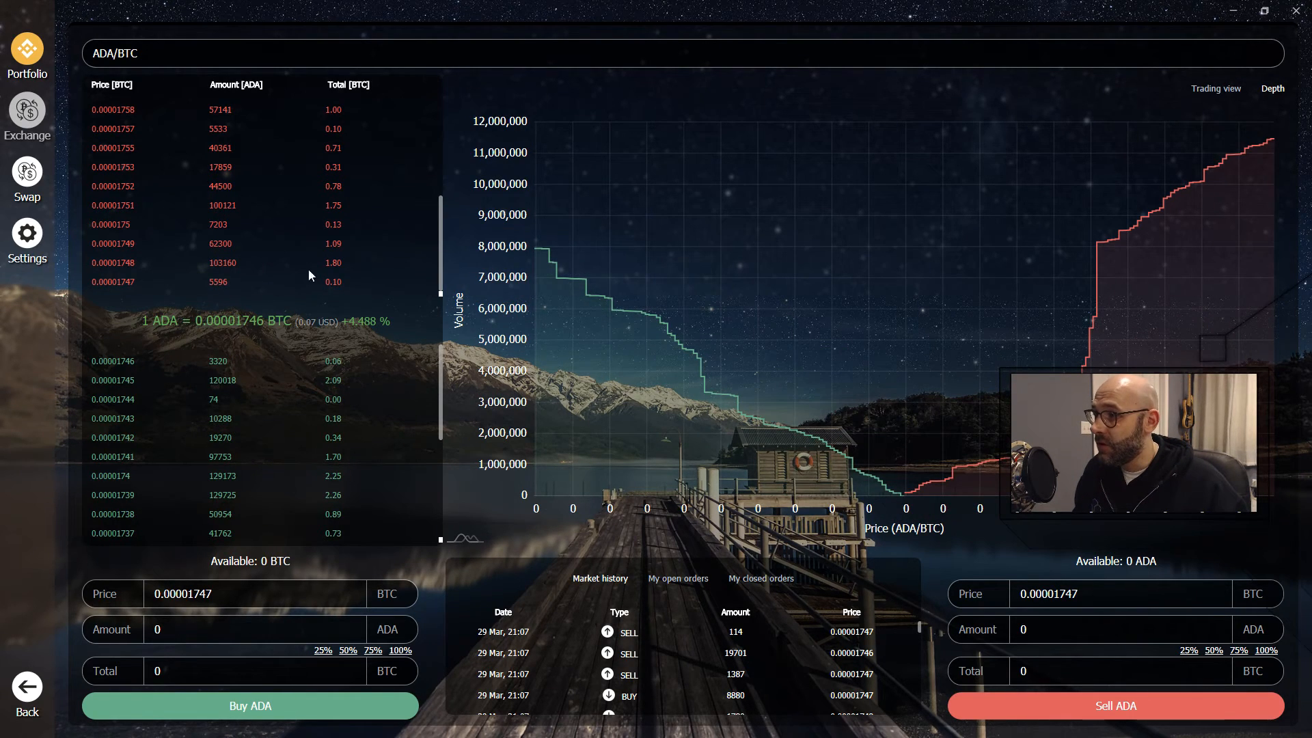
mouse_move(1284, 190)
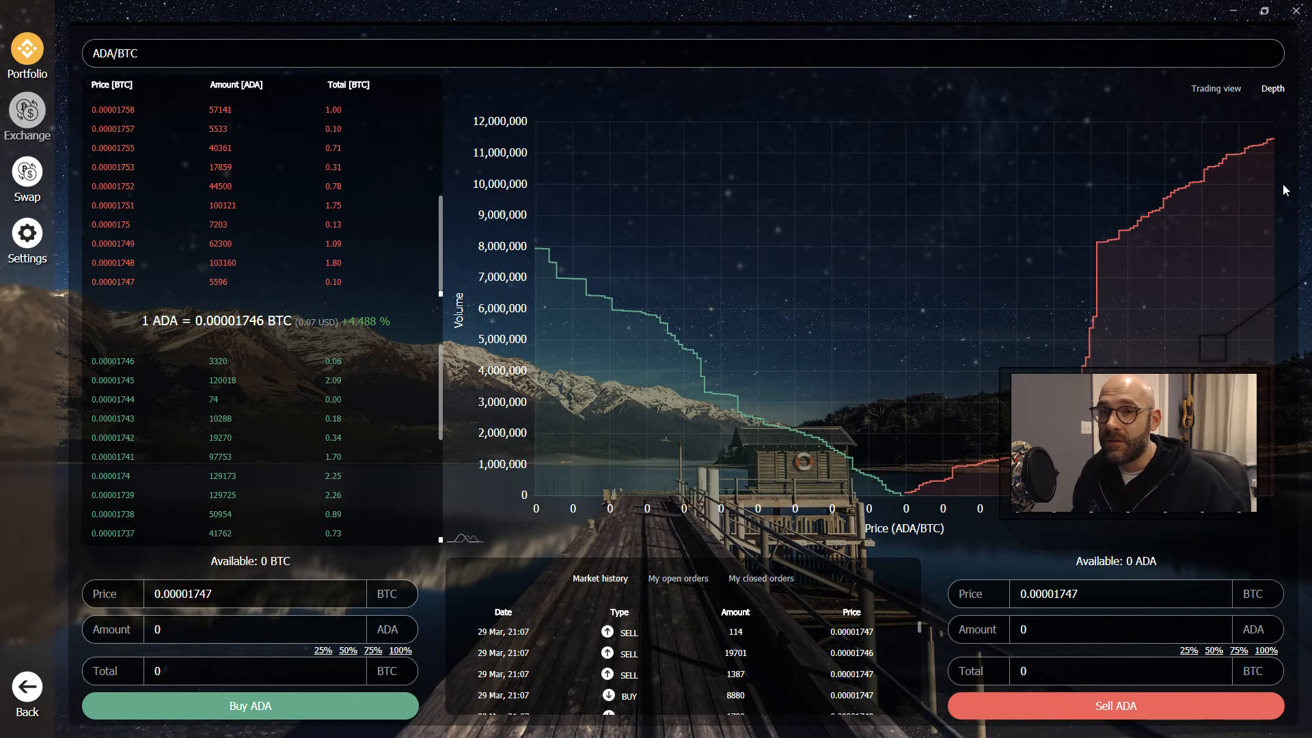
mouse_move(1293, 180)
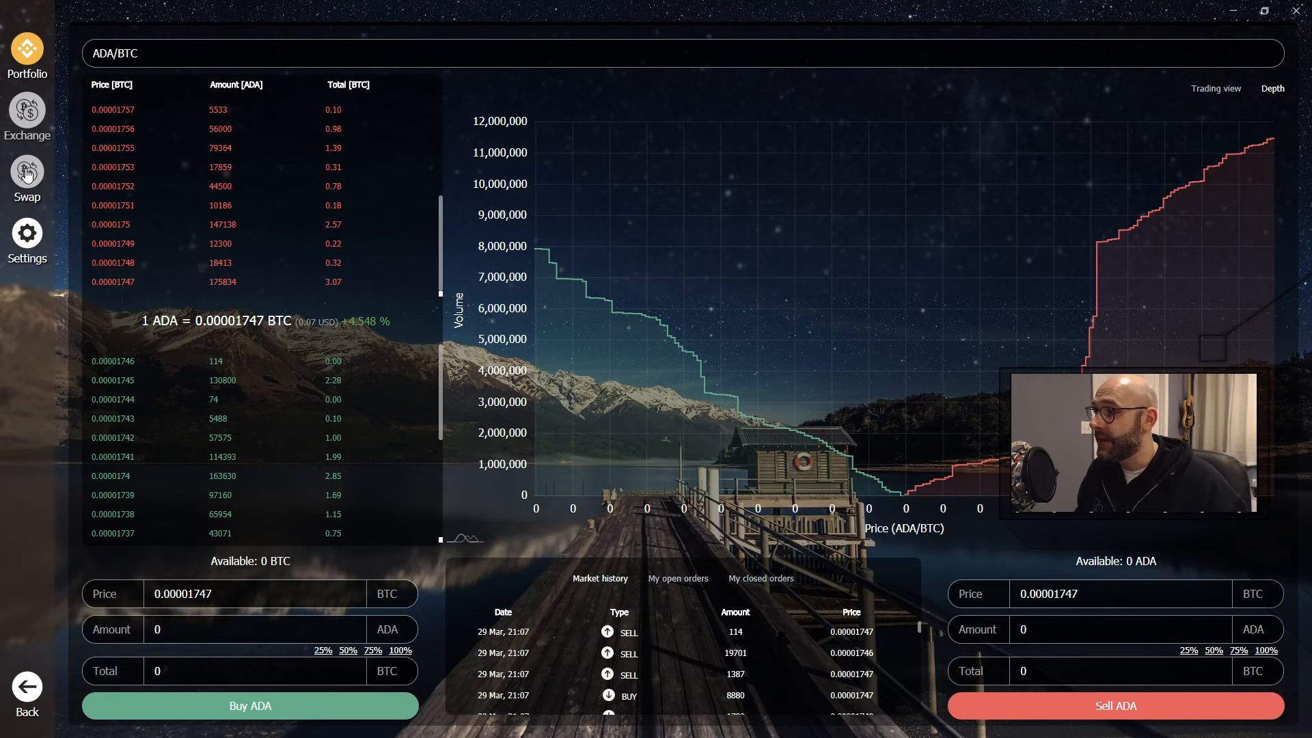
left_click(27, 118)
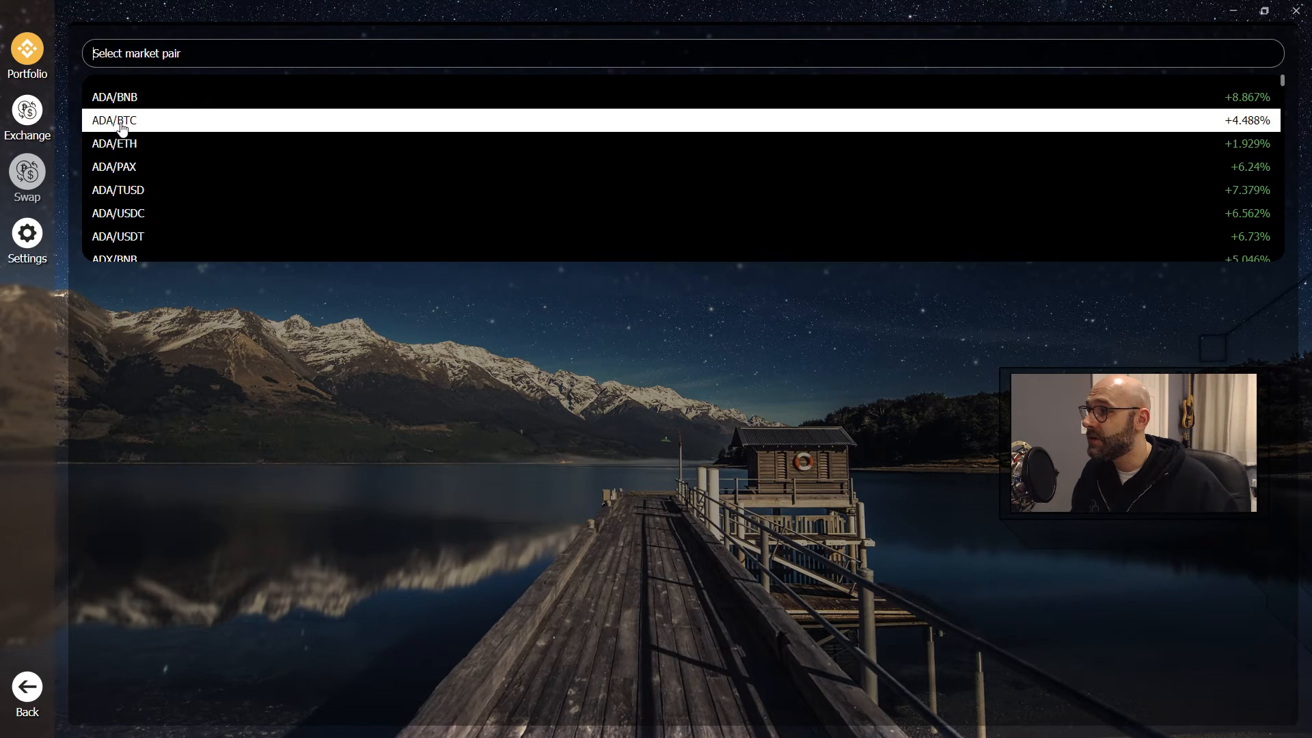
Choose the ADA/BTC market pair for the Binance swap.
left_click(114, 120)
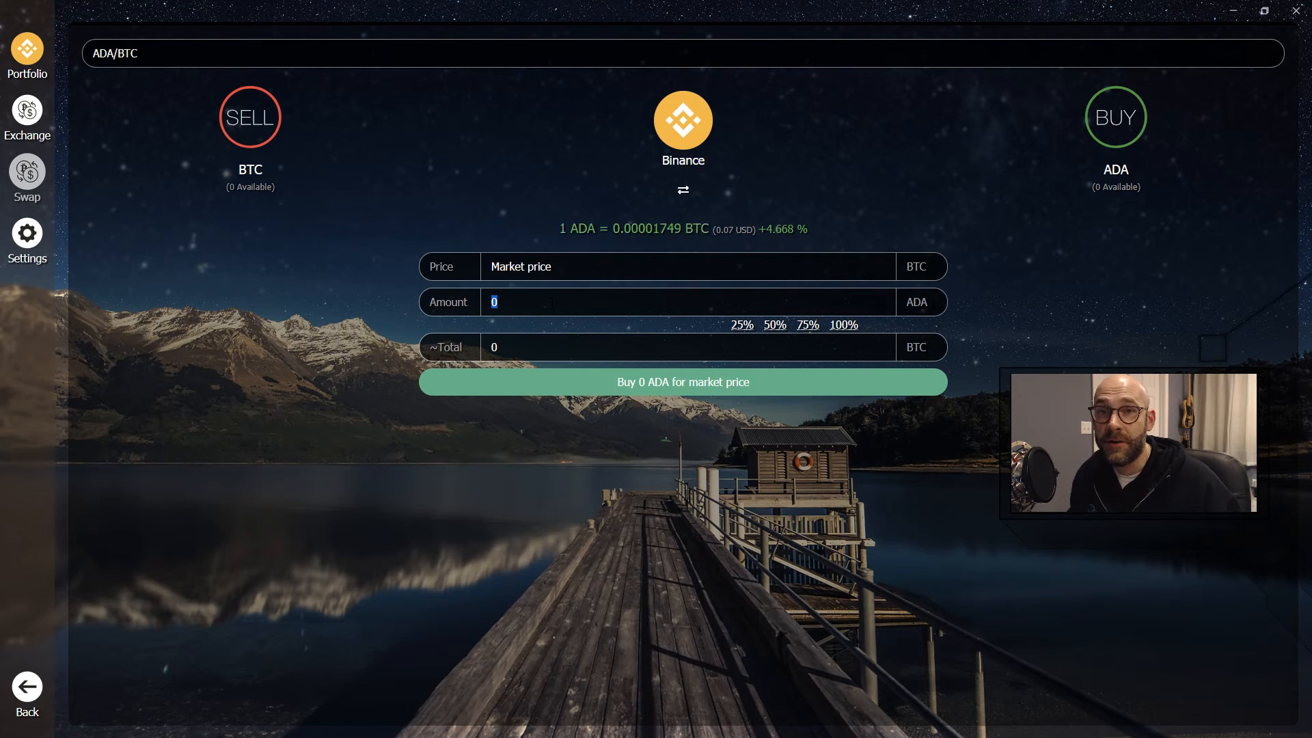
Enter an amount of 500 ADA for the market buy, then show the Binance transaction history.
type("50")
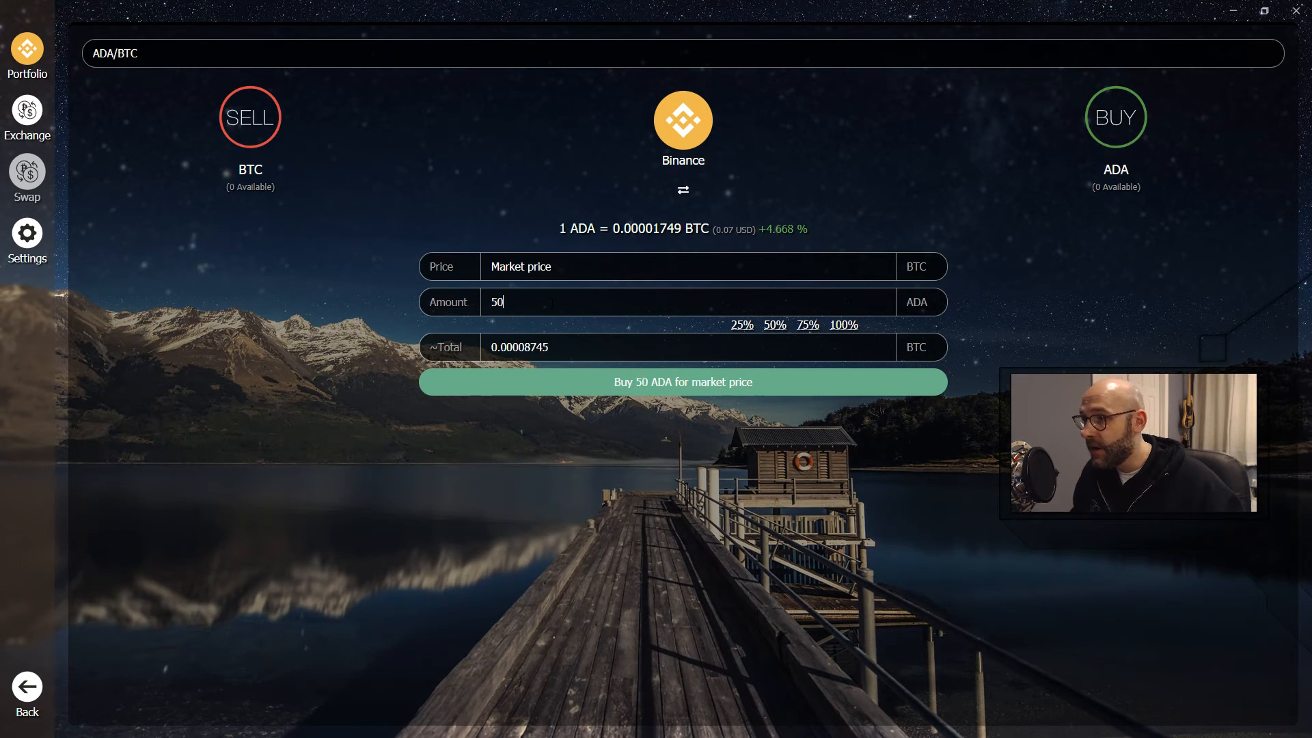
type("0")
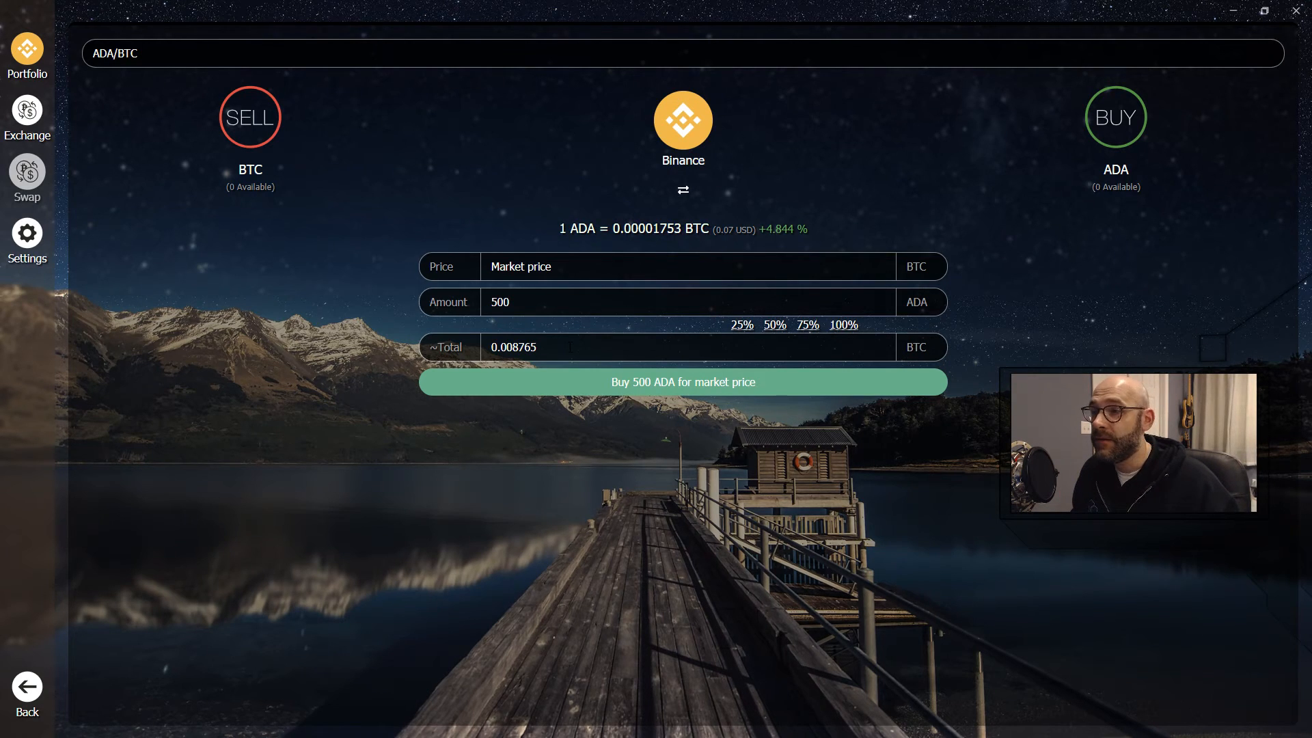
mouse_move(699, 236)
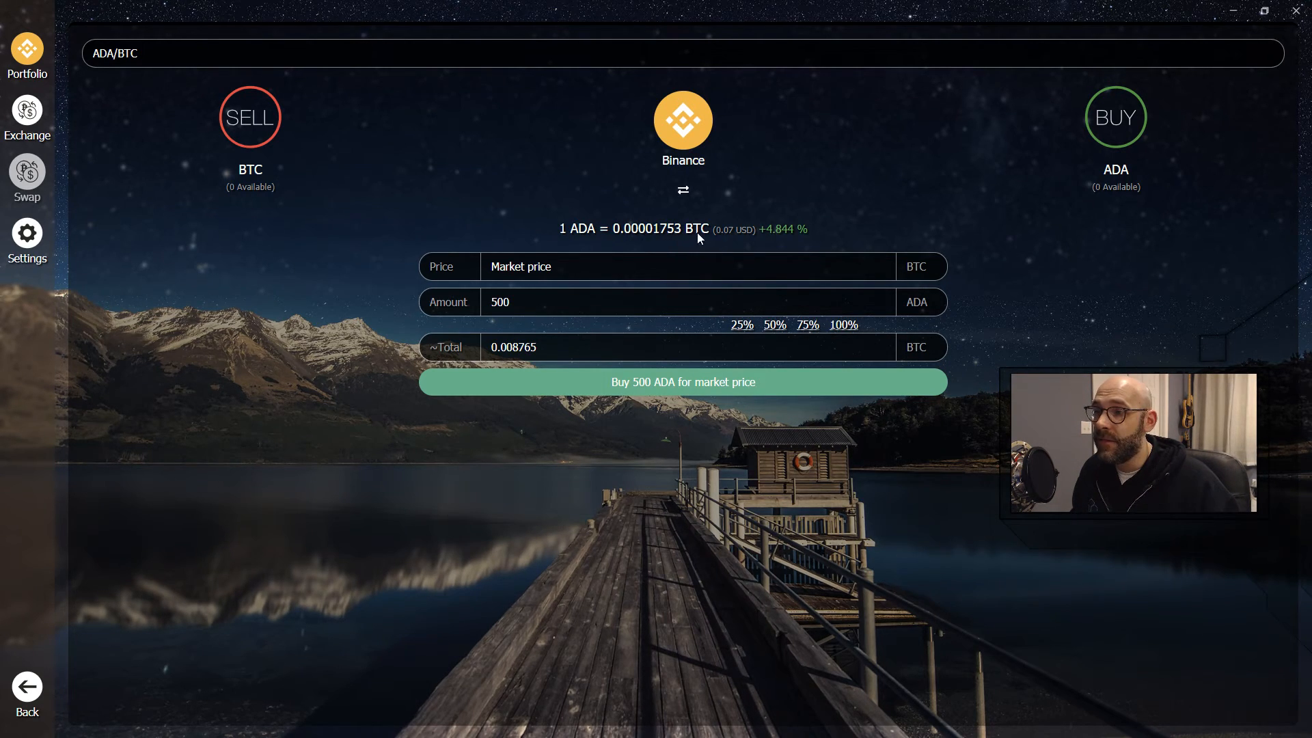
mouse_move(679, 243)
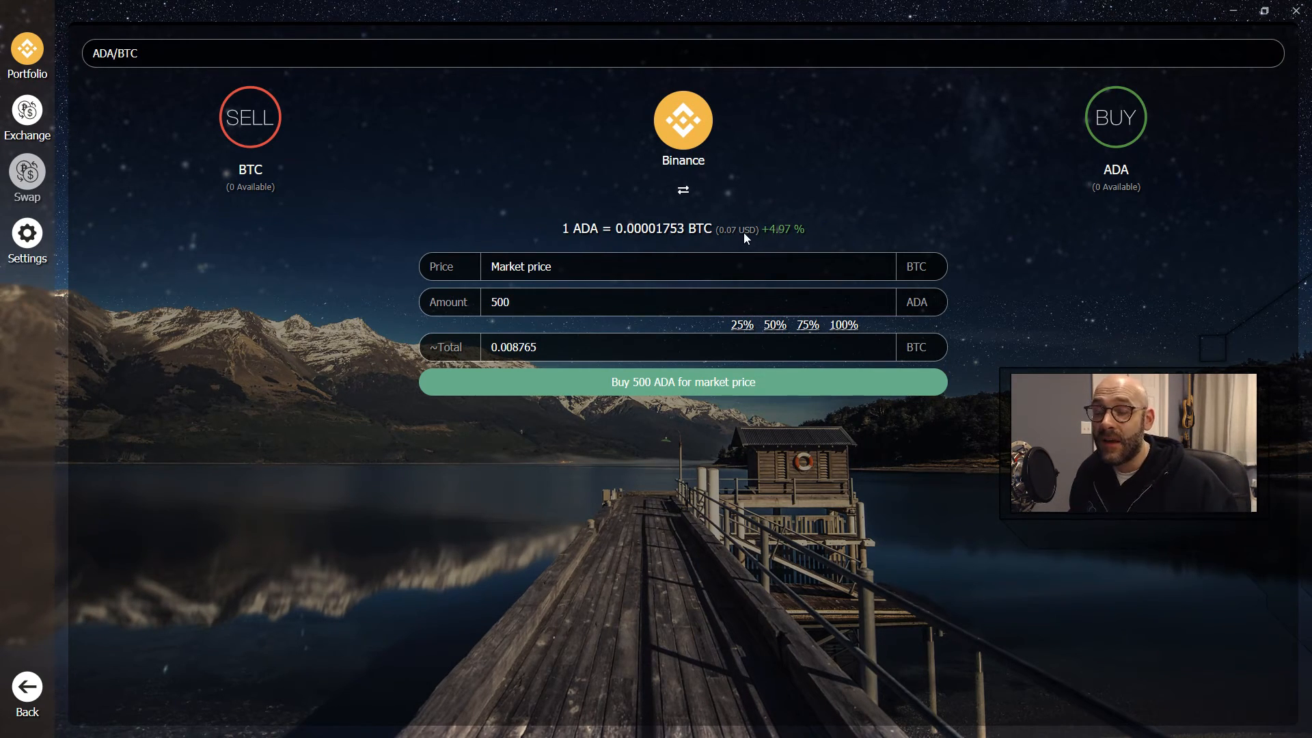
mouse_move(752, 243)
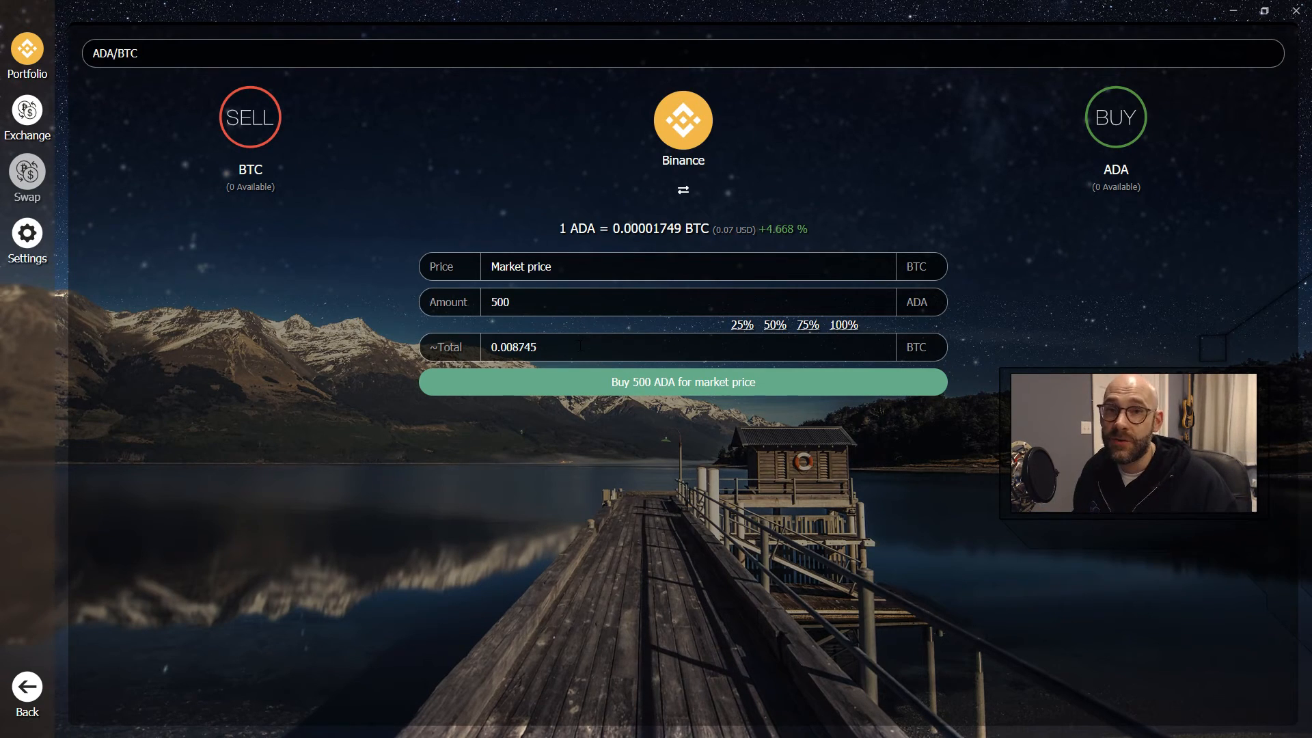
left_click(28, 54)
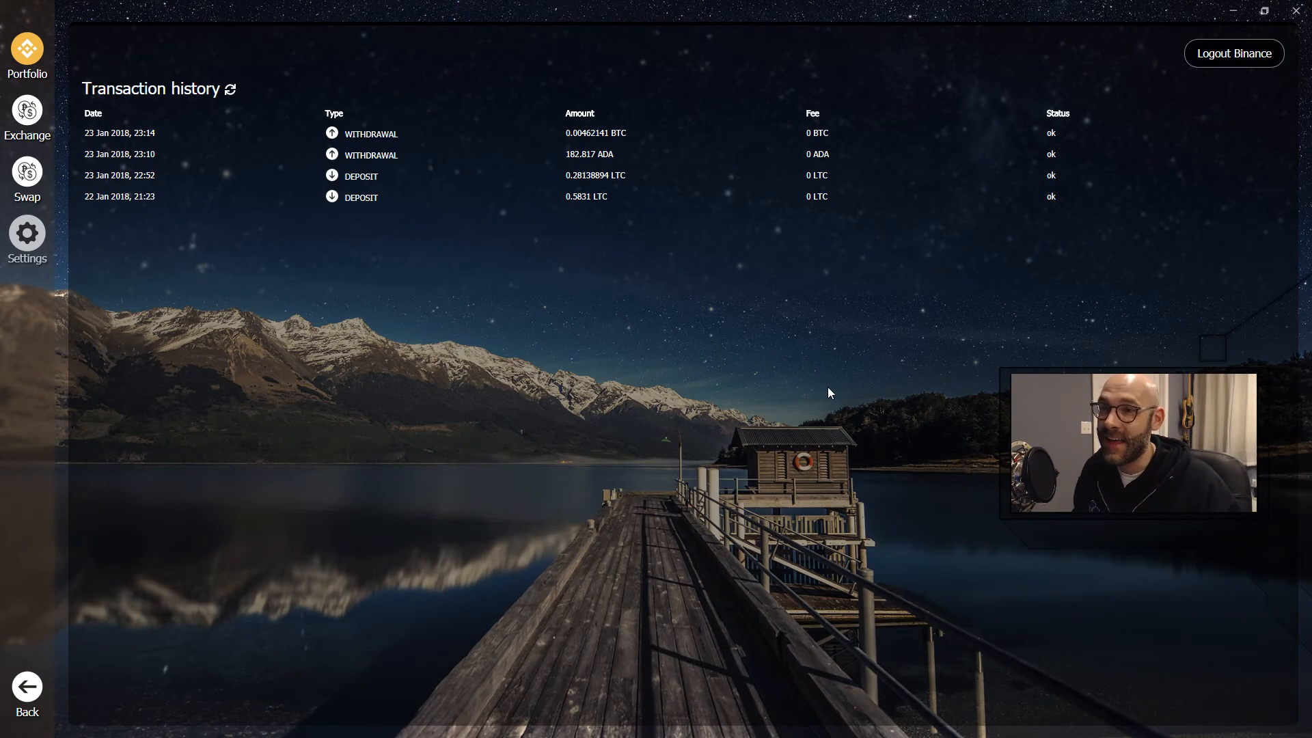
mouse_move(894, 405)
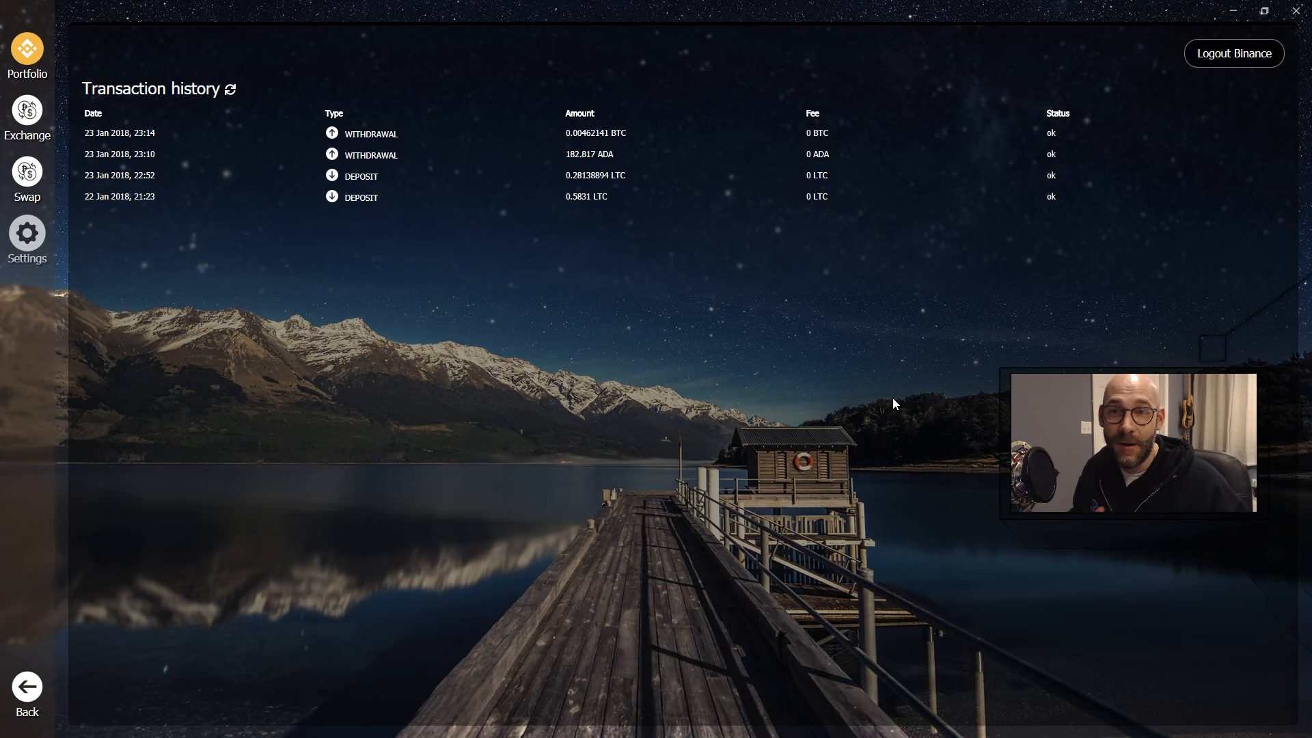
mouse_move(904, 463)
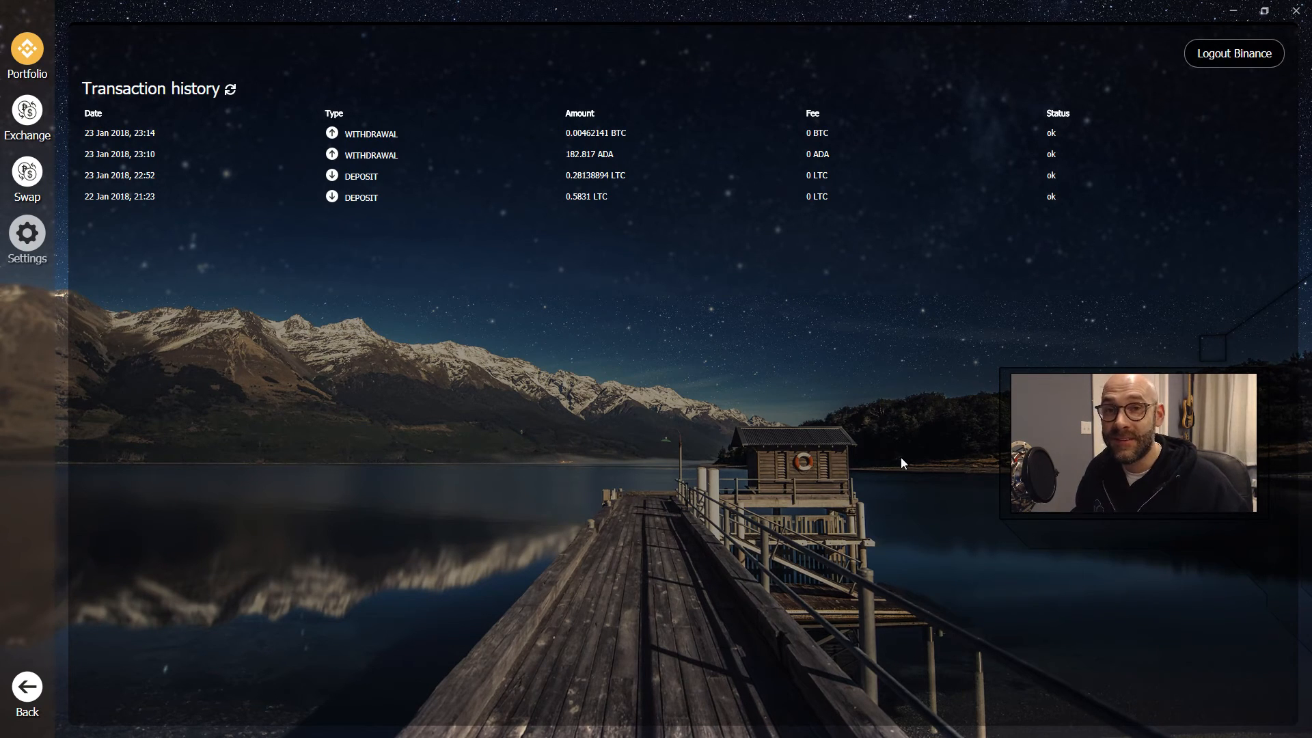
mouse_move(880, 444)
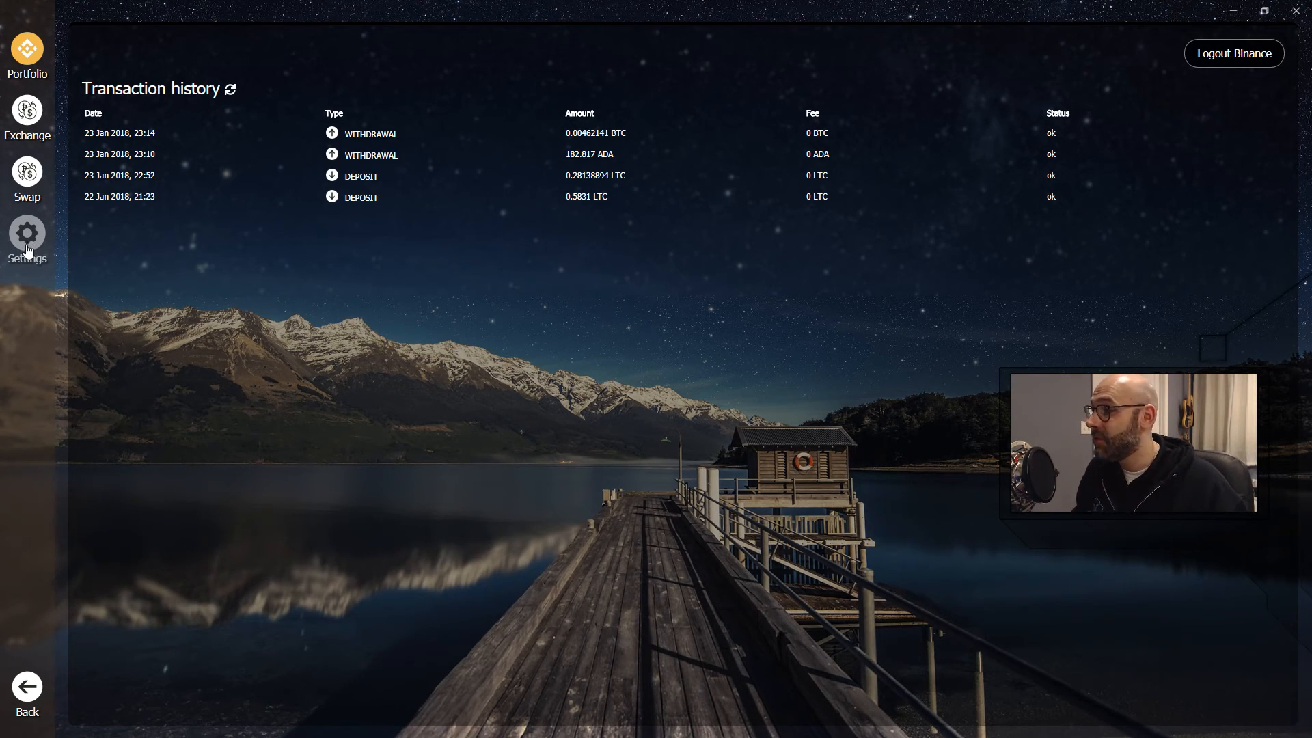
mouse_move(176, 121)
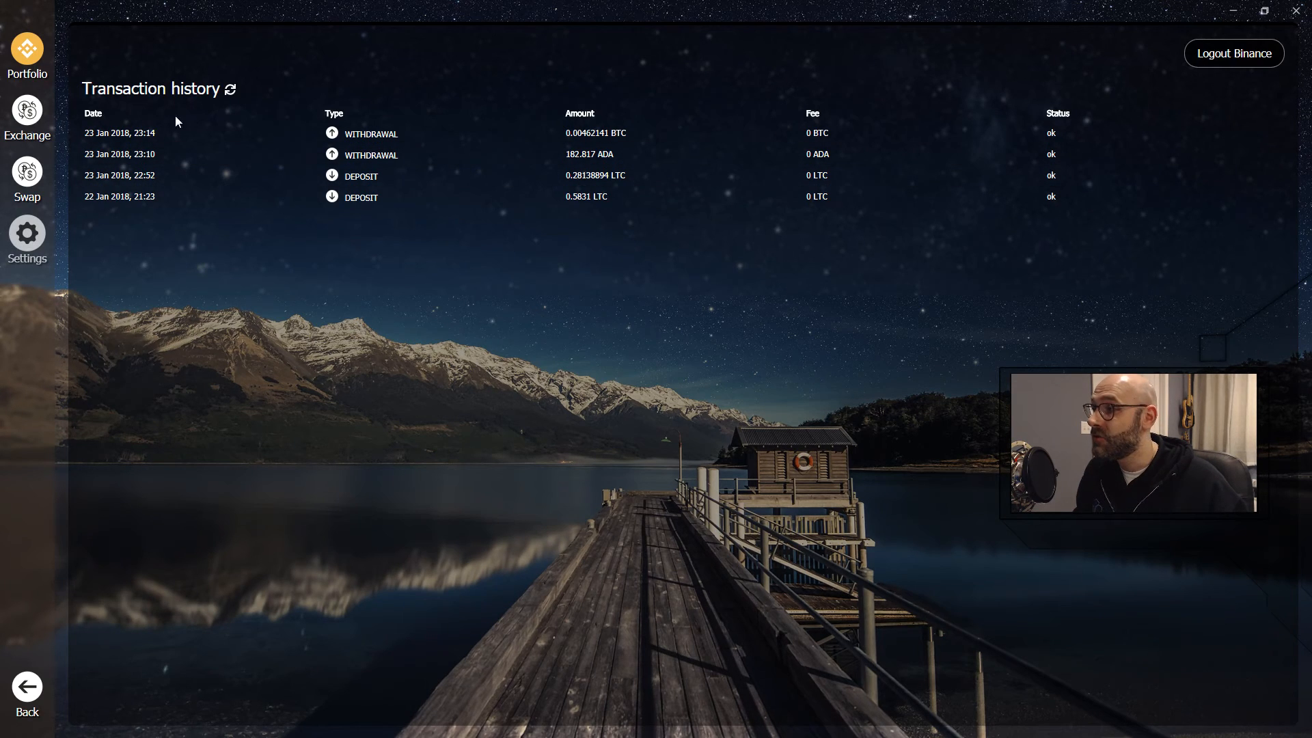
mouse_move(190, 182)
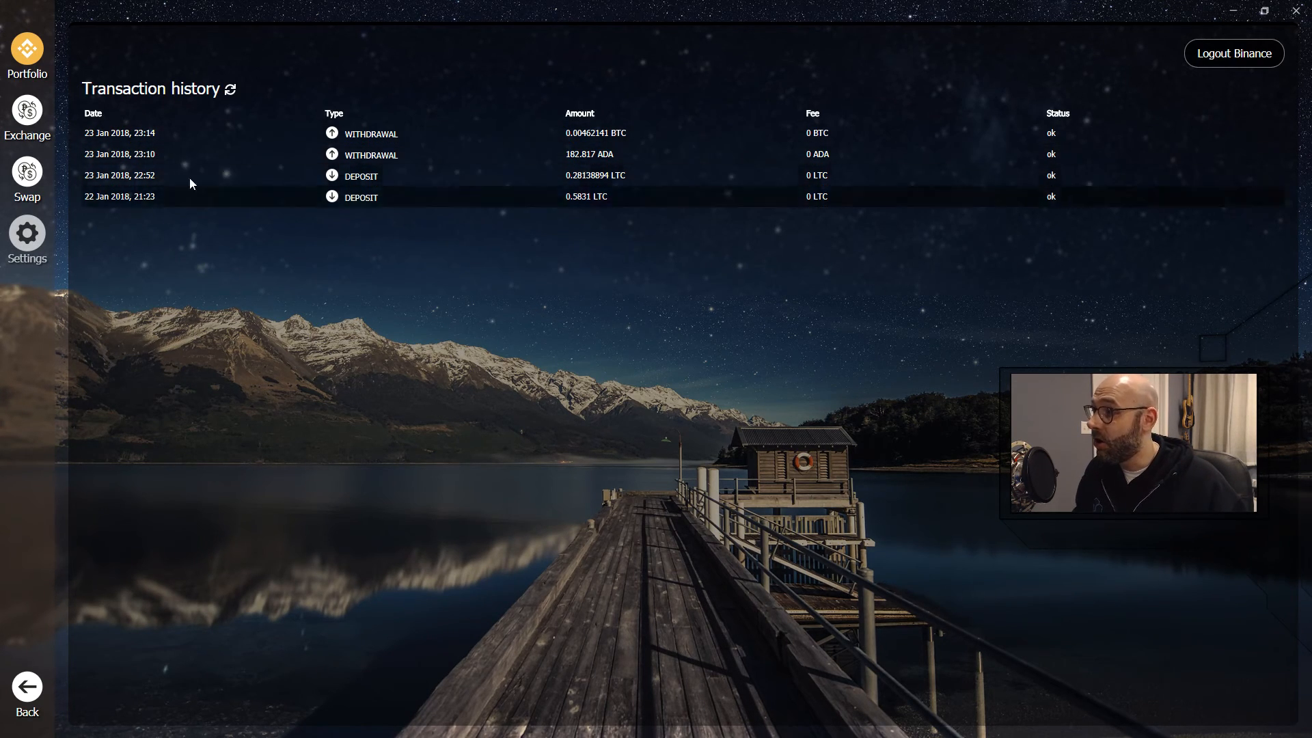
mouse_move(598, 319)
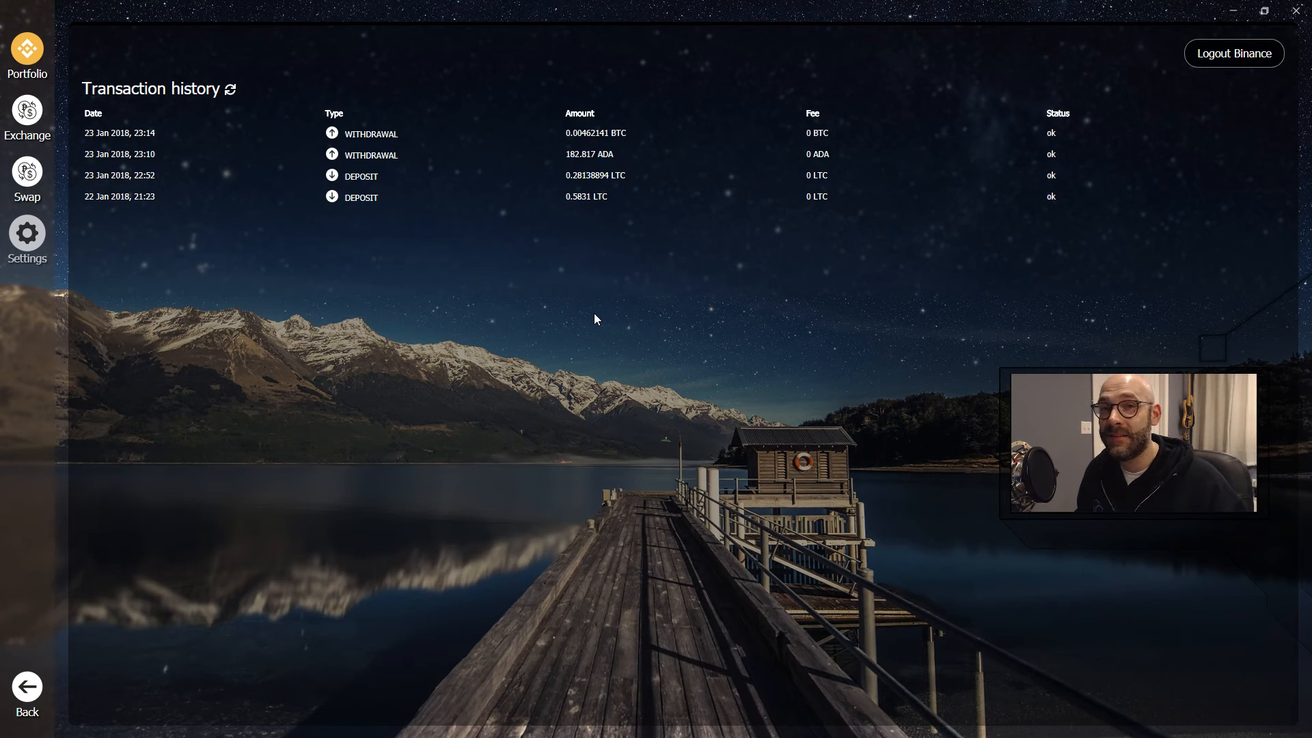
mouse_move(693, 359)
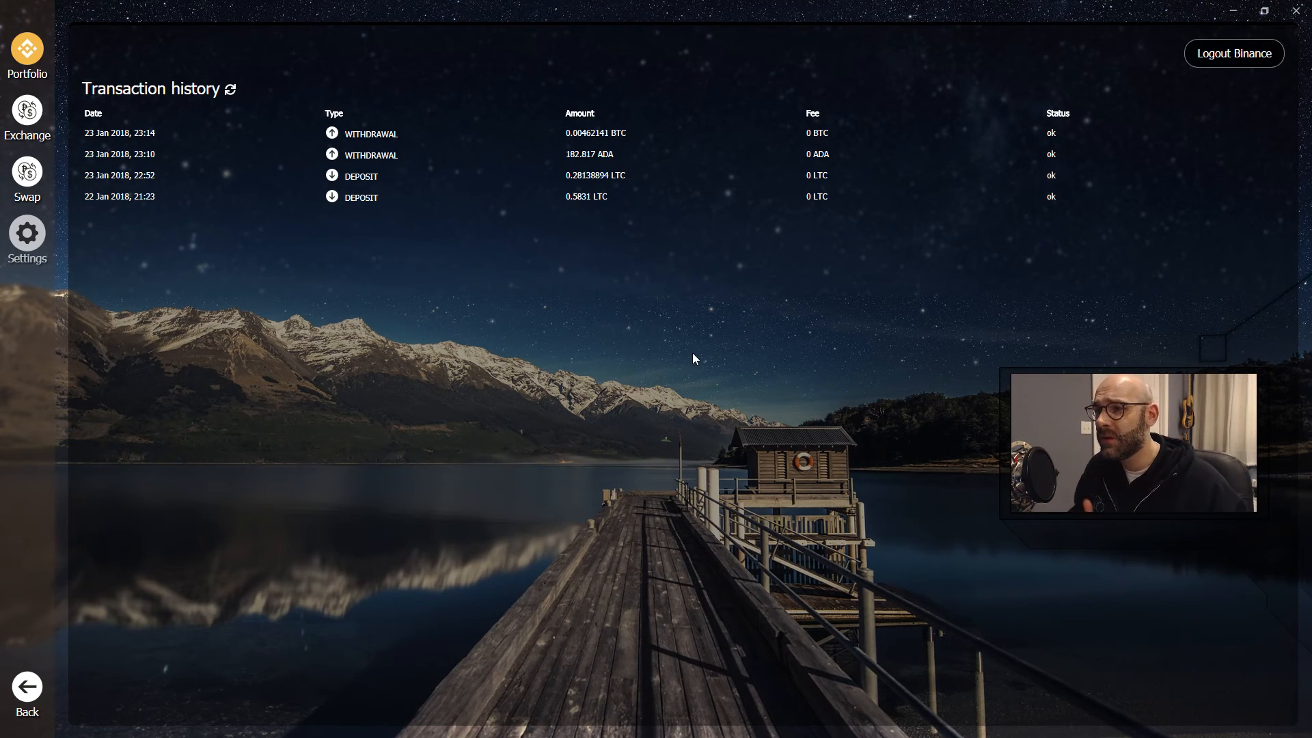